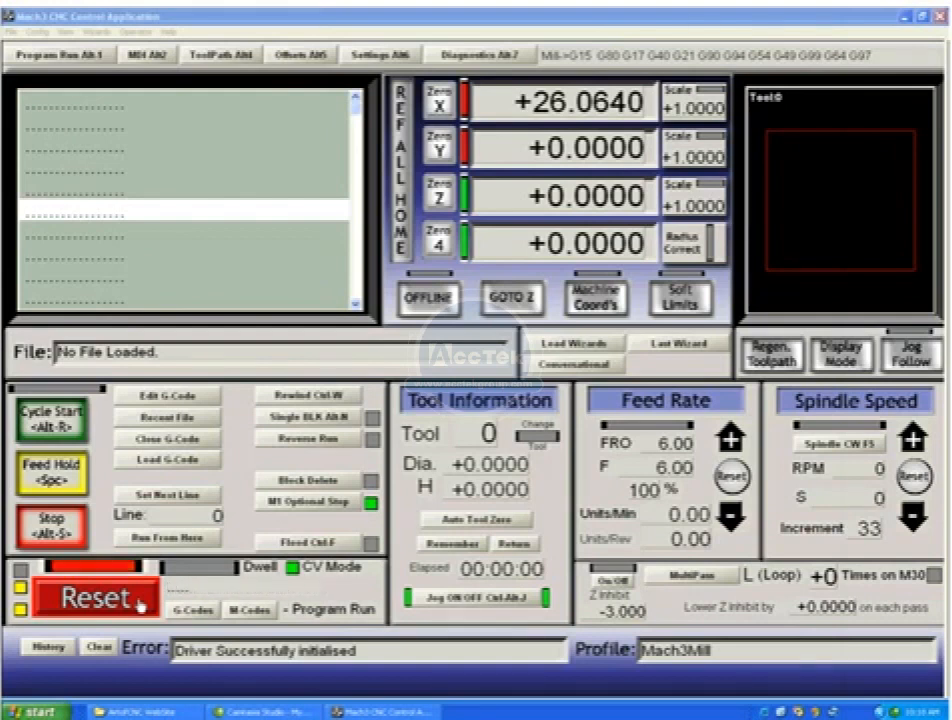
- Repeatedly press the lower-left control button, leaving emergency mode cleared
{"action": "left_click", "coordinate": [88, 595]}
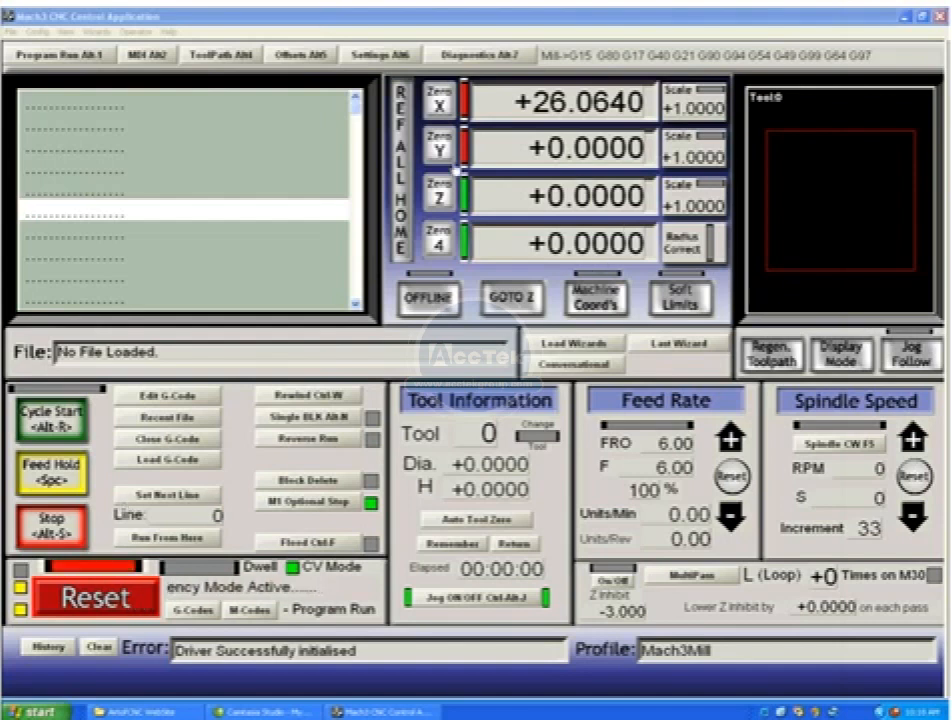
{"action": "mouse_move", "coordinate": [322, 258]}
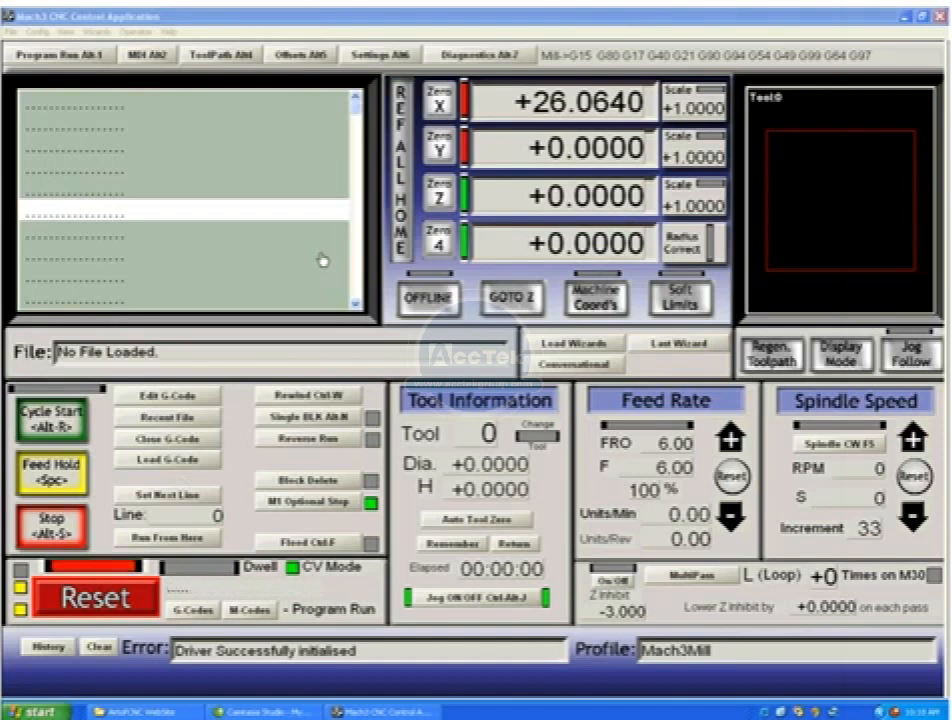
{"action": "left_click", "coordinate": [92, 596]}
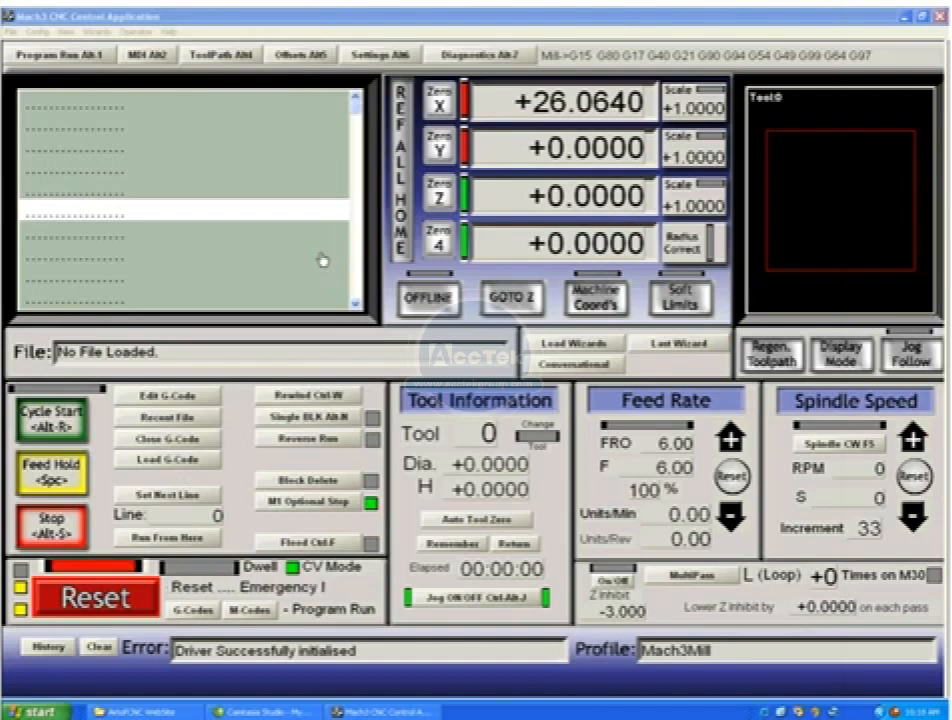
{"action": "left_click", "coordinate": [94, 597]}
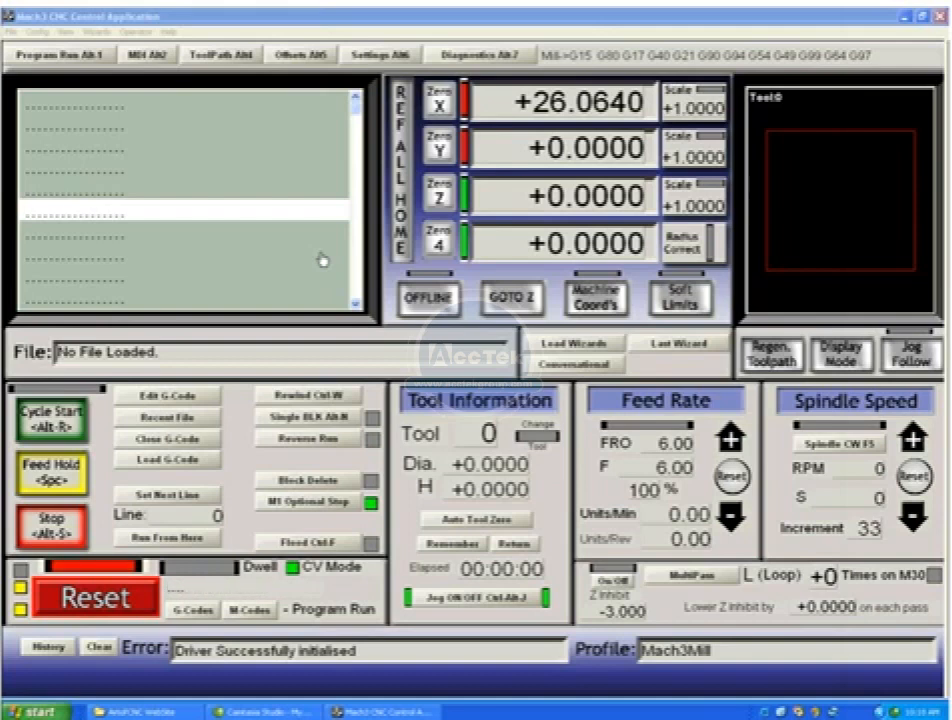
{"action": "left_click", "coordinate": [94, 597]}
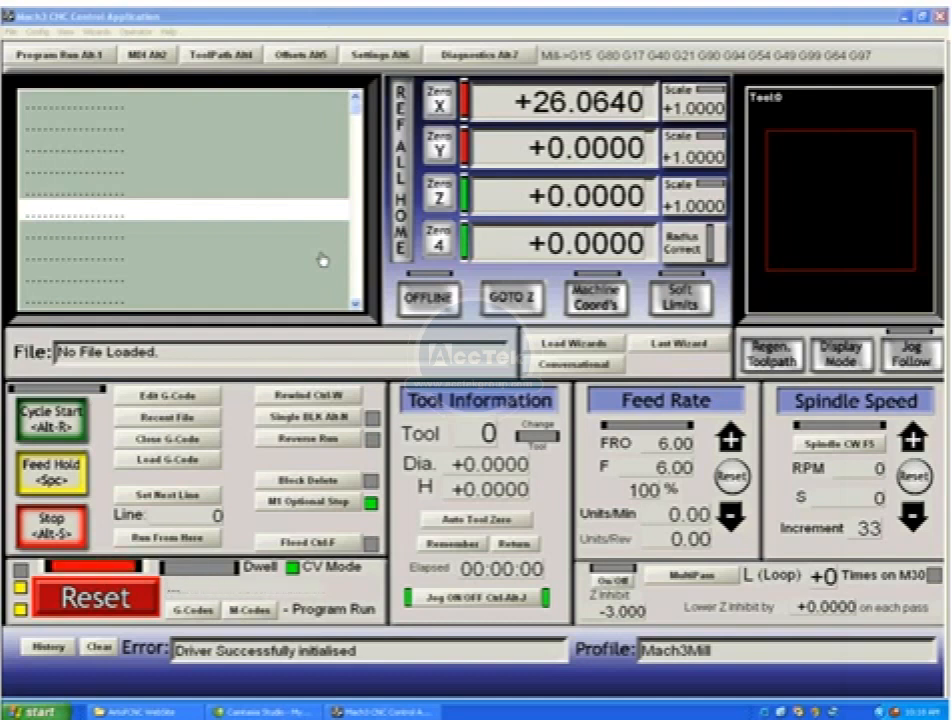
{"action": "left_click", "coordinate": [97, 597]}
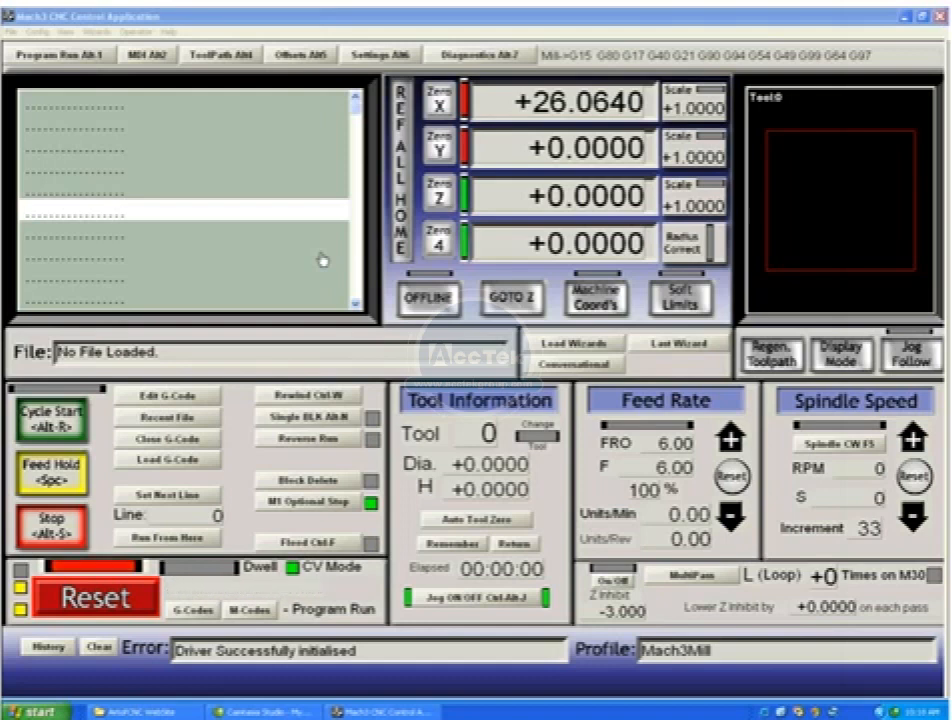
{"action": "left_click", "coordinate": [92, 597]}
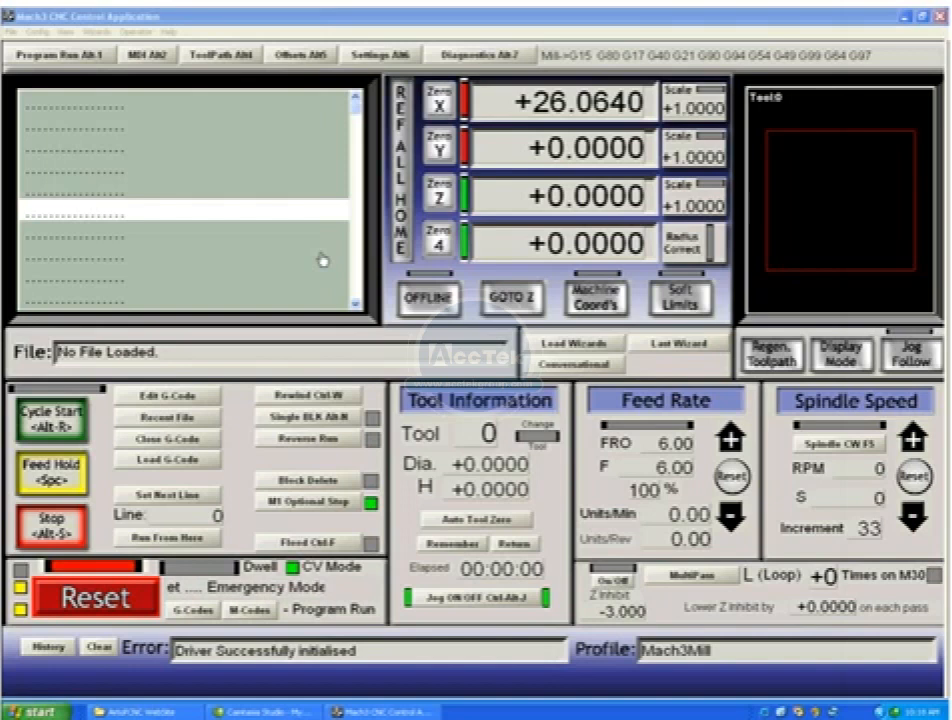
{"action": "left_click", "coordinate": [95, 595]}
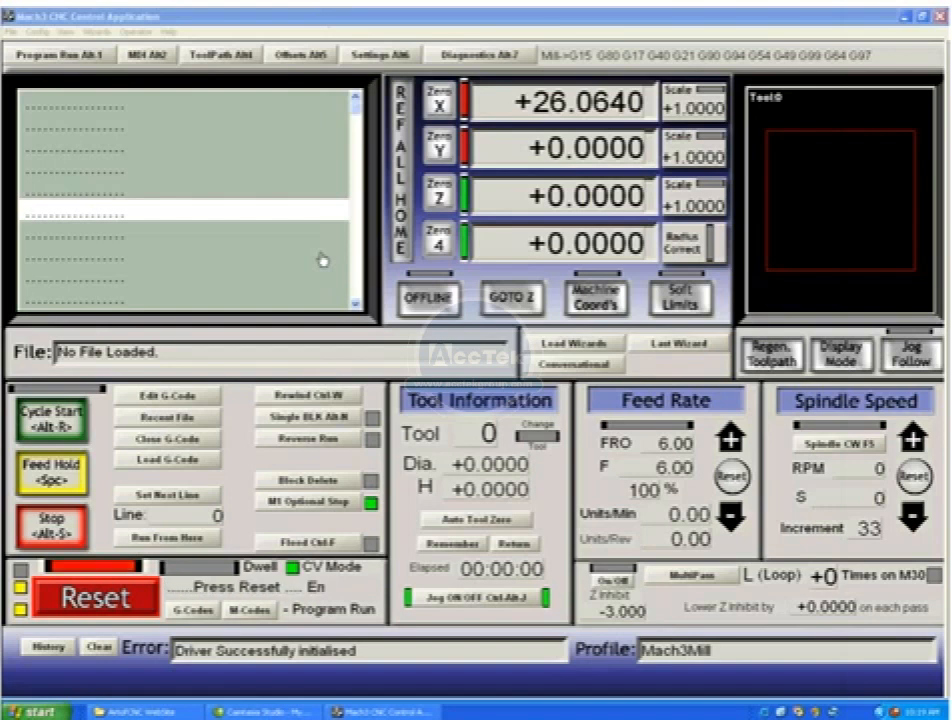
{"action": "left_click", "coordinate": [93, 597]}
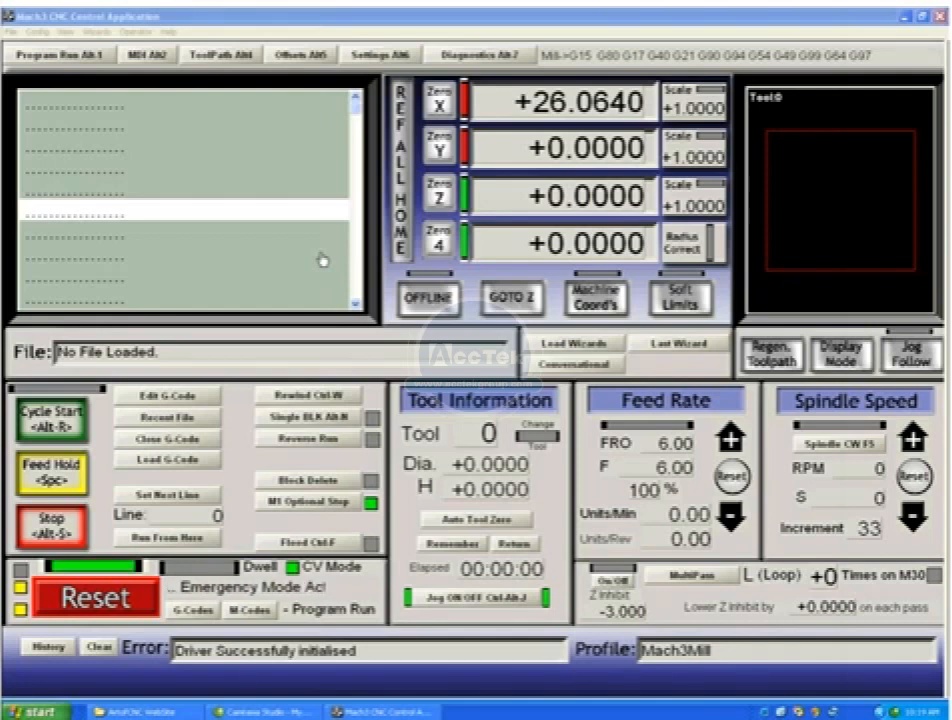
{"action": "left_click", "coordinate": [96, 596]}
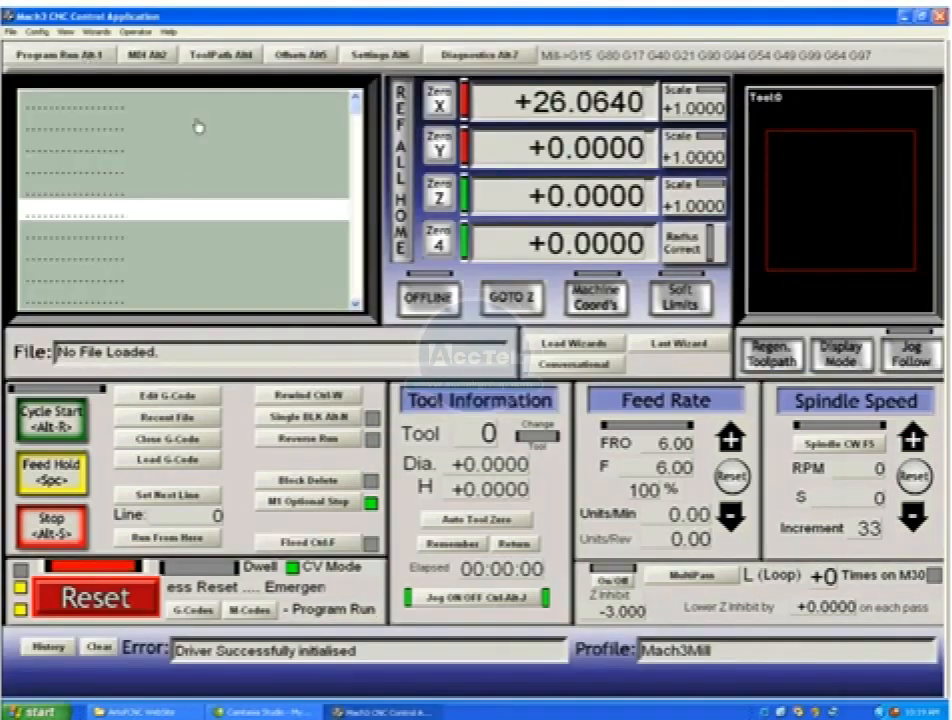
- View the MDI and ToolPath screens, finishing on the G54 Offsets screen
{"action": "left_click", "coordinate": [147, 54]}
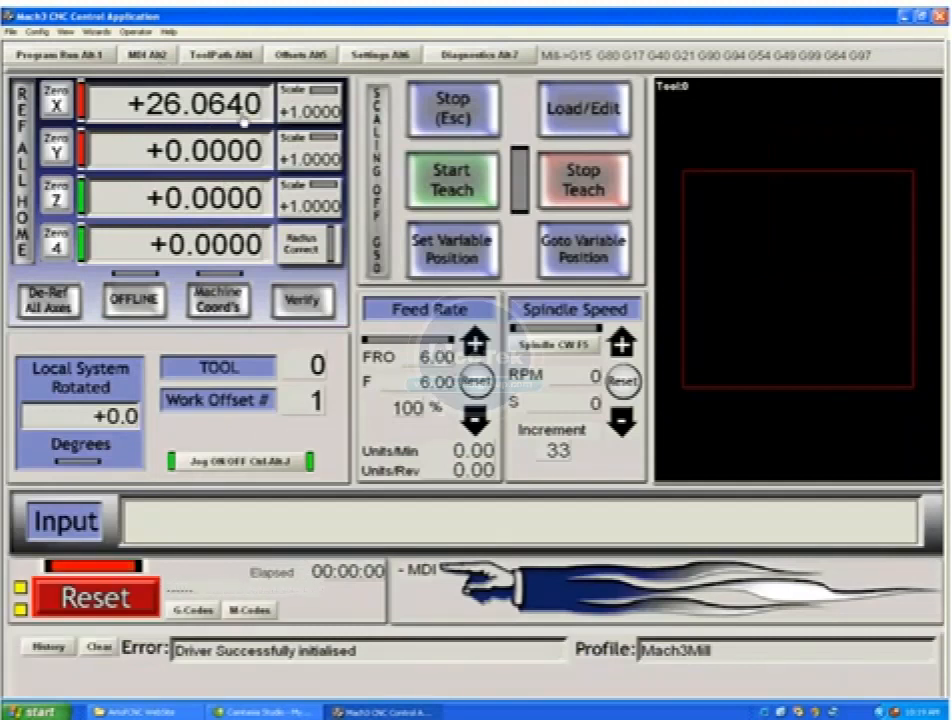
{"action": "left_click", "coordinate": [60, 55]}
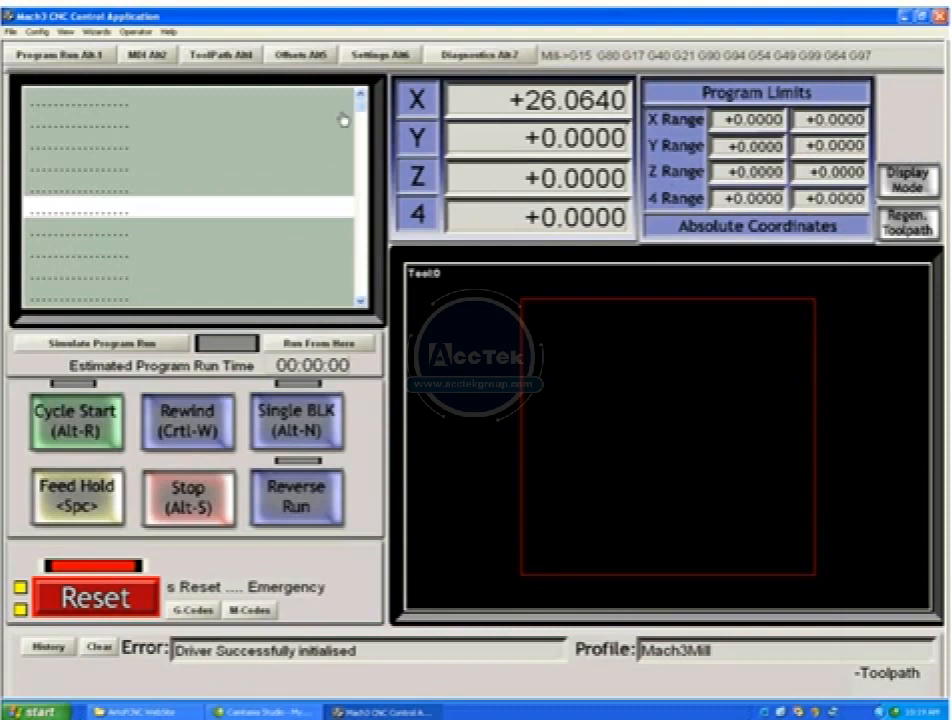
{"action": "left_click", "coordinate": [299, 54]}
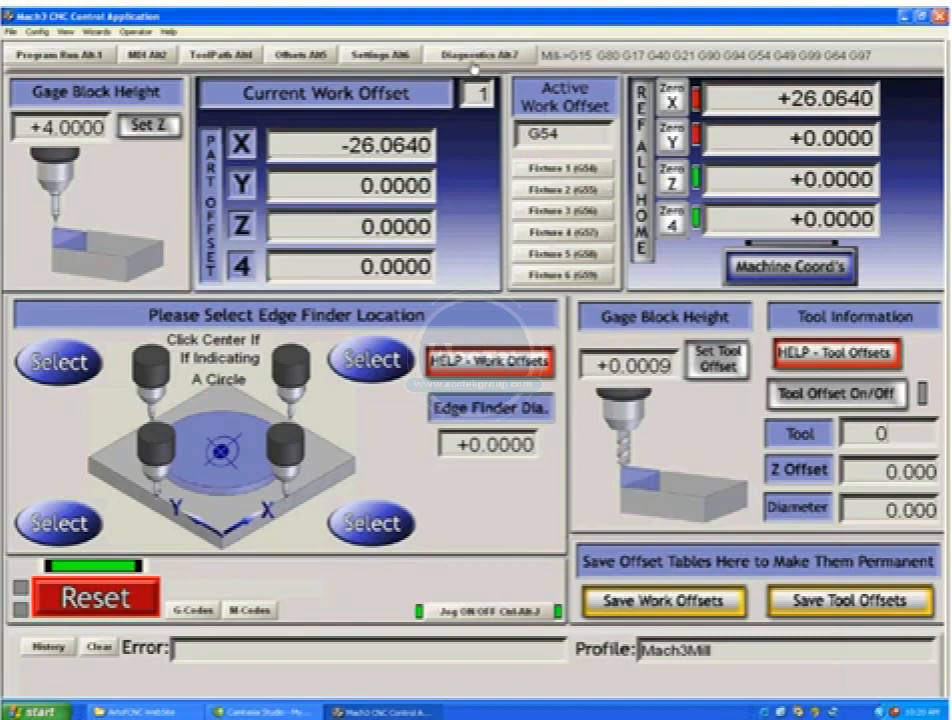
- Show the Settings Alt6 page with millimetre units and Safe_Z +3.0000
{"action": "left_click", "coordinate": [380, 54]}
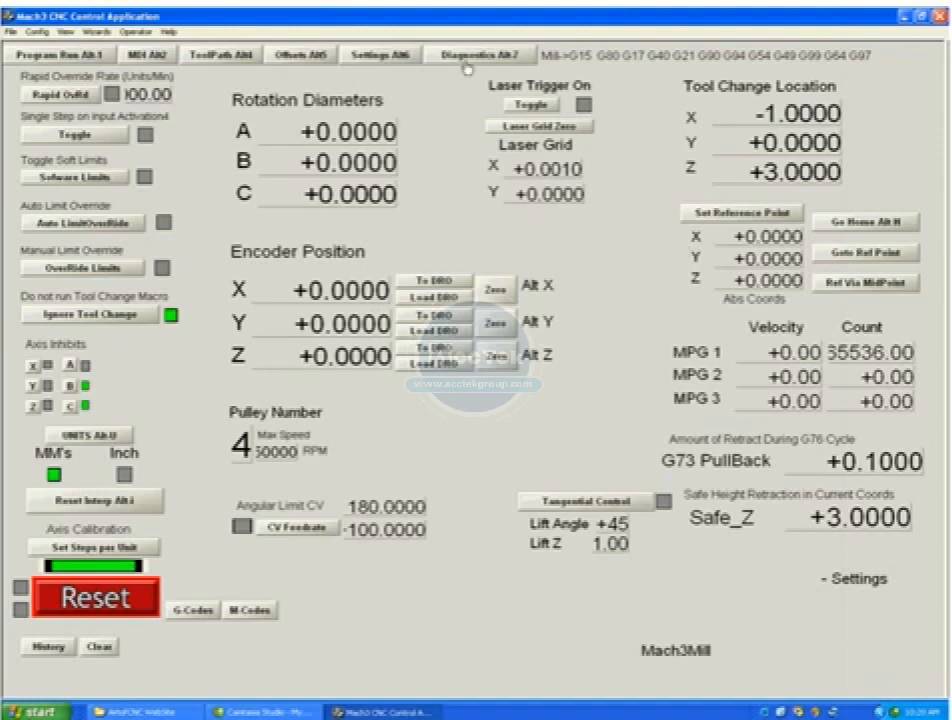
- Open the Diagnostics Alt7 screen before returning to Program Run
{"action": "left_click", "coordinate": [506, 54]}
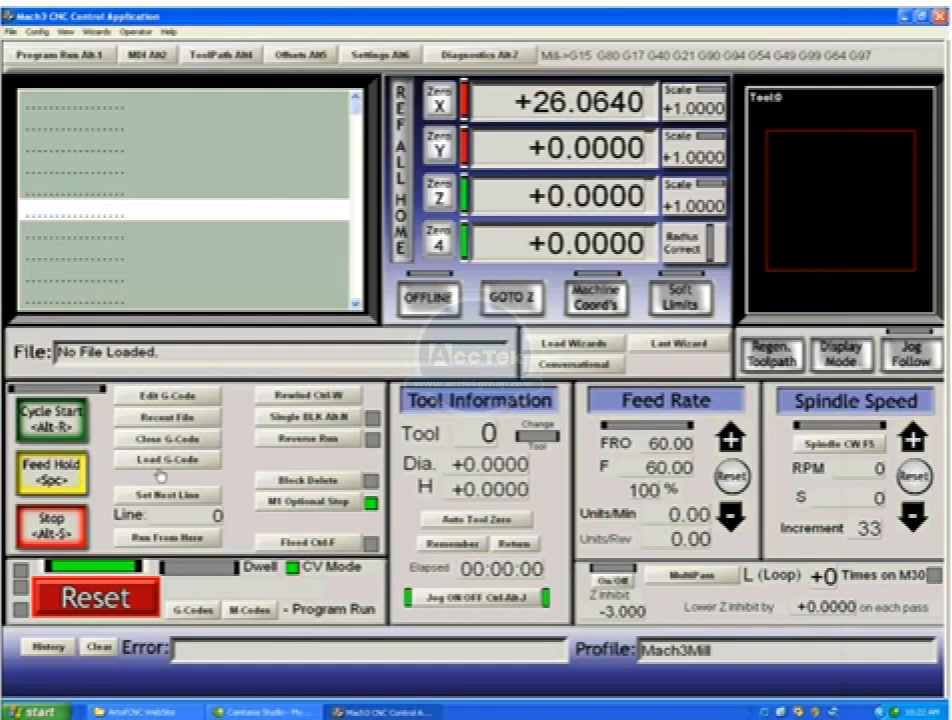
{"action": "left_click", "coordinate": [167, 458]}
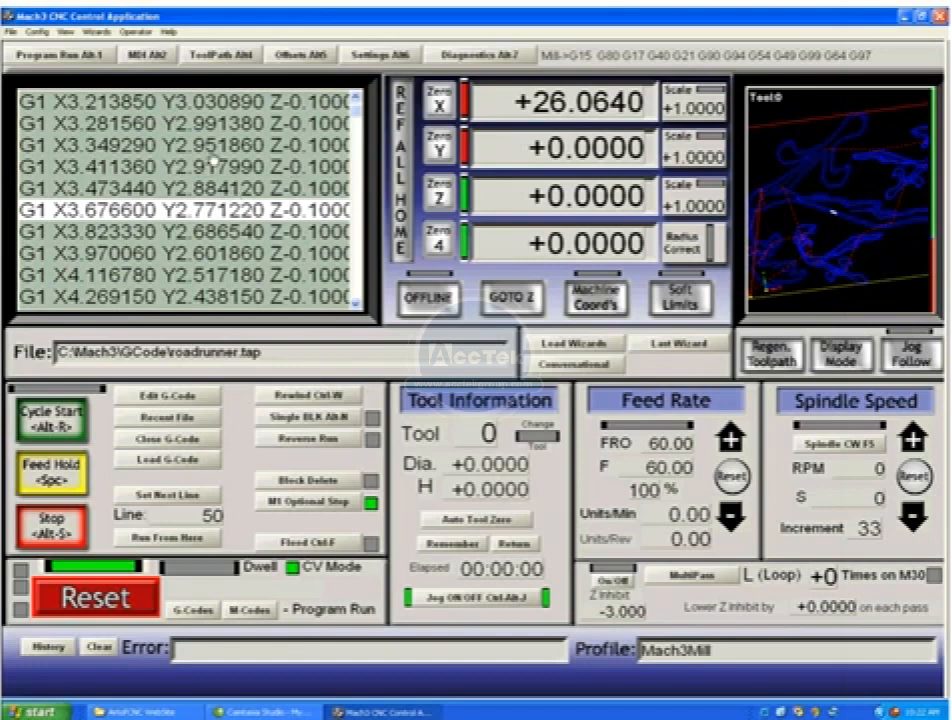
{"action": "mouse_move", "coordinate": [875, 180]}
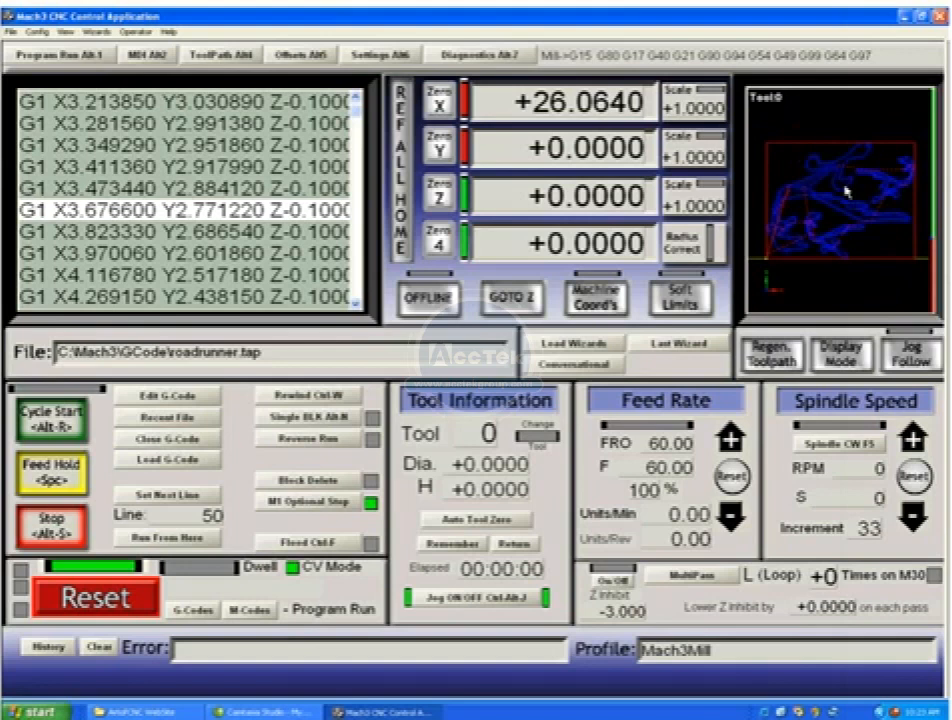
{"action": "mouse_move", "coordinate": [869, 246]}
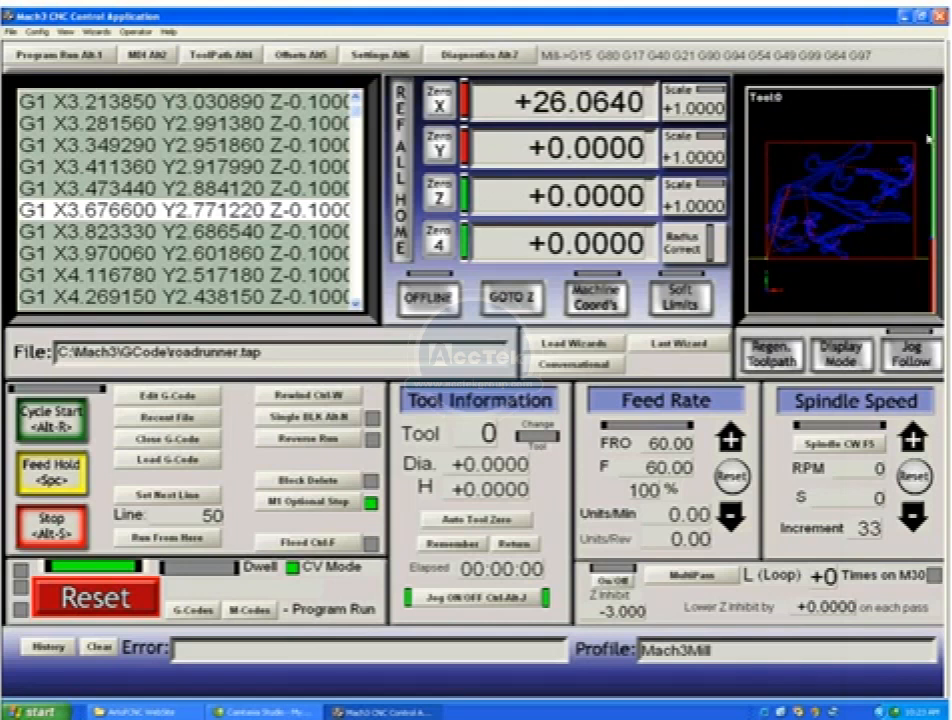
{"action": "mouse_move", "coordinate": [773, 263]}
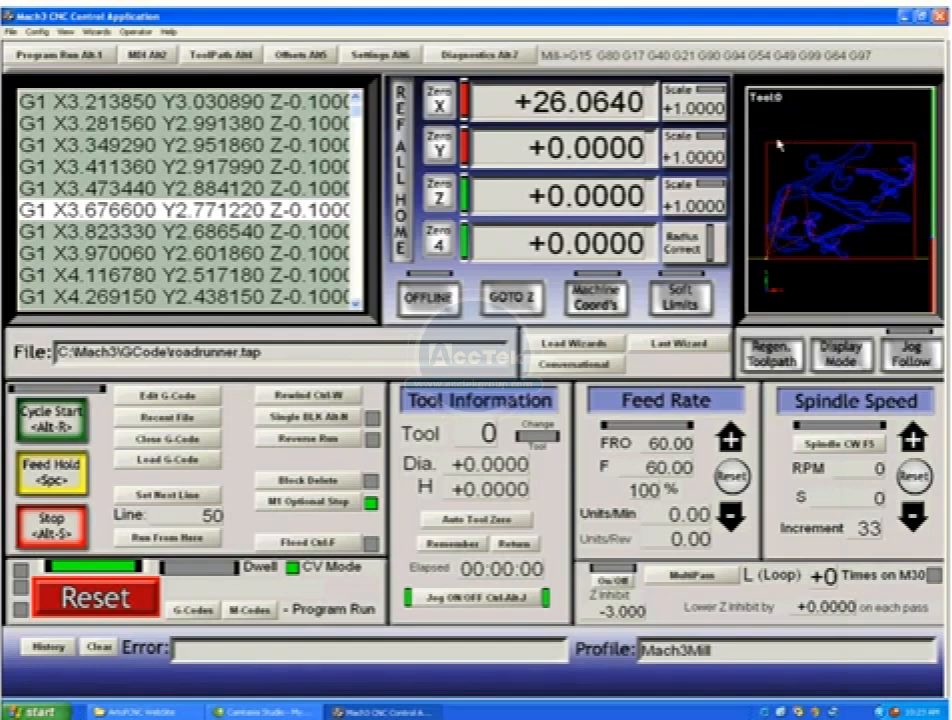
{"action": "mouse_move", "coordinate": [852, 270]}
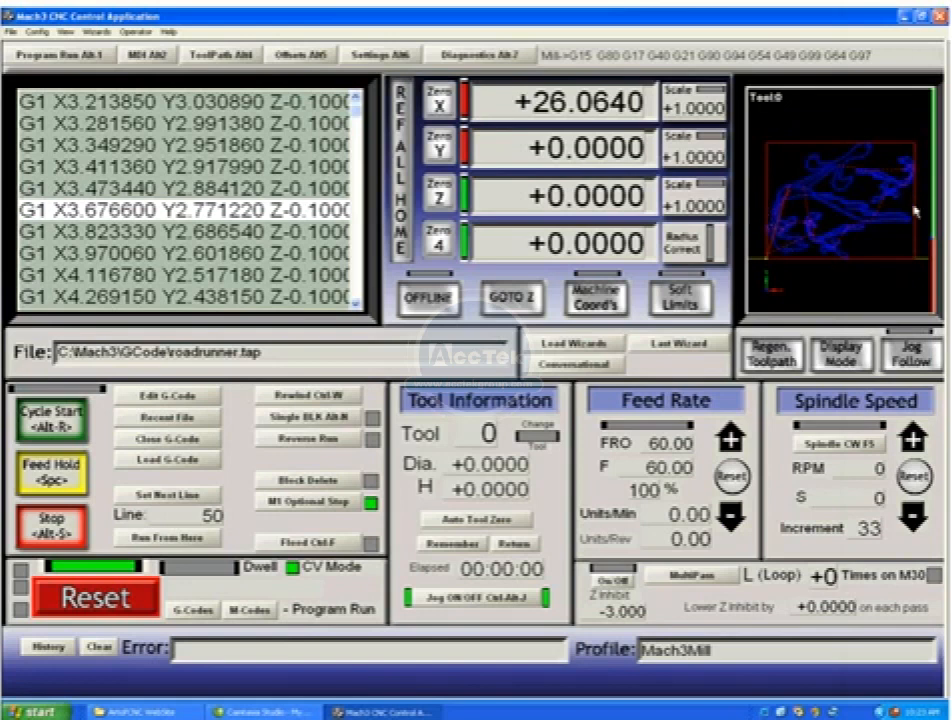
{"action": "mouse_move", "coordinate": [869, 140]}
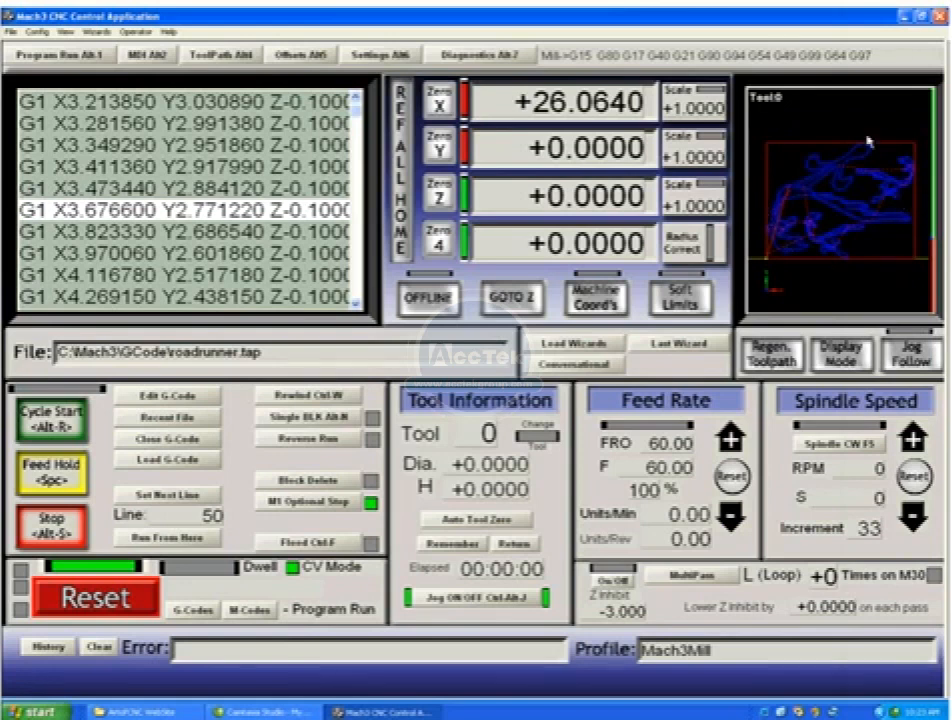
{"action": "left_click", "coordinate": [219, 54]}
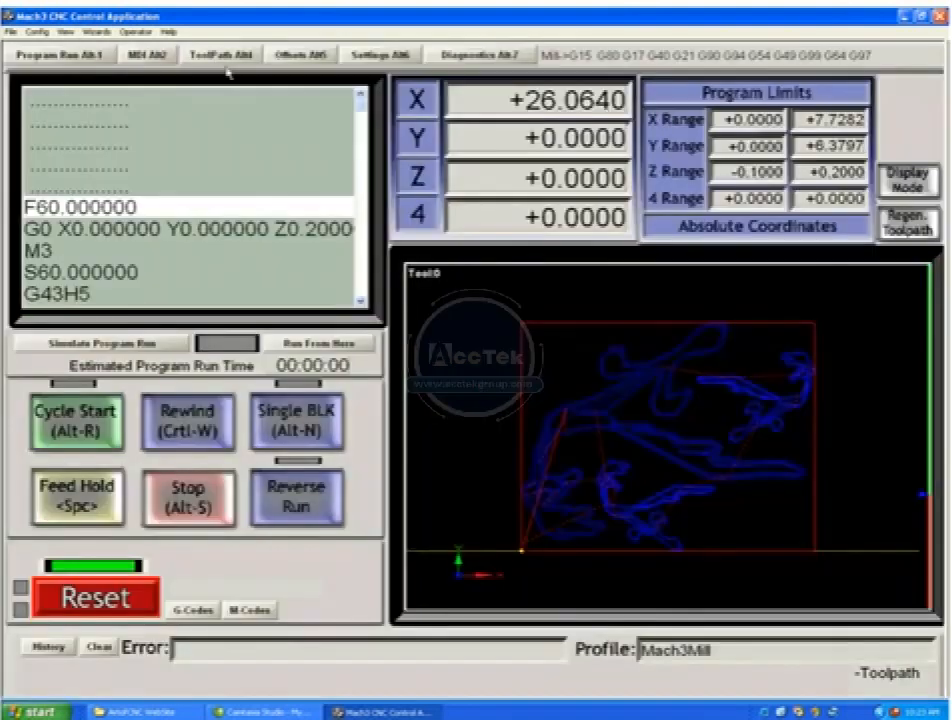
{"action": "mouse_move", "coordinate": [685, 448]}
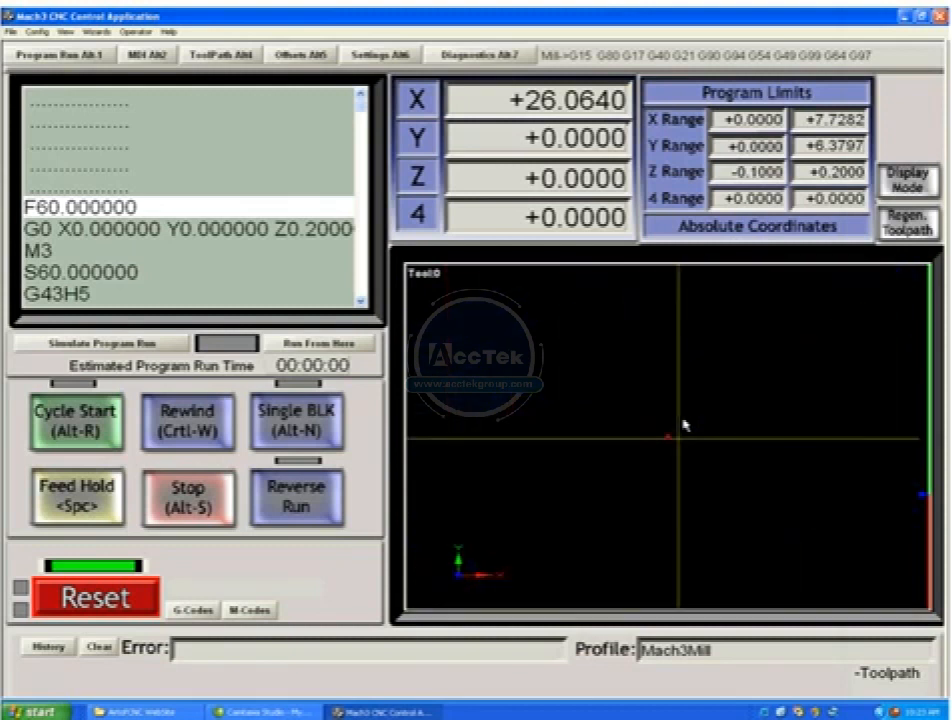
{"action": "left_click", "coordinate": [906, 217]}
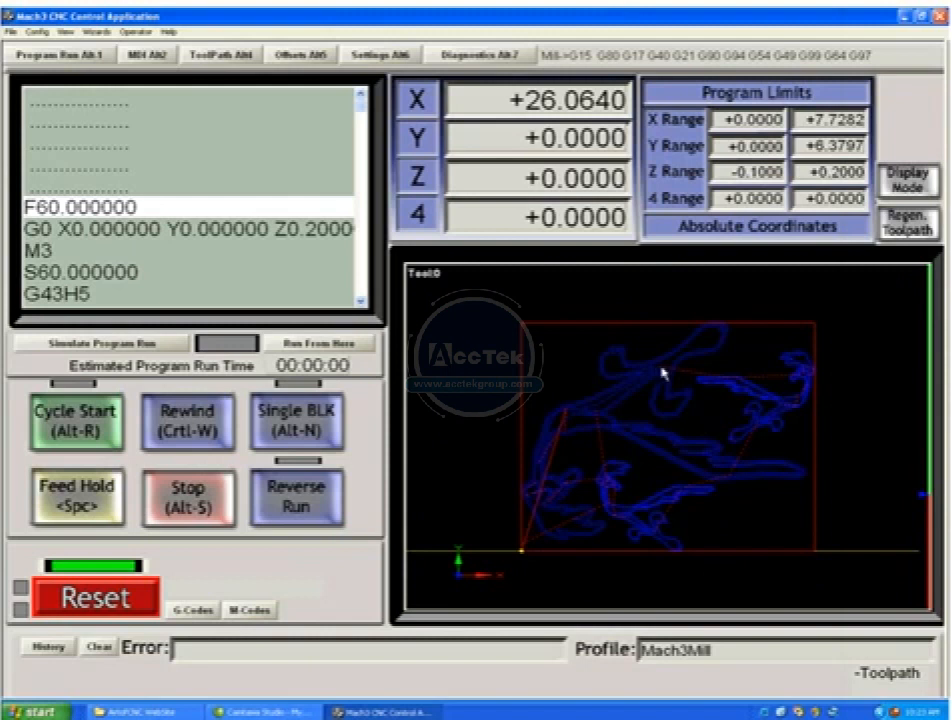
{"action": "mouse_move", "coordinate": [807, 375]}
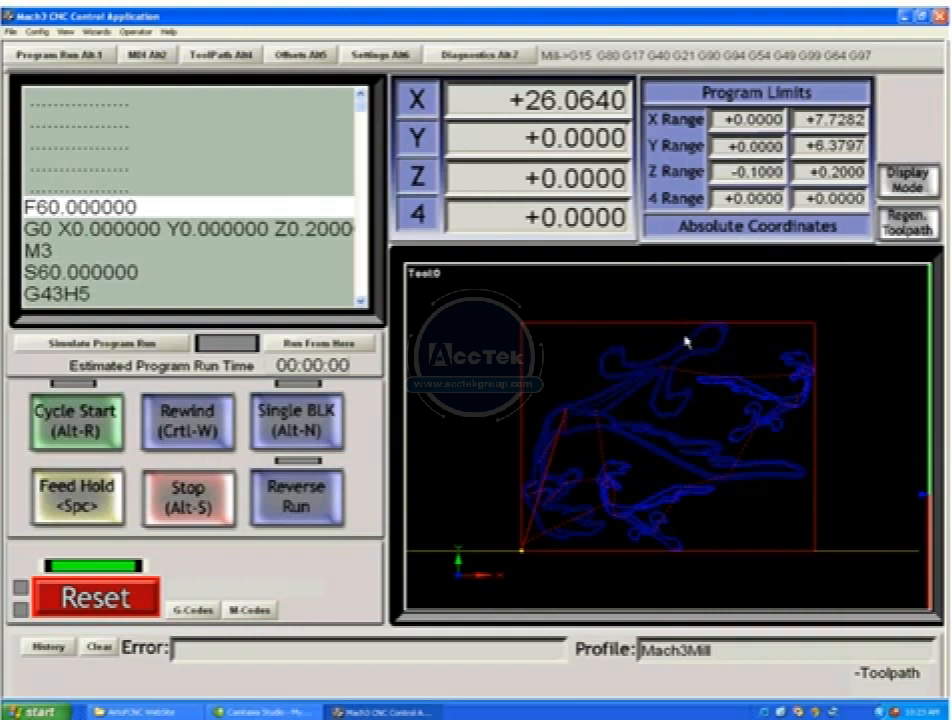
{"action": "mouse_move", "coordinate": [670, 430]}
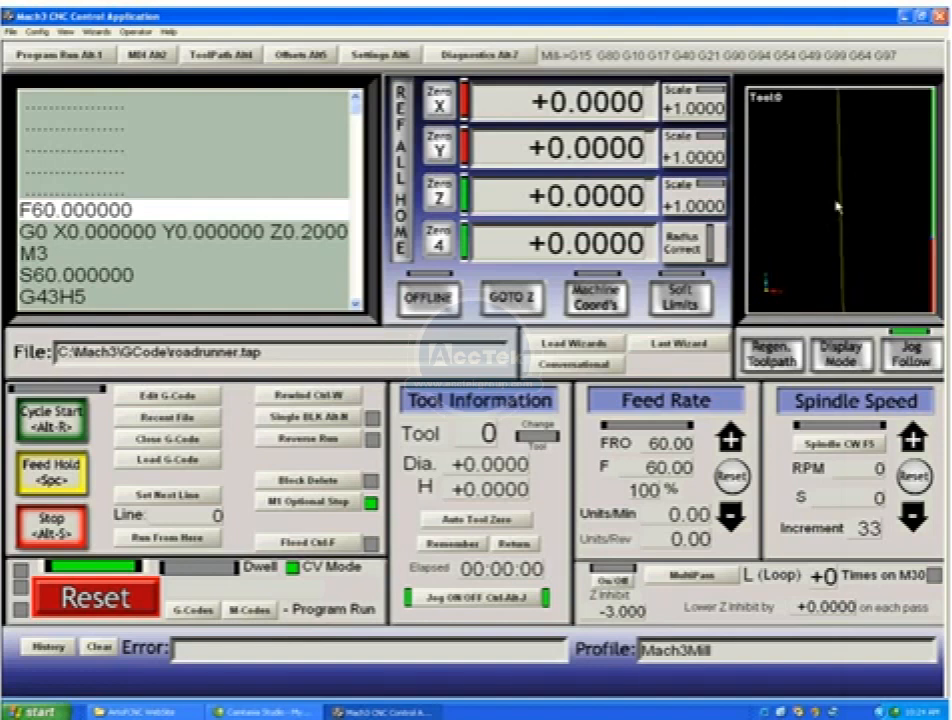
{"action": "mouse_move", "coordinate": [730, 295]}
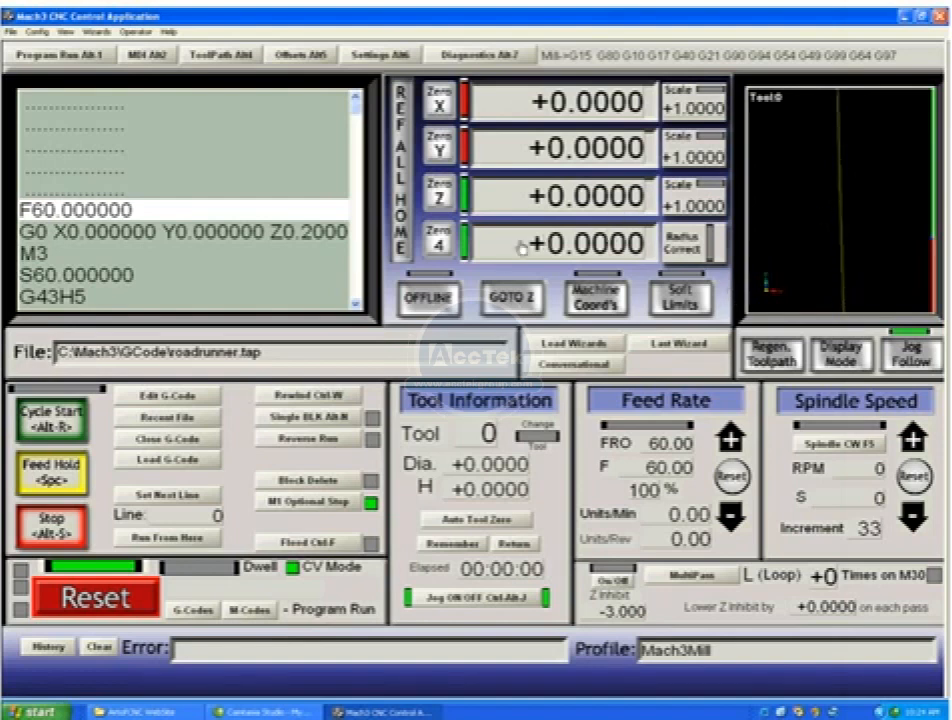
{"action": "mouse_move", "coordinate": [545, 215]}
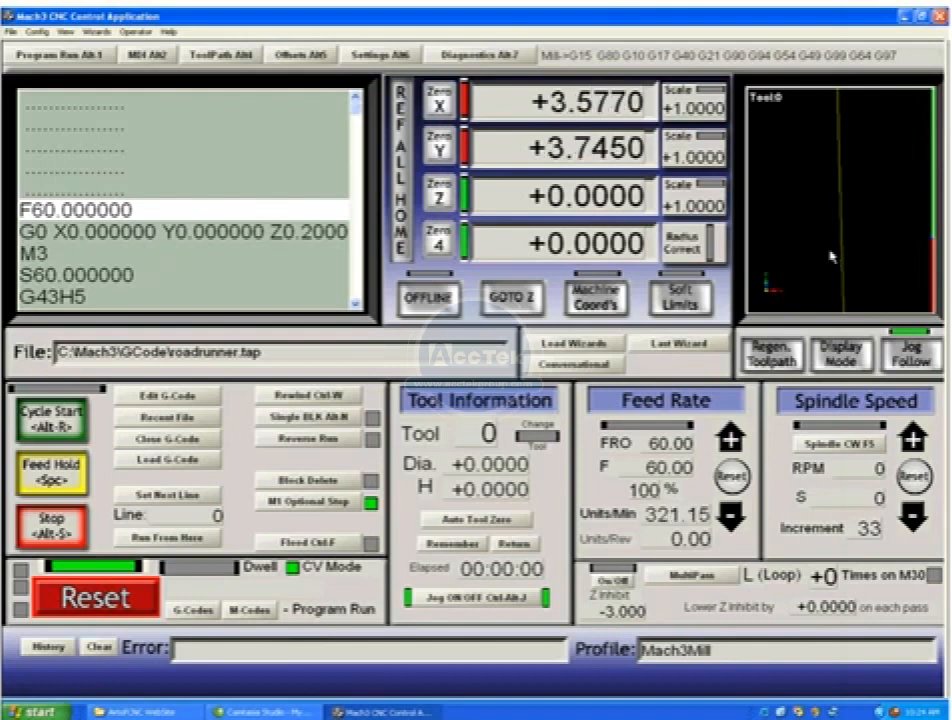
- Click the lower-left Program Run control, with the tool near X 1.8050, Y 1.8445
{"action": "left_click", "coordinate": [49, 415]}
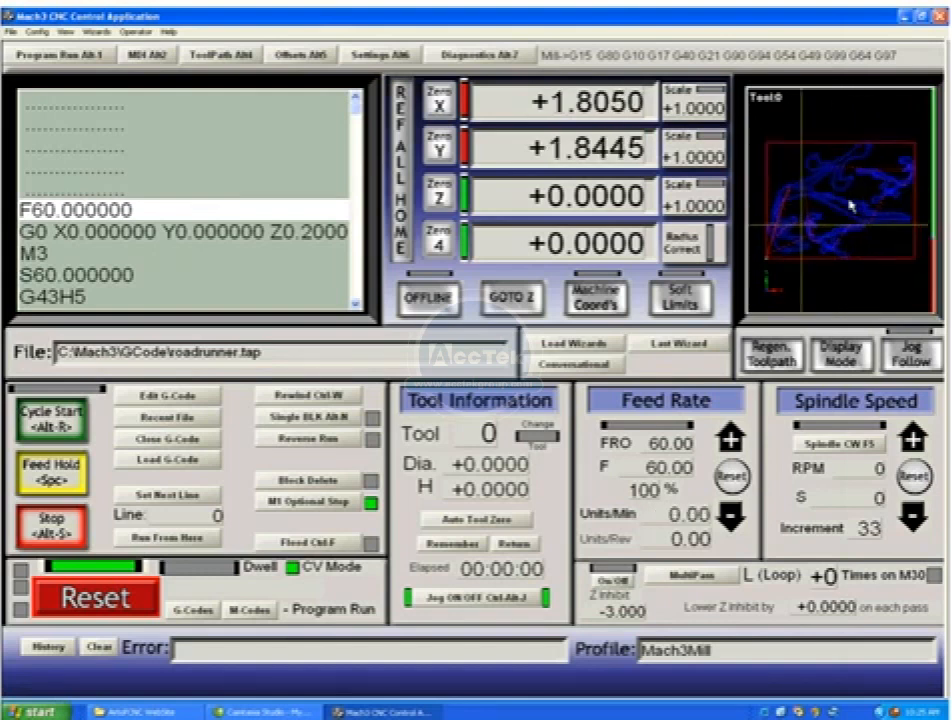
{"action": "mouse_move", "coordinate": [857, 301]}
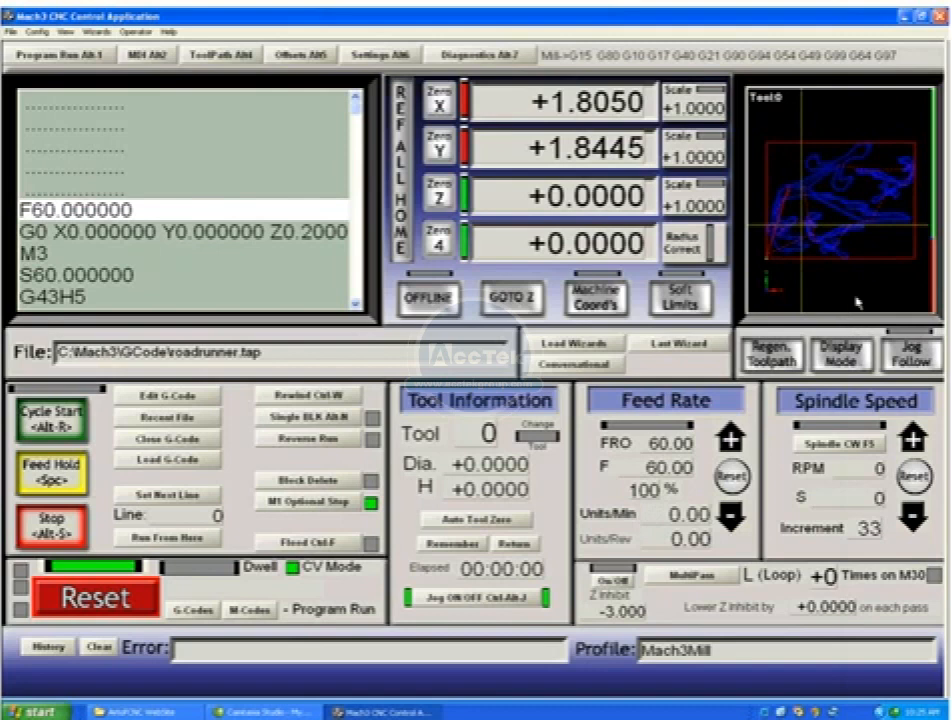
- Zero the X and Y readouts at the current tool position
{"action": "left_click", "coordinate": [428, 100]}
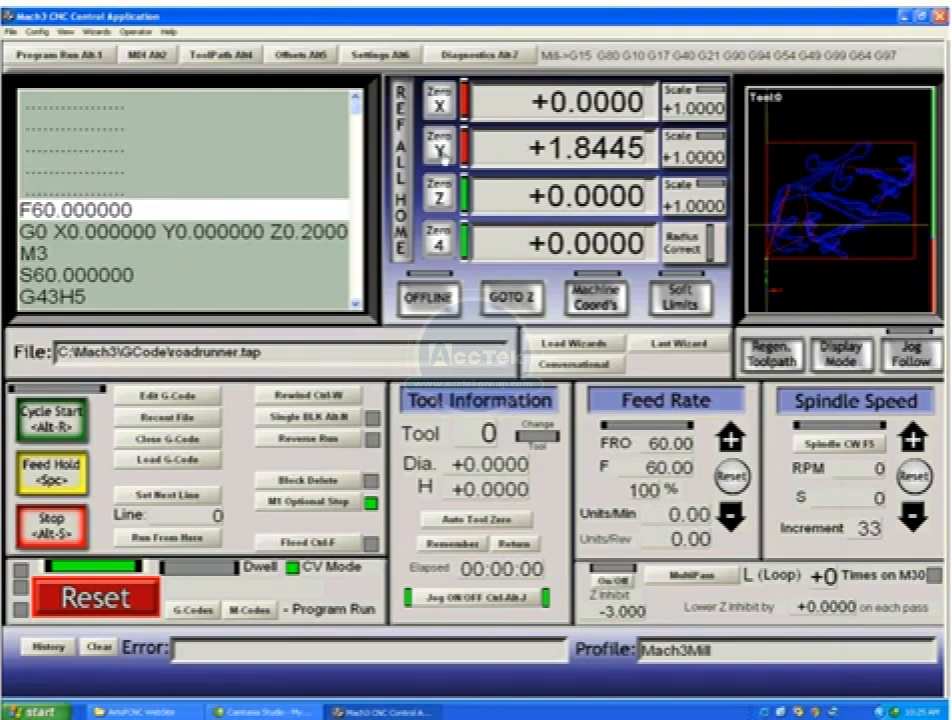
{"action": "left_click", "coordinate": [413, 146]}
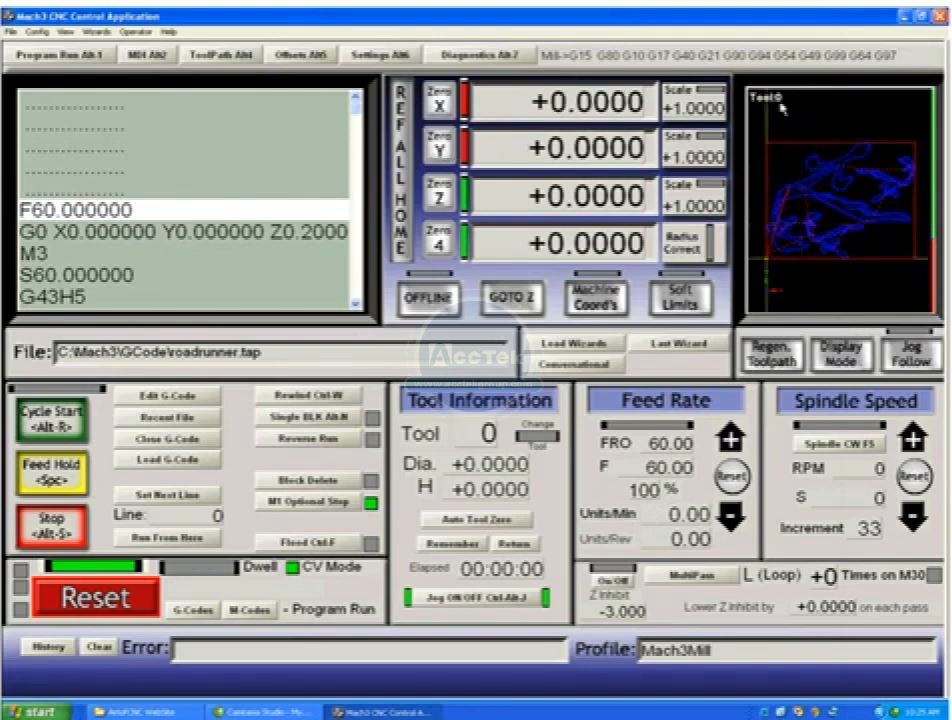
{"action": "mouse_move", "coordinate": [820, 285]}
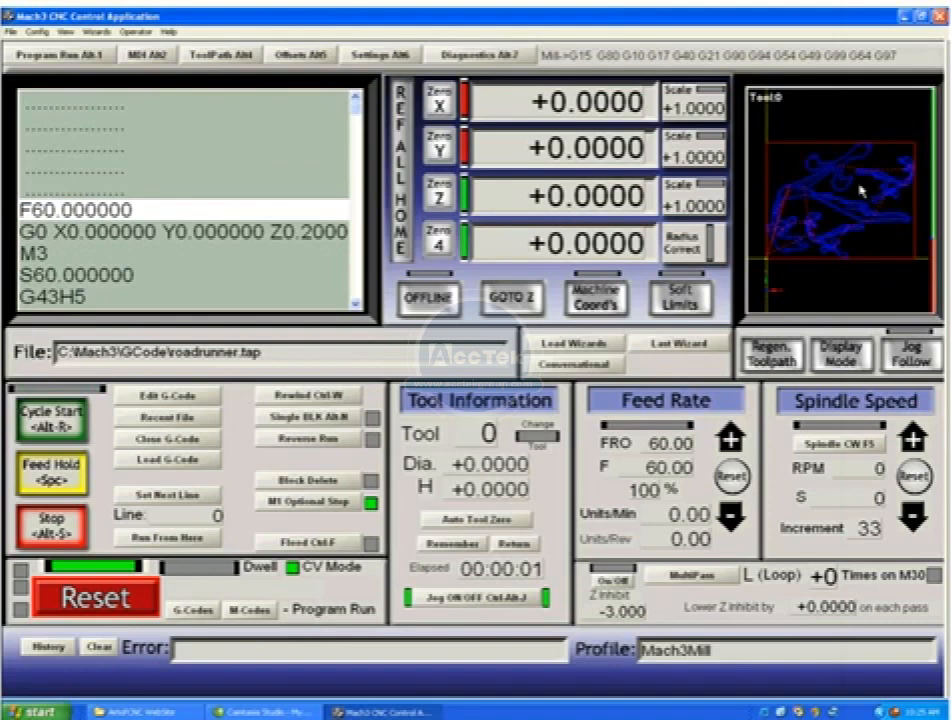
{"action": "mouse_move", "coordinate": [703, 300]}
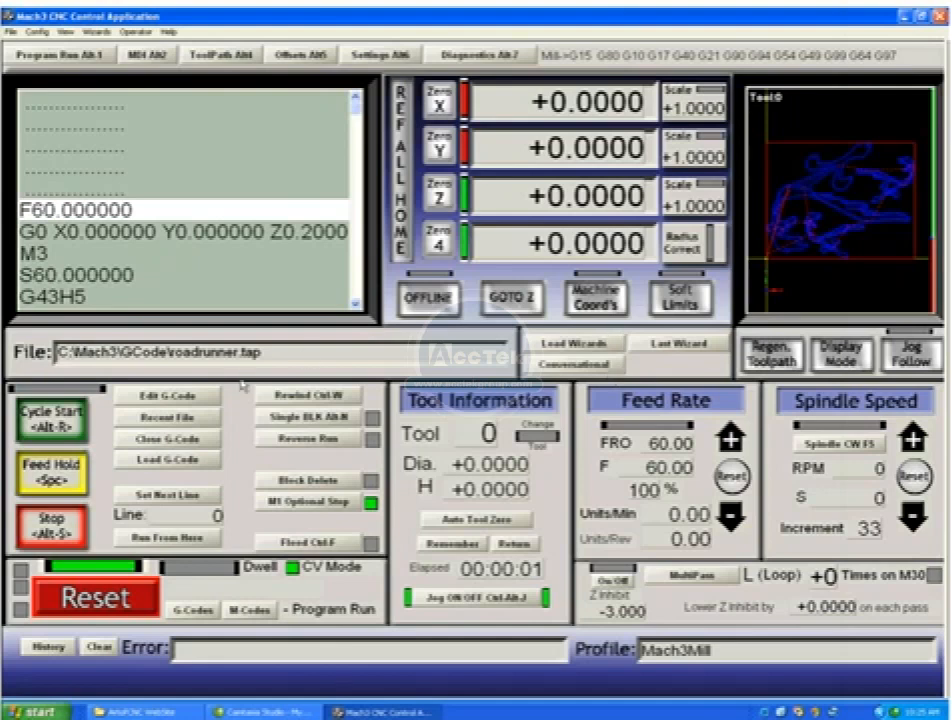
- Start roadrunner.tap with Cycle Start, cutting until it reaches line 318
{"action": "left_click", "coordinate": [50, 417]}
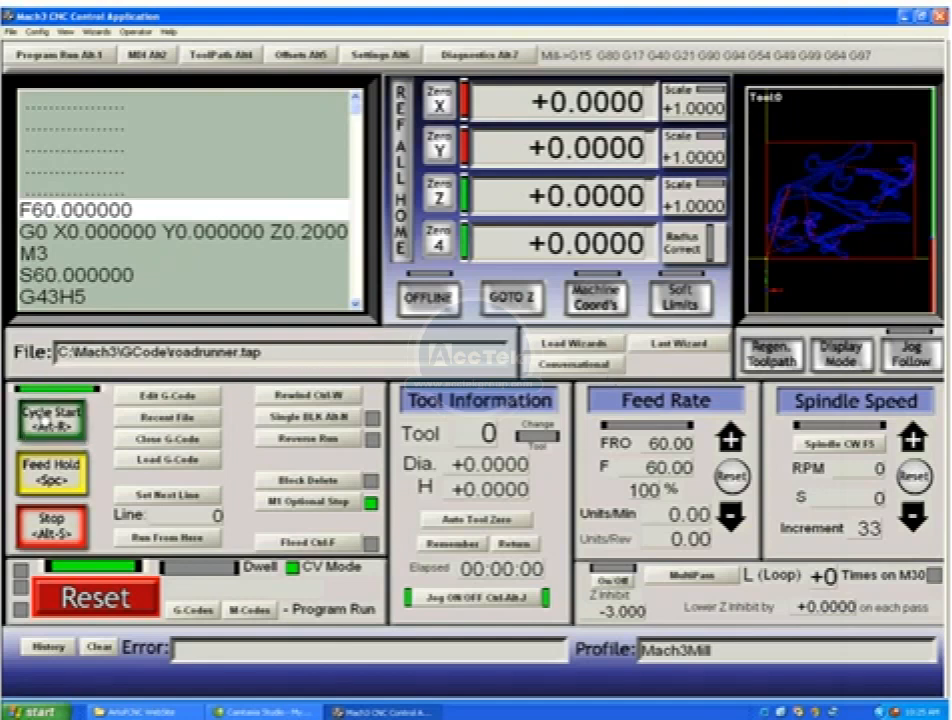
{"action": "left_click", "coordinate": [55, 418]}
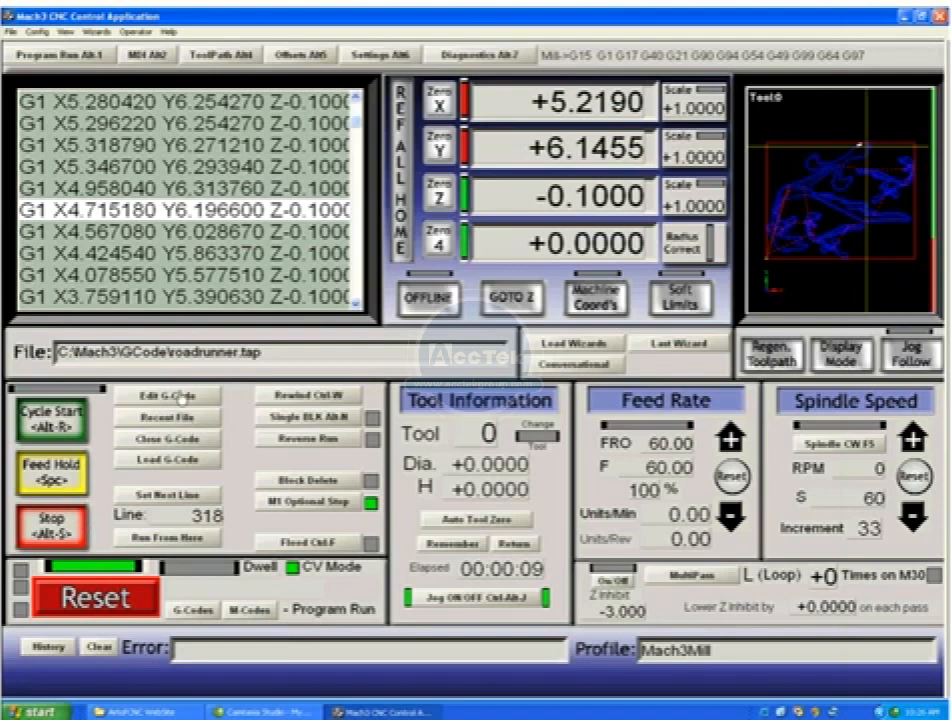
- Scroll through roadrunner.tap in Notepad via Edit G-Code, then close Notepad
{"action": "left_click", "coordinate": [167, 396]}
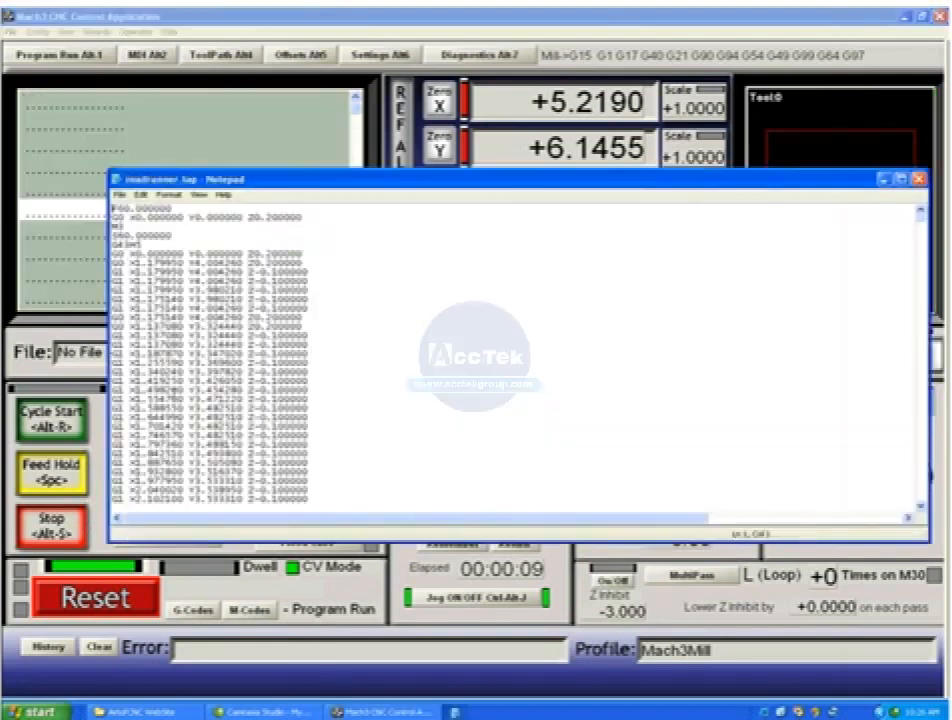
{"action": "scroll", "scroll_direction": "down", "scroll_amount": 3}
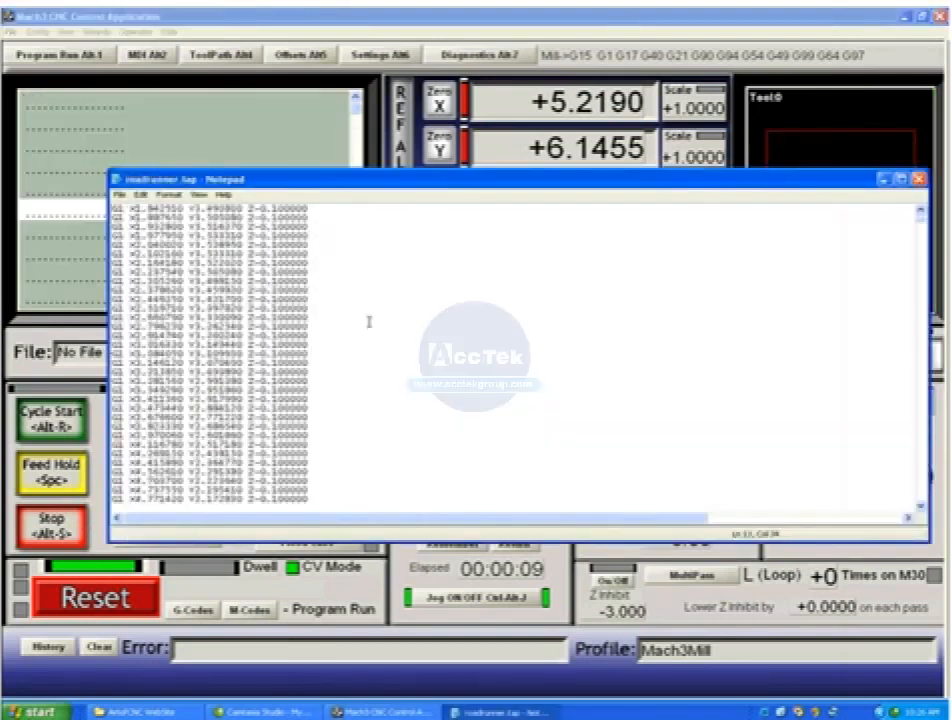
{"action": "scroll", "scroll_direction": "down", "scroll_amount": 3}
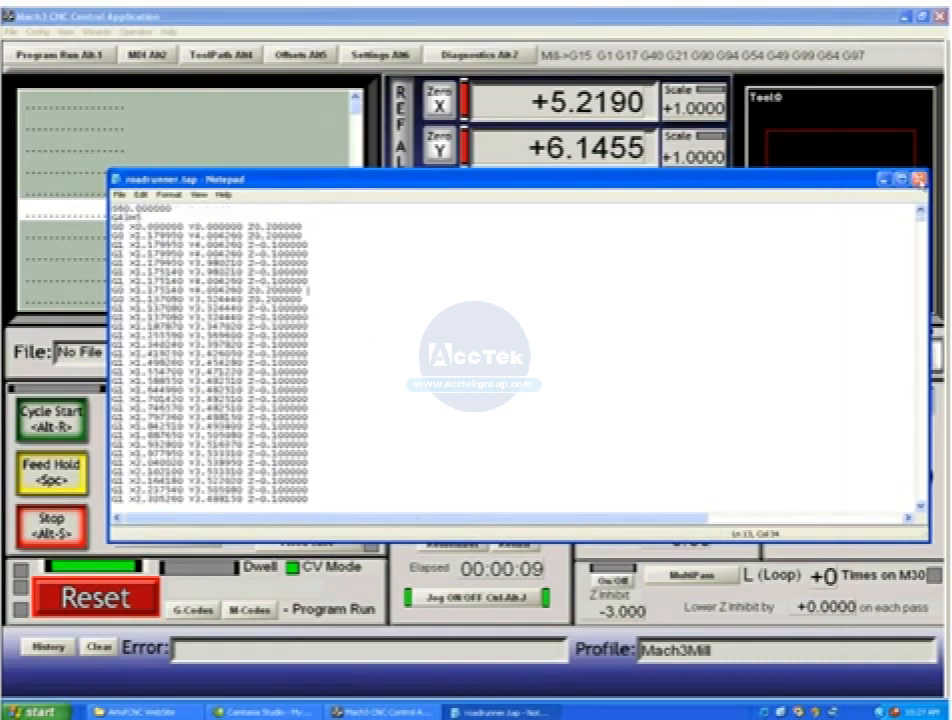
{"action": "left_click", "coordinate": [914, 178]}
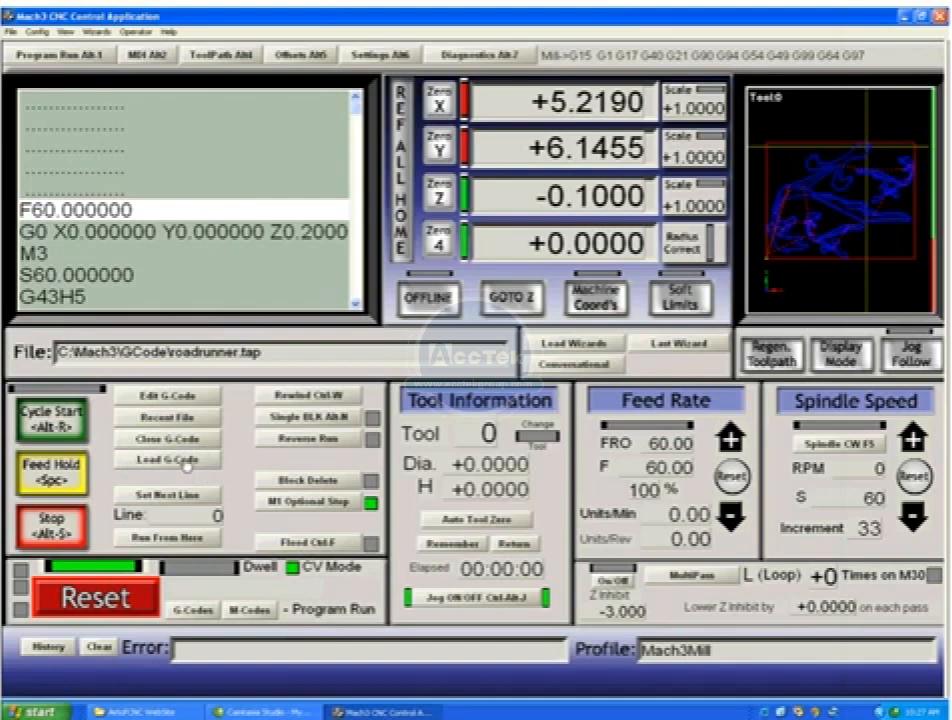
{"action": "mouse_move", "coordinate": [187, 425]}
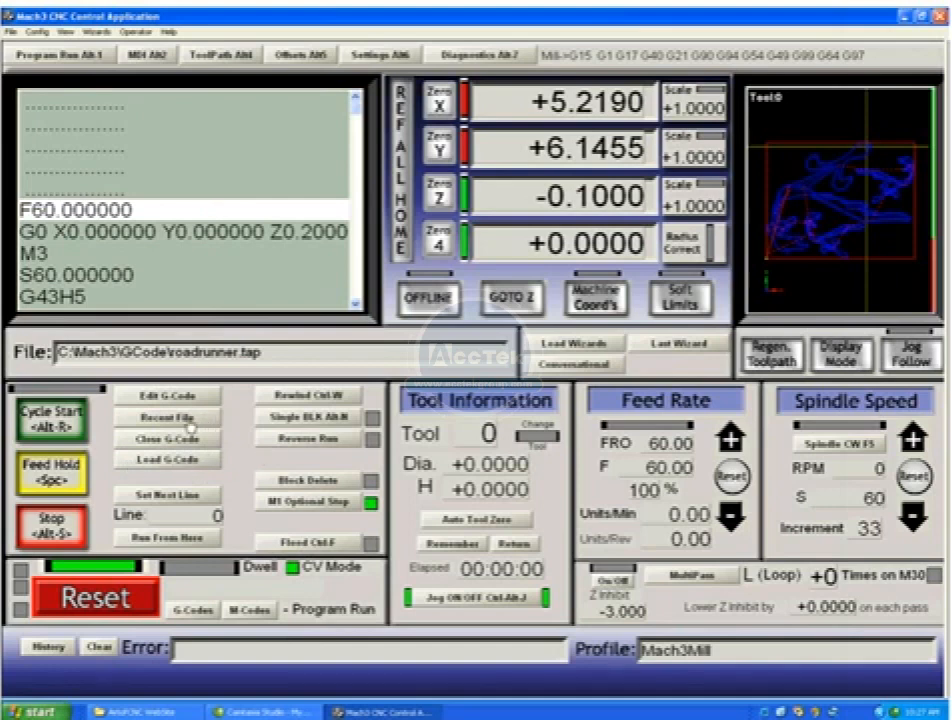
- With Single BLK on, step four blocks via Cycle Start, then turn Single BLK off
{"action": "left_click", "coordinate": [166, 459]}
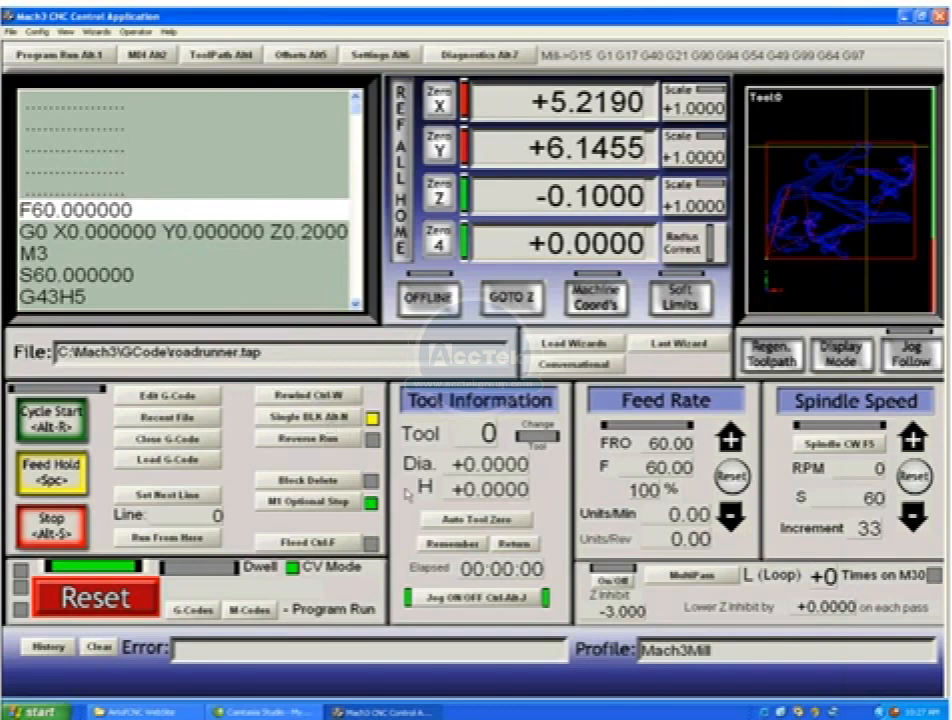
{"action": "left_click", "coordinate": [49, 418]}
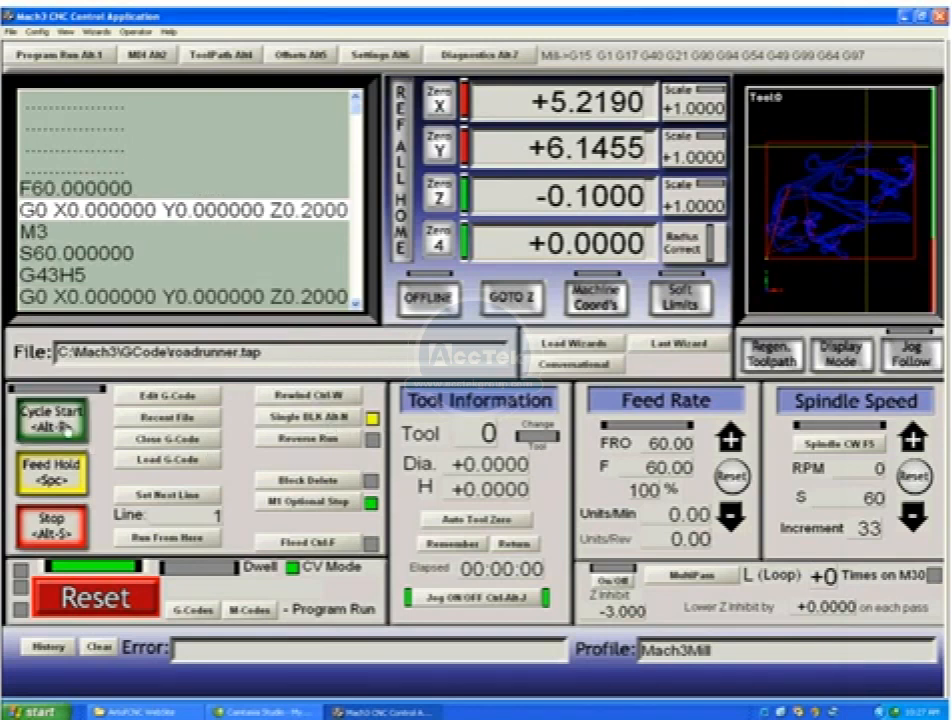
{"action": "left_click", "coordinate": [49, 418]}
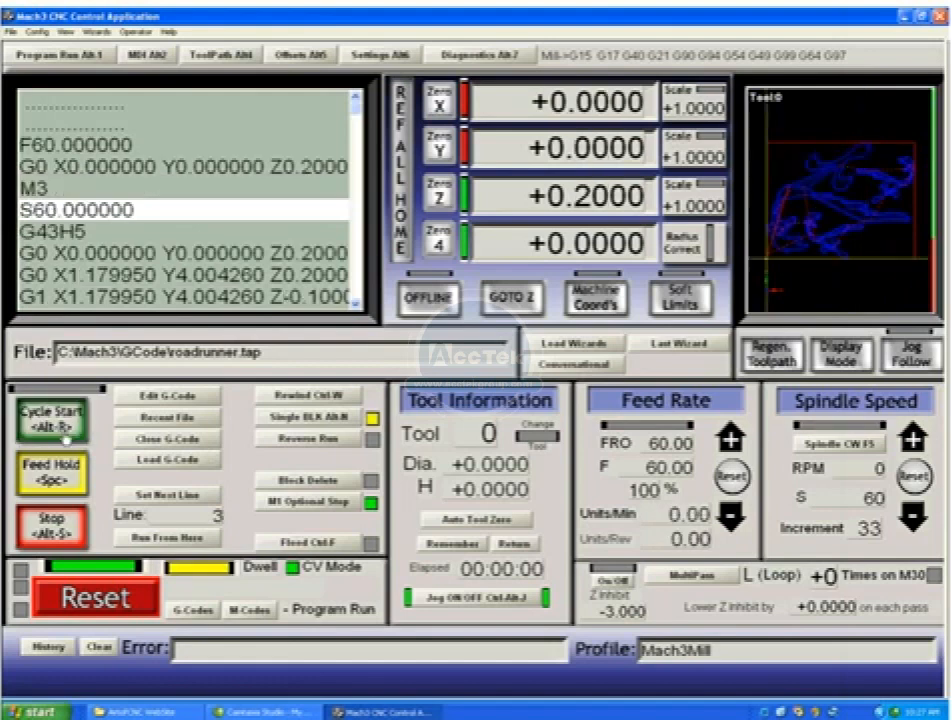
{"action": "left_click", "coordinate": [45, 418]}
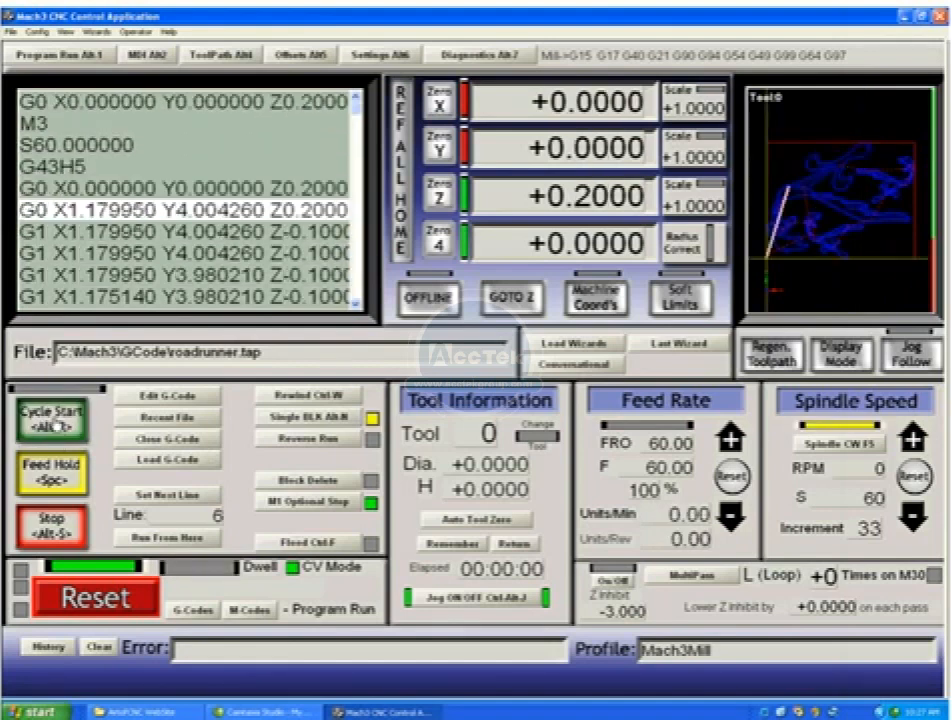
{"action": "left_click", "coordinate": [51, 415]}
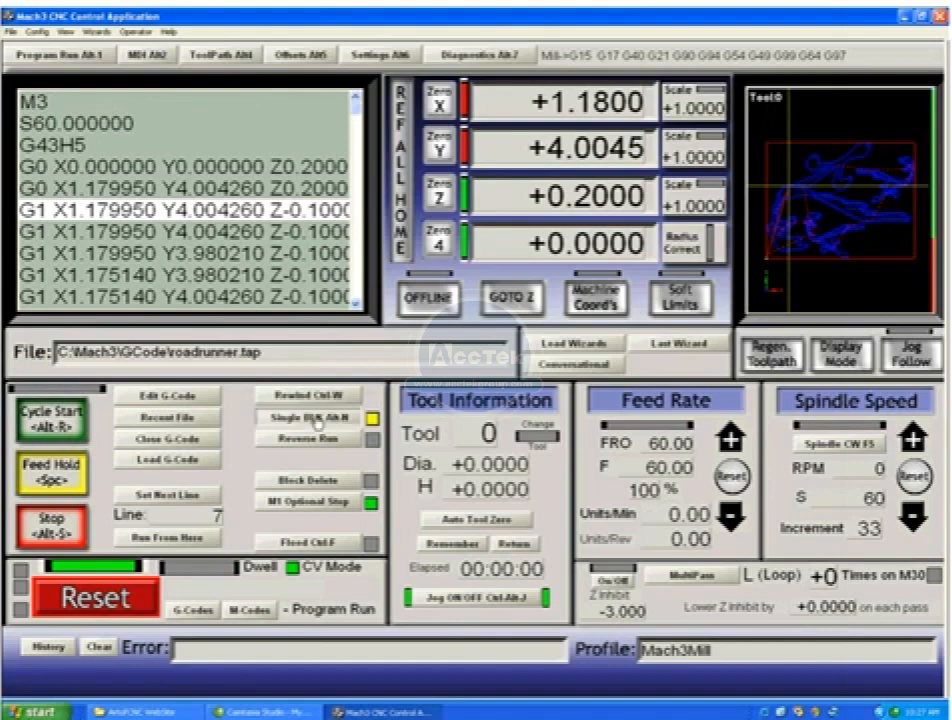
{"action": "left_click", "coordinate": [58, 412]}
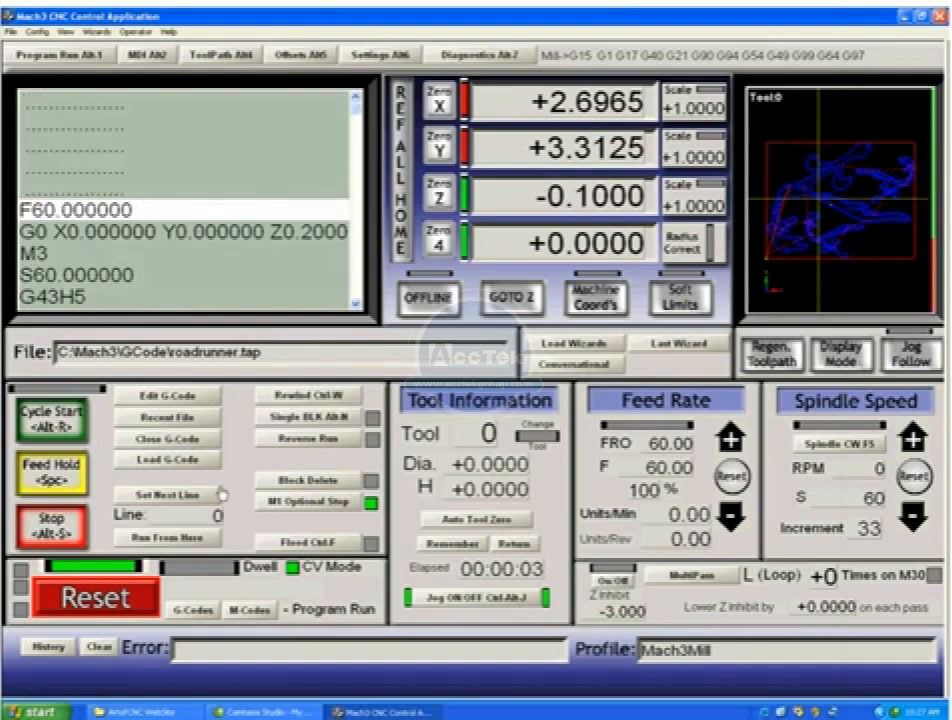
{"action": "mouse_move", "coordinate": [270, 240]}
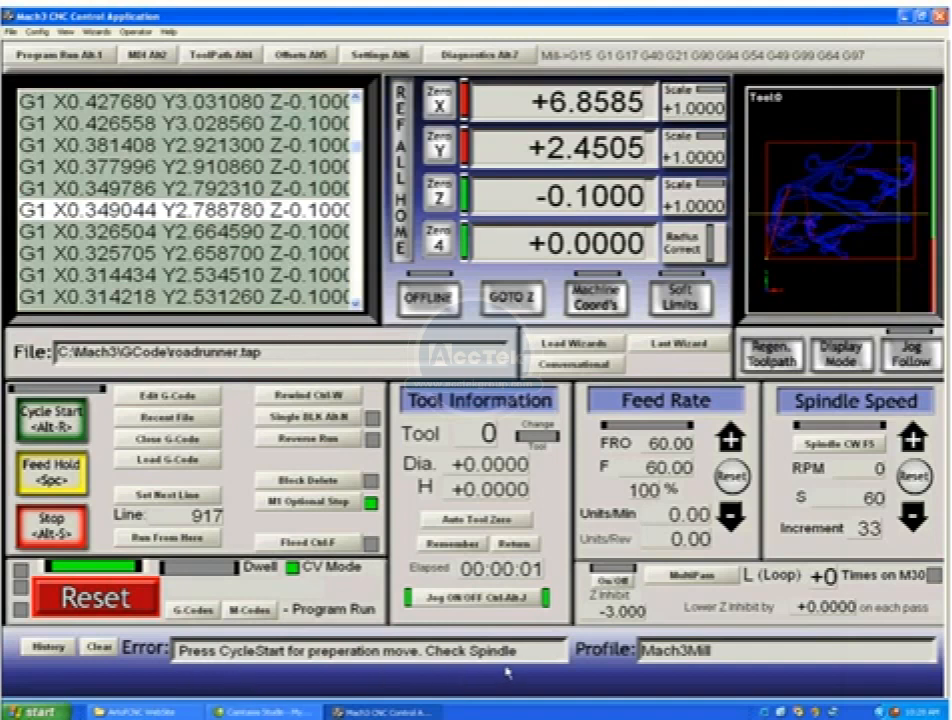
- Run roadrunner.tap from line 917, accepting the preparation positioning move
{"action": "left_click", "coordinate": [52, 418]}
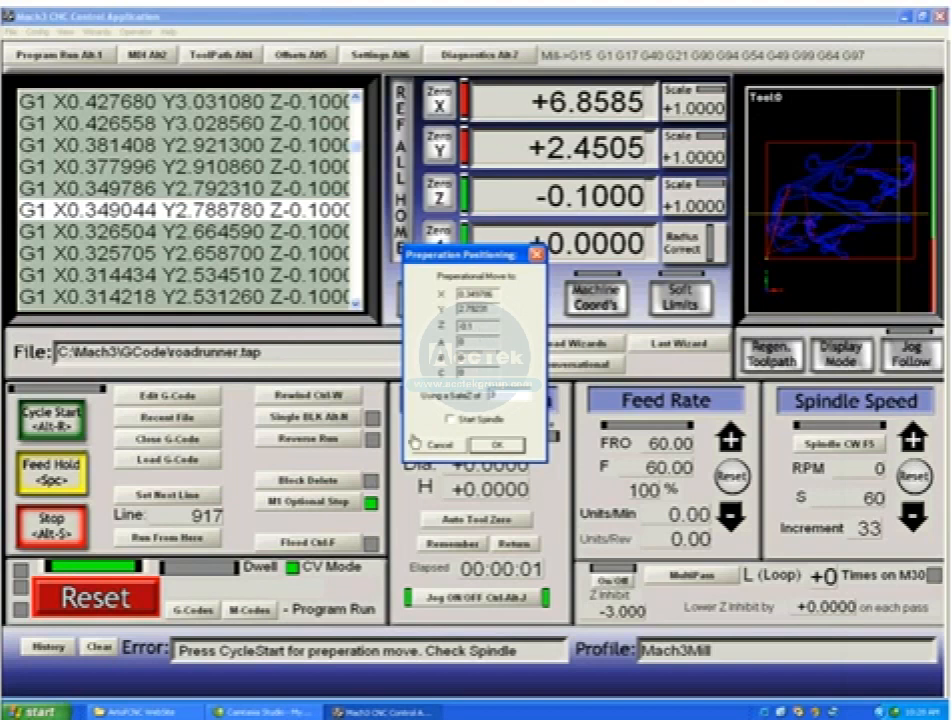
{"action": "left_click", "coordinate": [496, 445]}
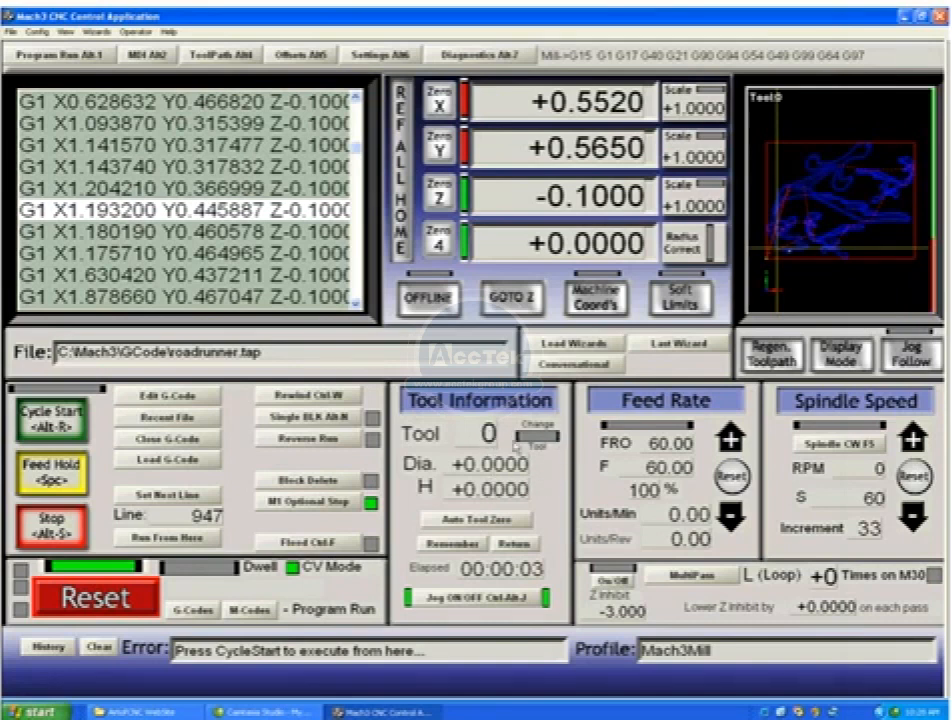
{"action": "mouse_move", "coordinate": [550, 468]}
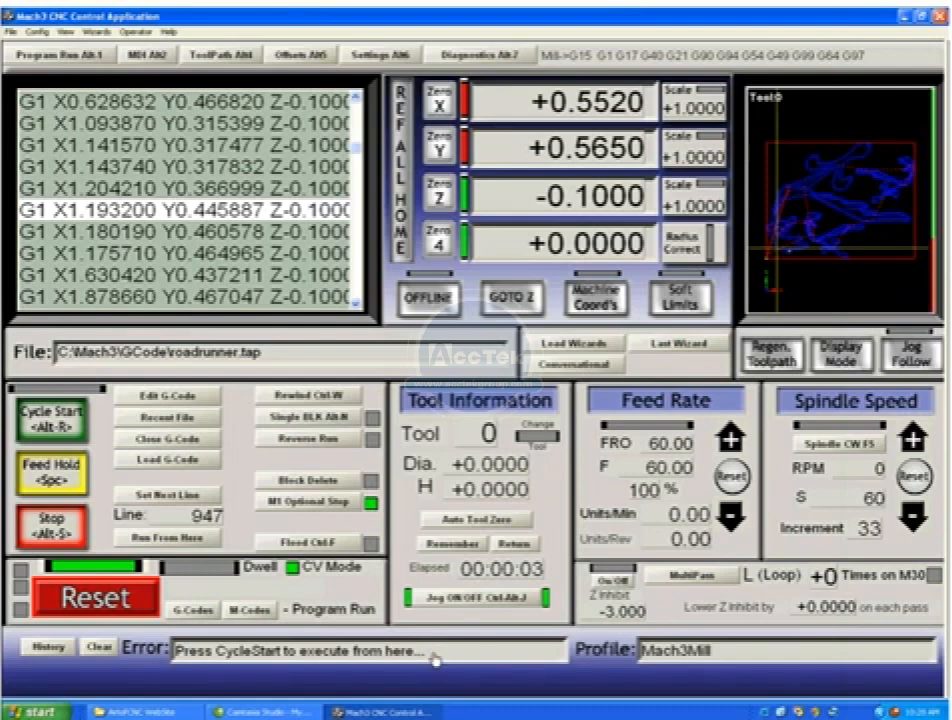
{"action": "mouse_move", "coordinate": [547, 548]}
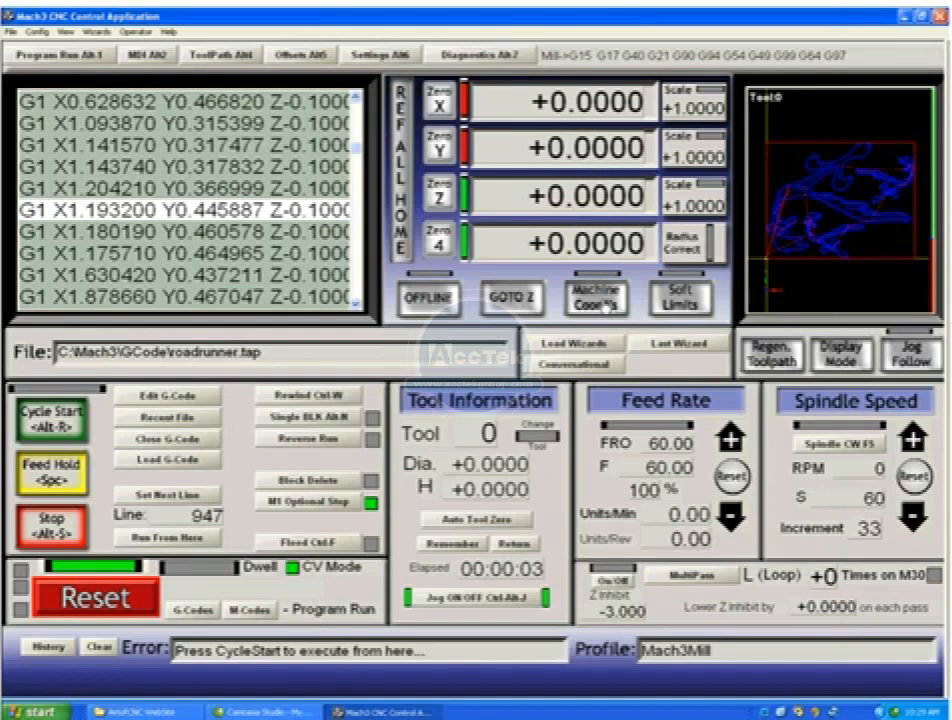
- Toggle Machine Coord's so the axis readouts show +0.0000
{"action": "left_click", "coordinate": [681, 299]}
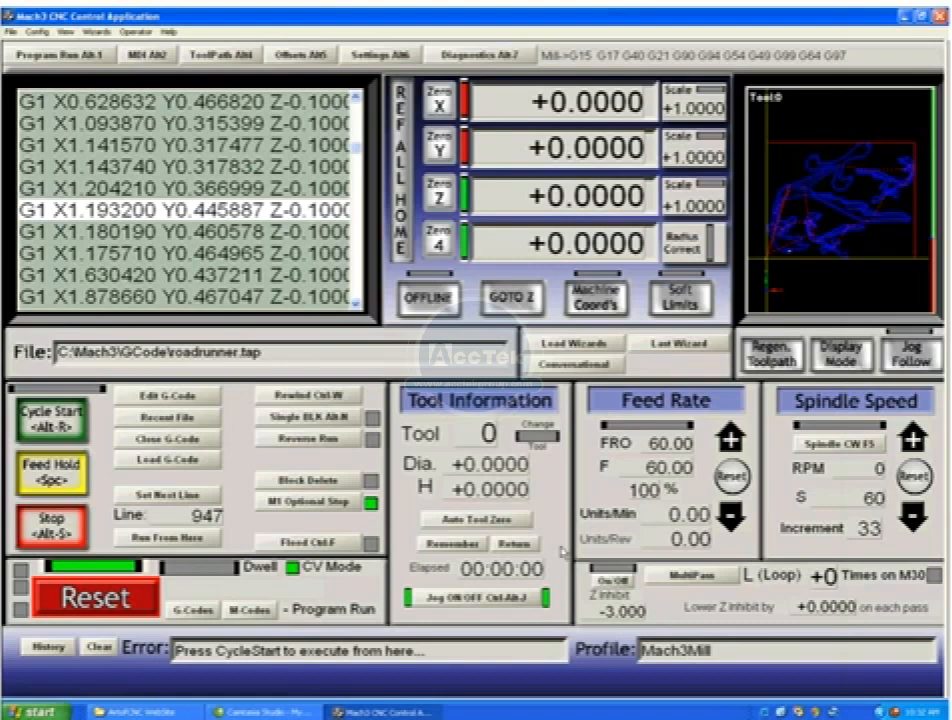
{"action": "mouse_move", "coordinate": [687, 585]}
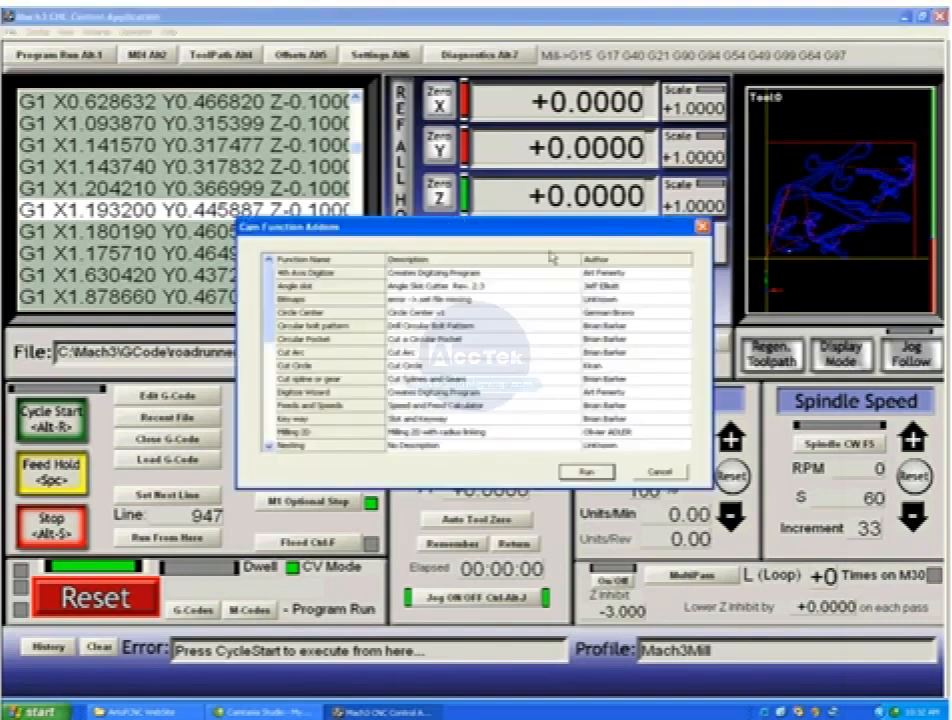
- Scroll the Cam Function Addons list and run a wizard to reach Material Selection
{"action": "scroll", "scroll_direction": "down", "scroll_amount": 3}
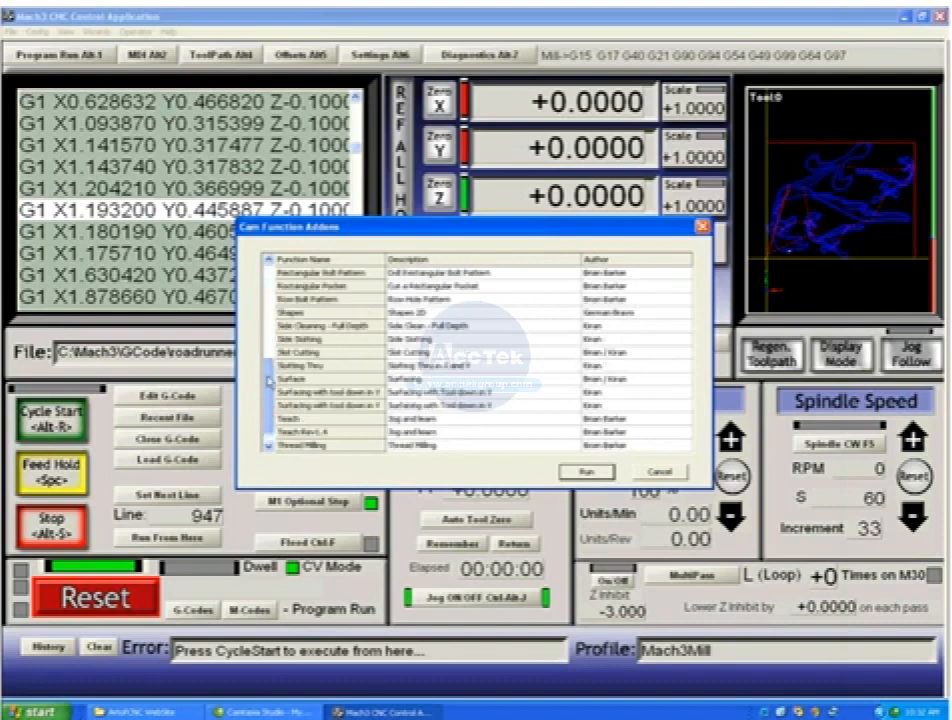
{"action": "left_click", "coordinate": [659, 471]}
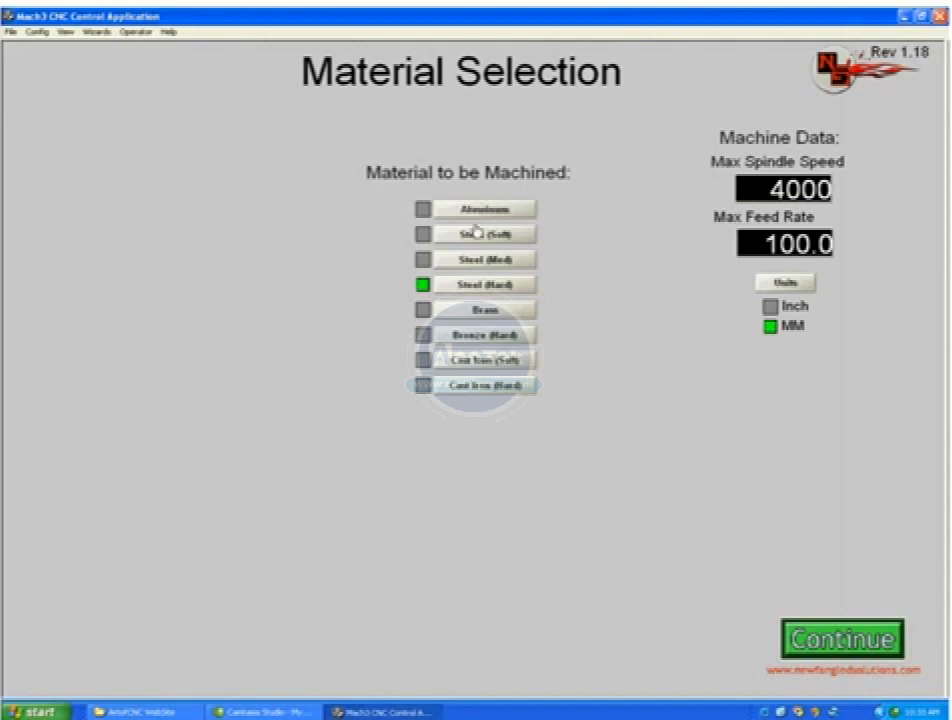
{"action": "mouse_move", "coordinate": [808, 440]}
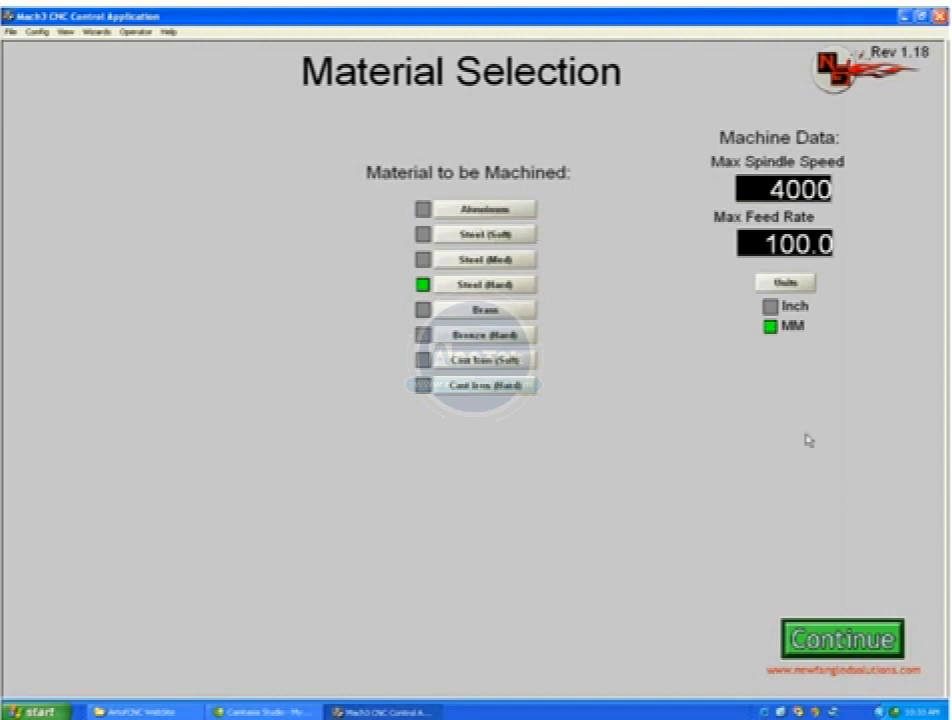
- Keep Steel (Hard) and MM, and continue to the wizard's operations menu
{"action": "left_click", "coordinate": [822, 638]}
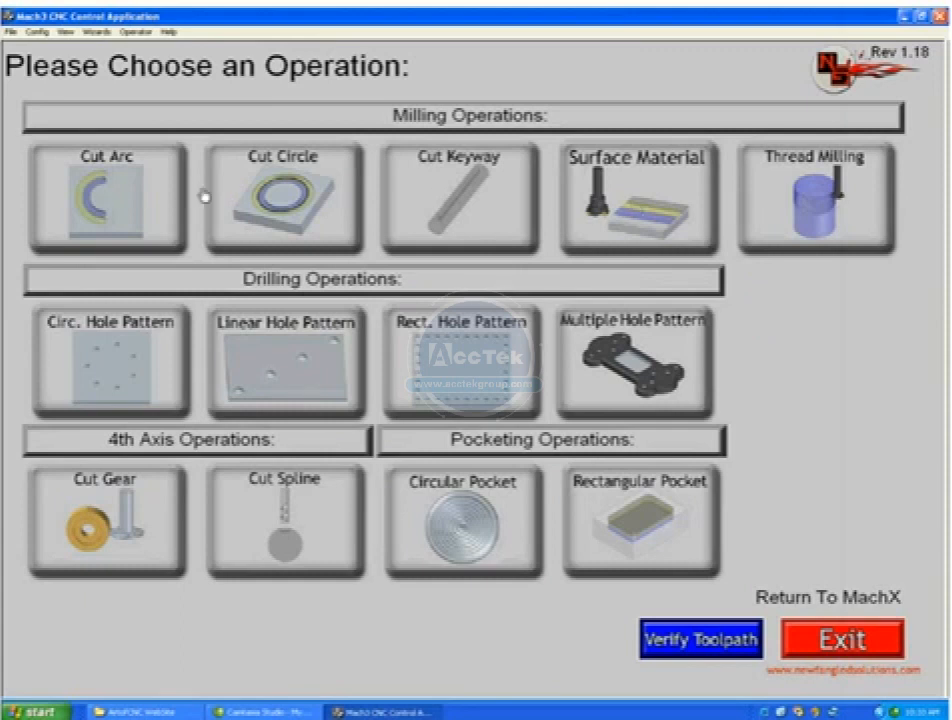
{"action": "mouse_move", "coordinate": [342, 532]}
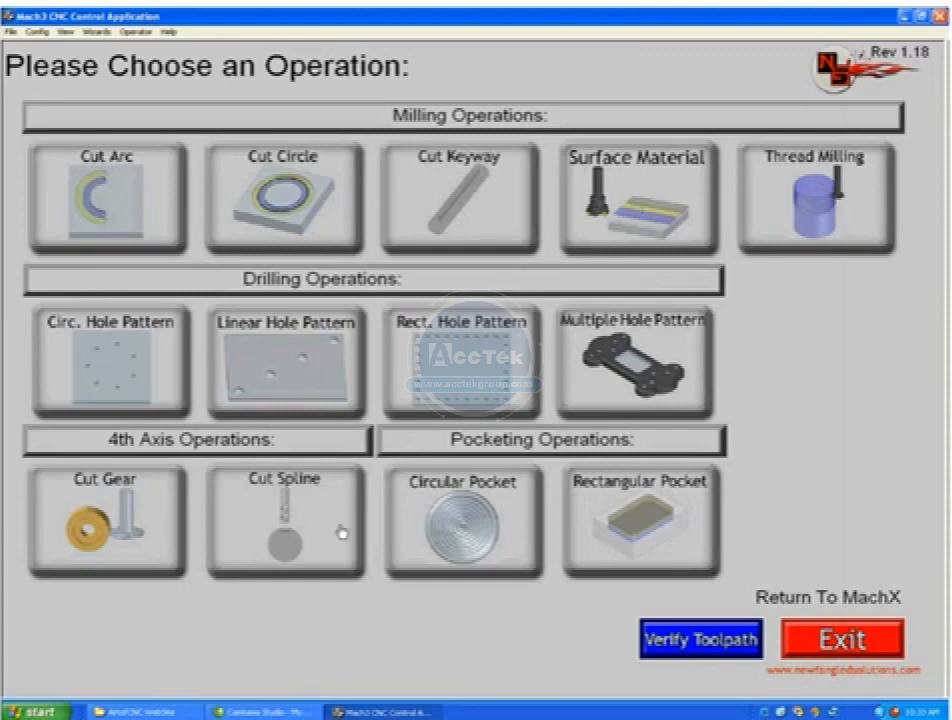
{"action": "mouse_move", "coordinate": [751, 296]}
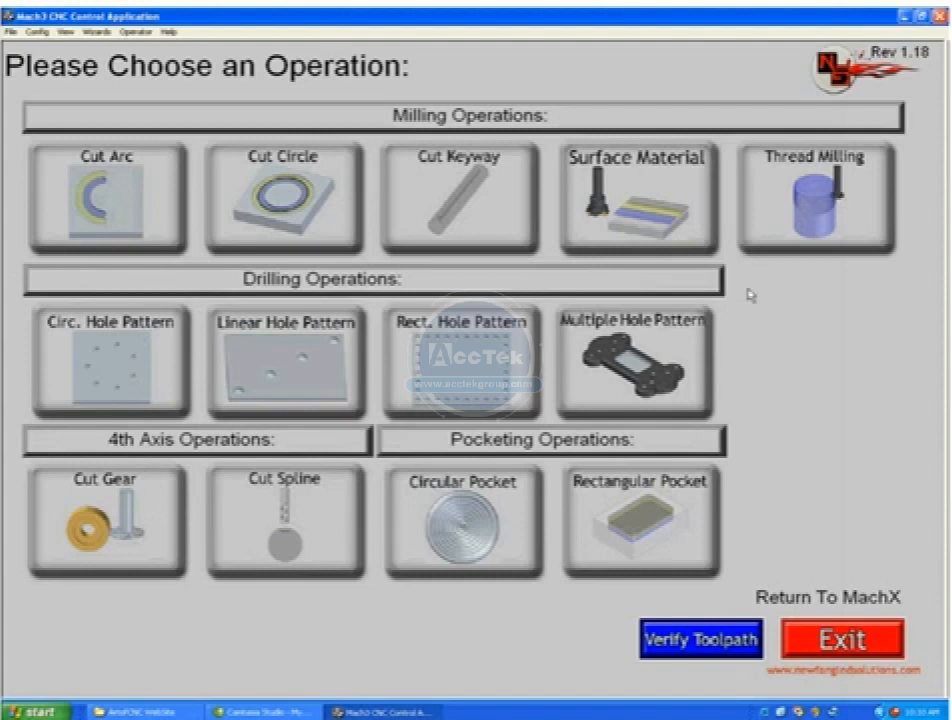
{"action": "mouse_move", "coordinate": [850, 533]}
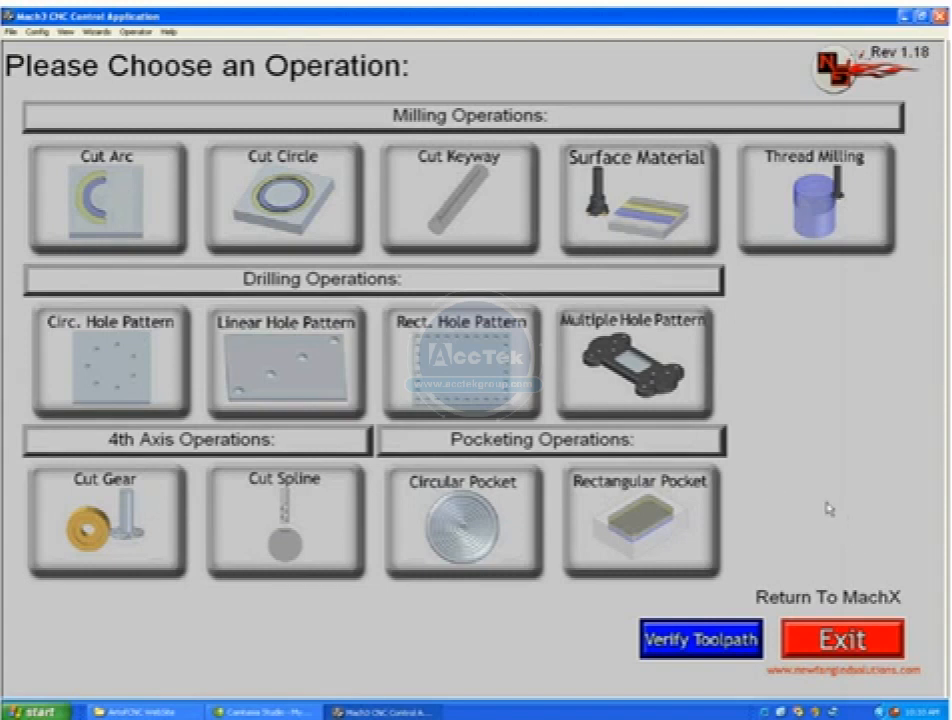
{"action": "mouse_move", "coordinate": [765, 488]}
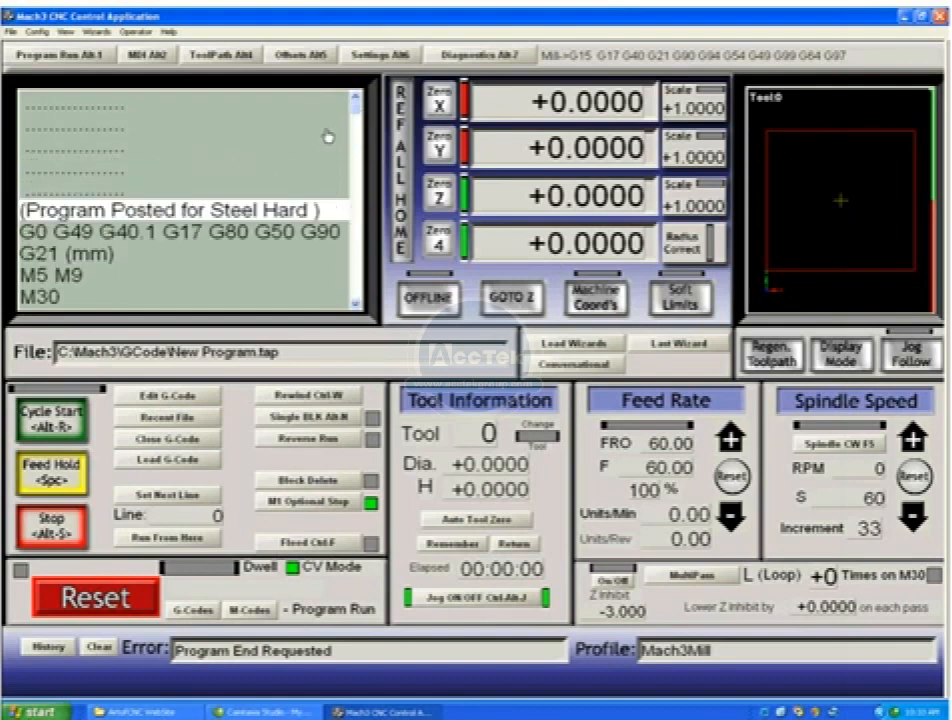
- Exit the wizard and reload roadrunner.tap on the Program Run screen
{"action": "left_click", "coordinate": [167, 460]}
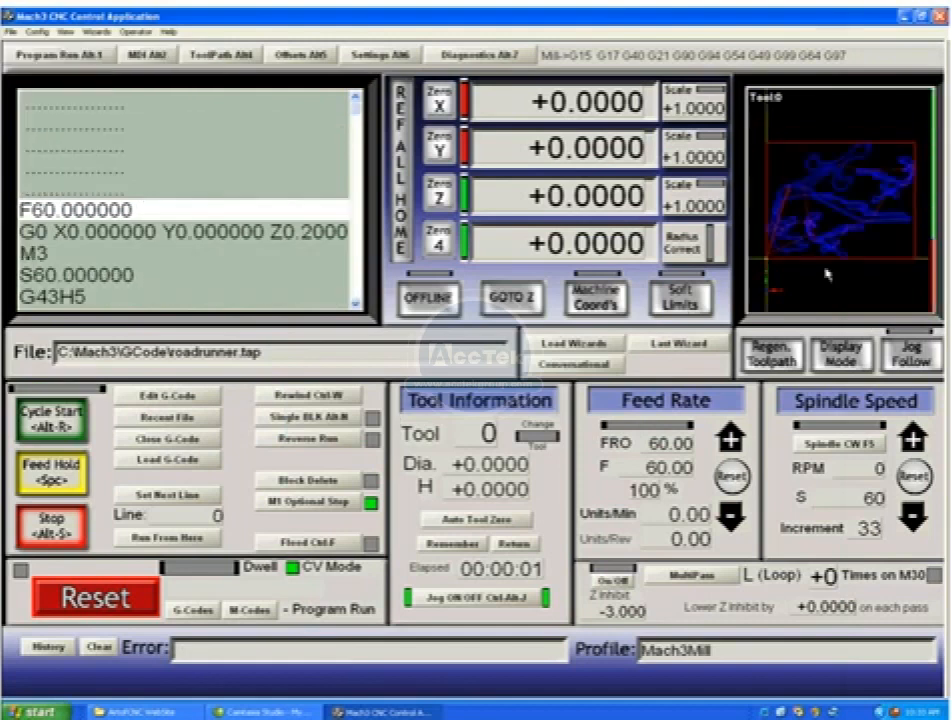
{"action": "mouse_move", "coordinate": [212, 157]}
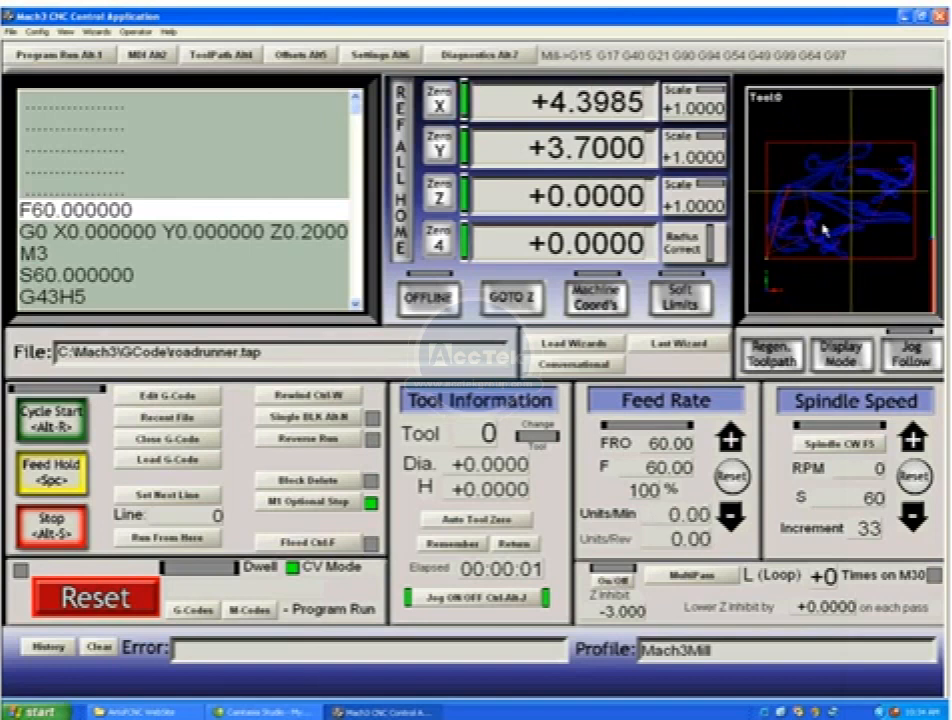
{"action": "mouse_move", "coordinate": [870, 200]}
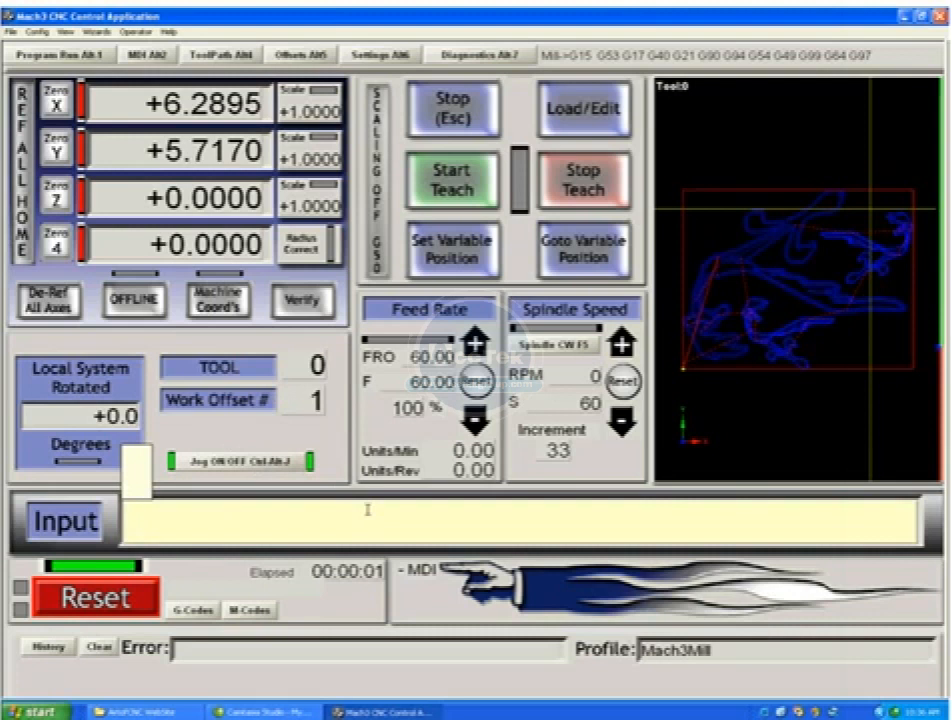
{"action": "mouse_move", "coordinate": [318, 438]}
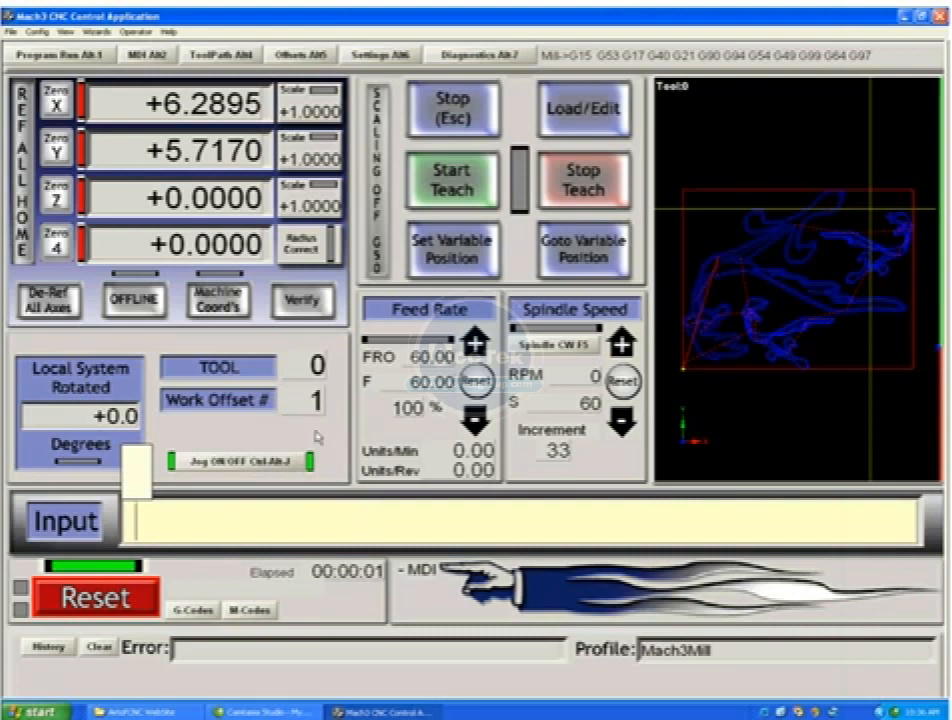
- Run MDI commands G0X0Y0 then G0X10 to rapid to XY zero and X10
{"action": "type", "text": "g0"}
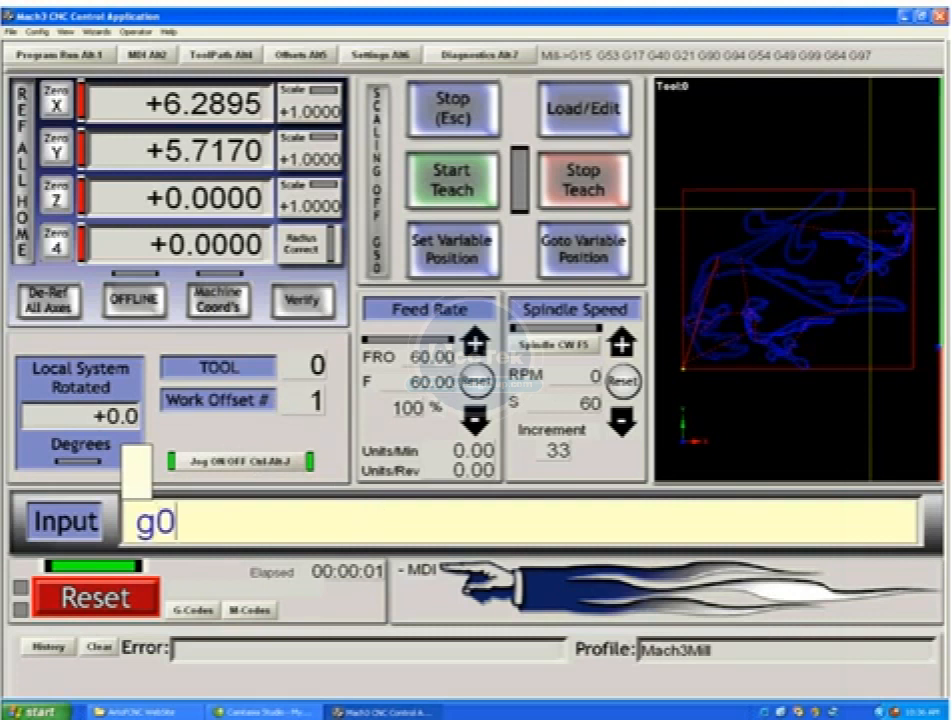
{"action": "type", "text": "x0"}
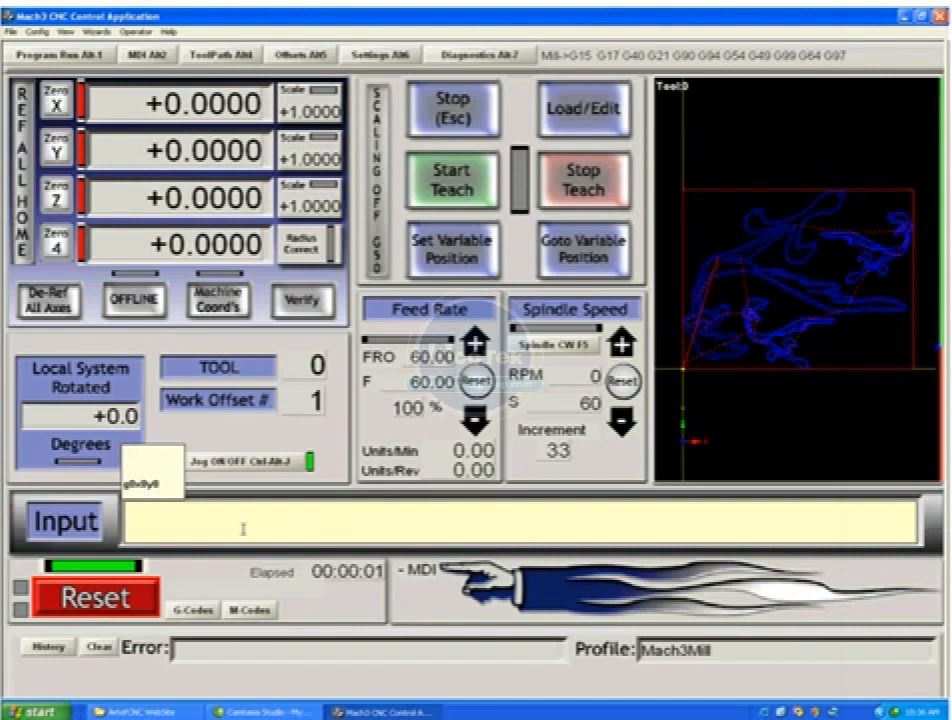
{"action": "type", "text": "g0x10"}
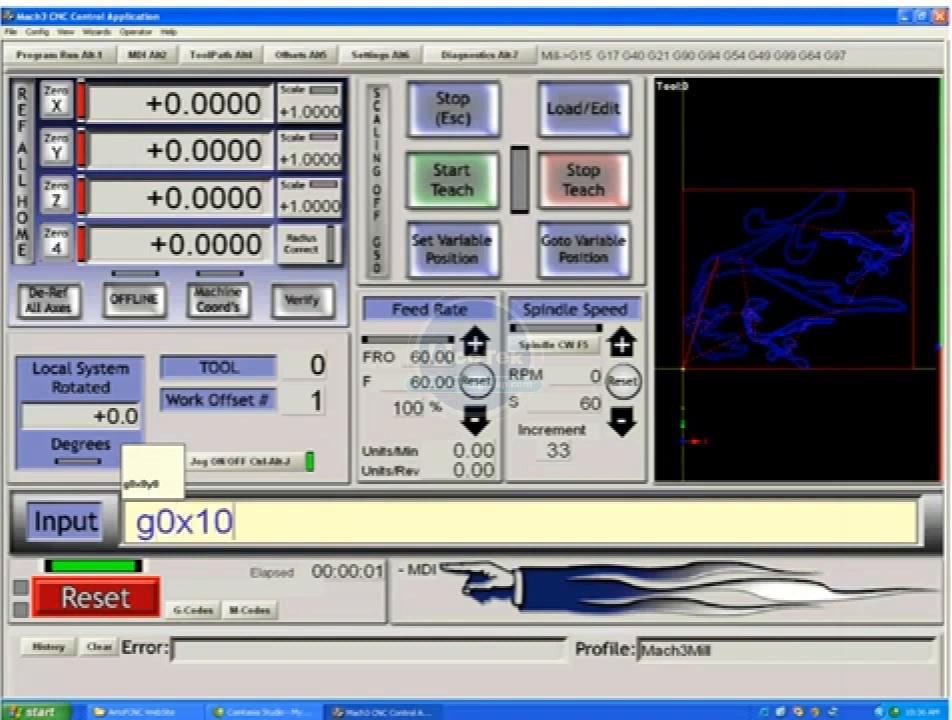
{"action": "key", "text": "enter"}
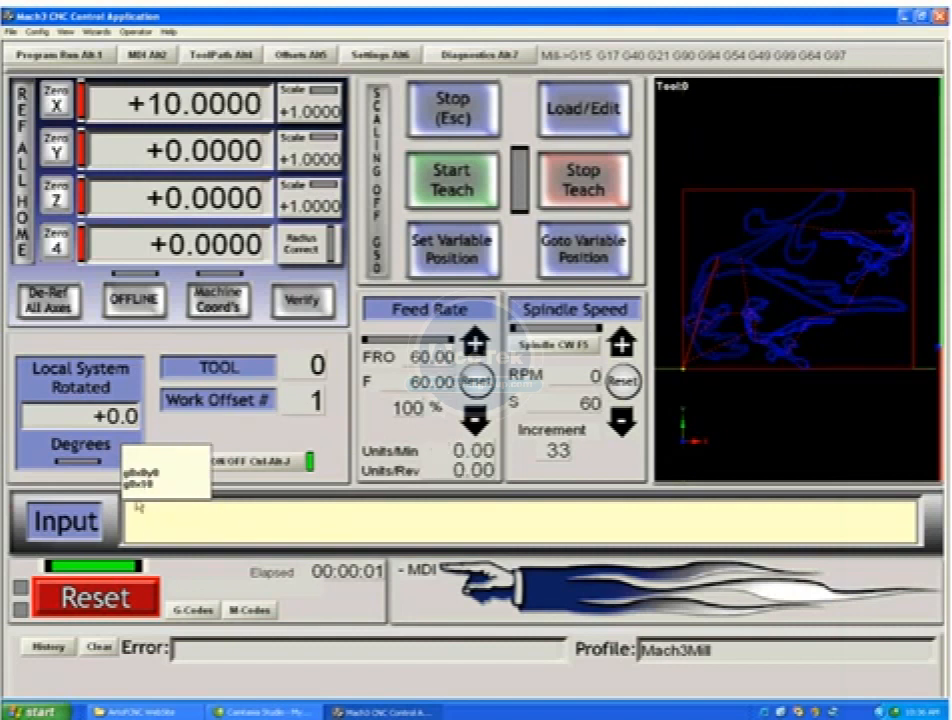
{"action": "type", "text": "g0x10"}
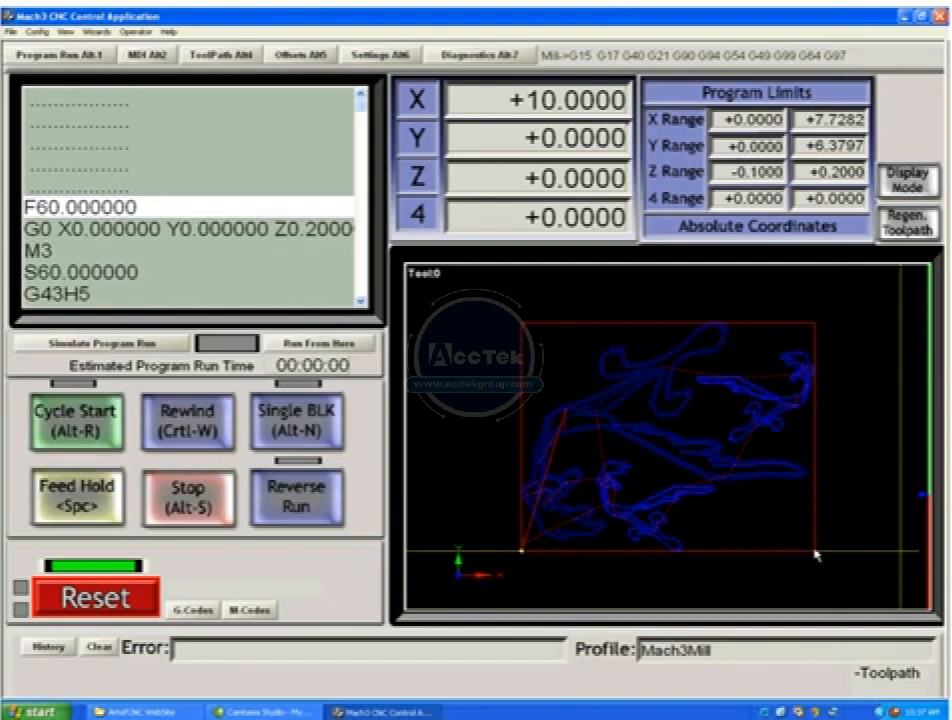
{"action": "mouse_move", "coordinate": [390, 313]}
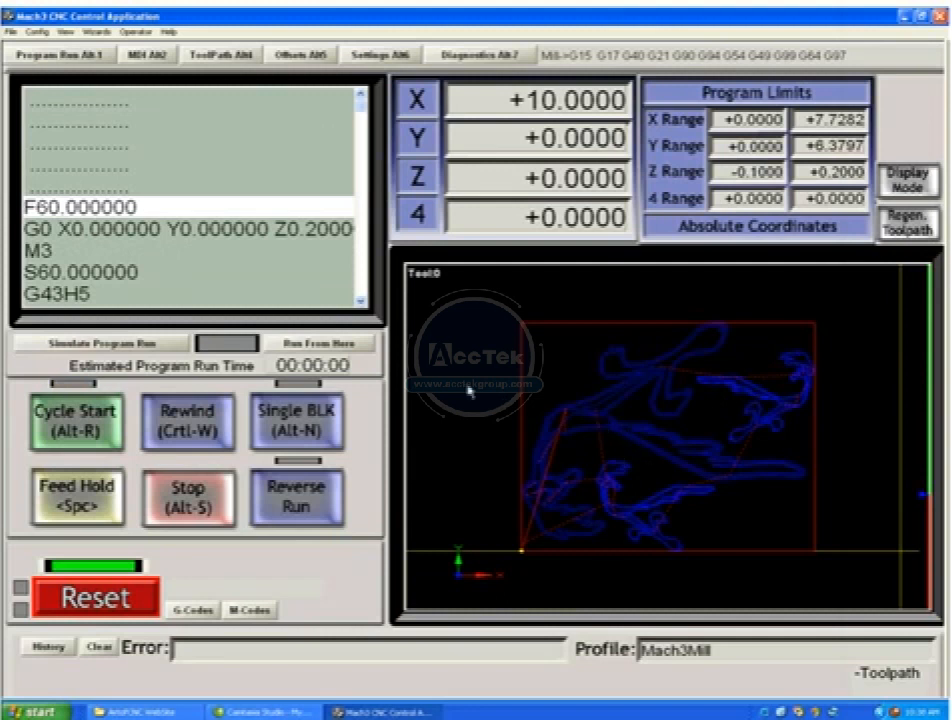
{"action": "mouse_move", "coordinate": [353, 435]}
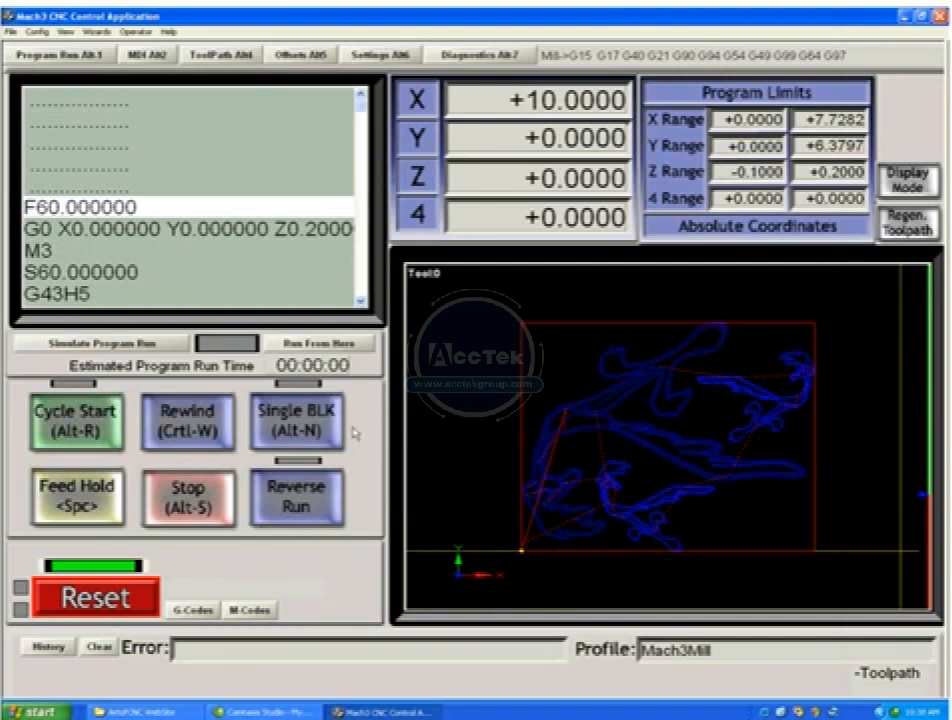
{"action": "mouse_move", "coordinate": [298, 435]}
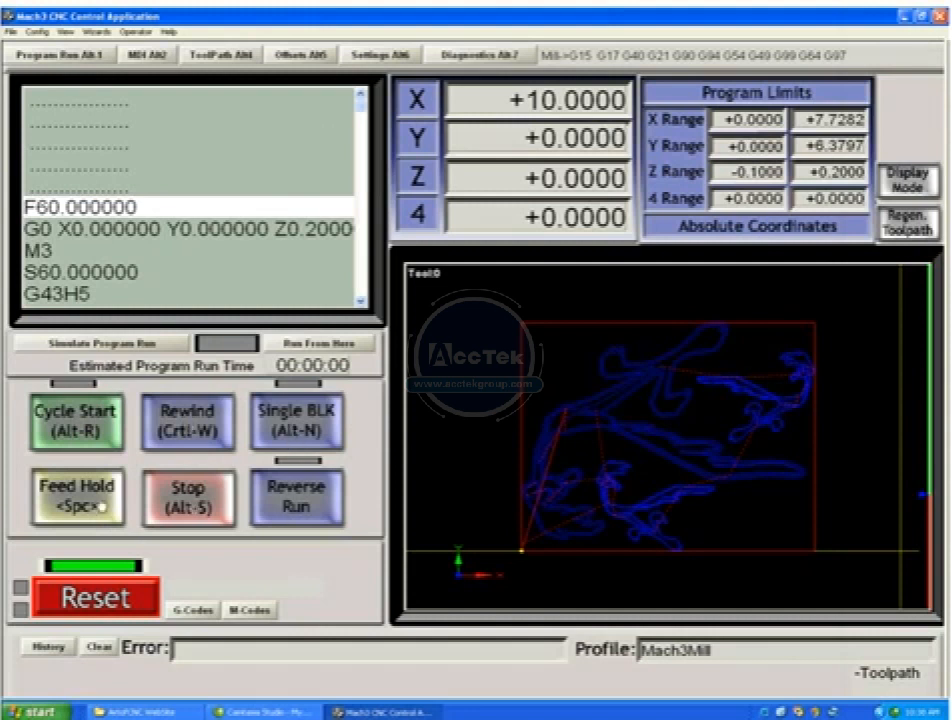
{"action": "mouse_move", "coordinate": [243, 477]}
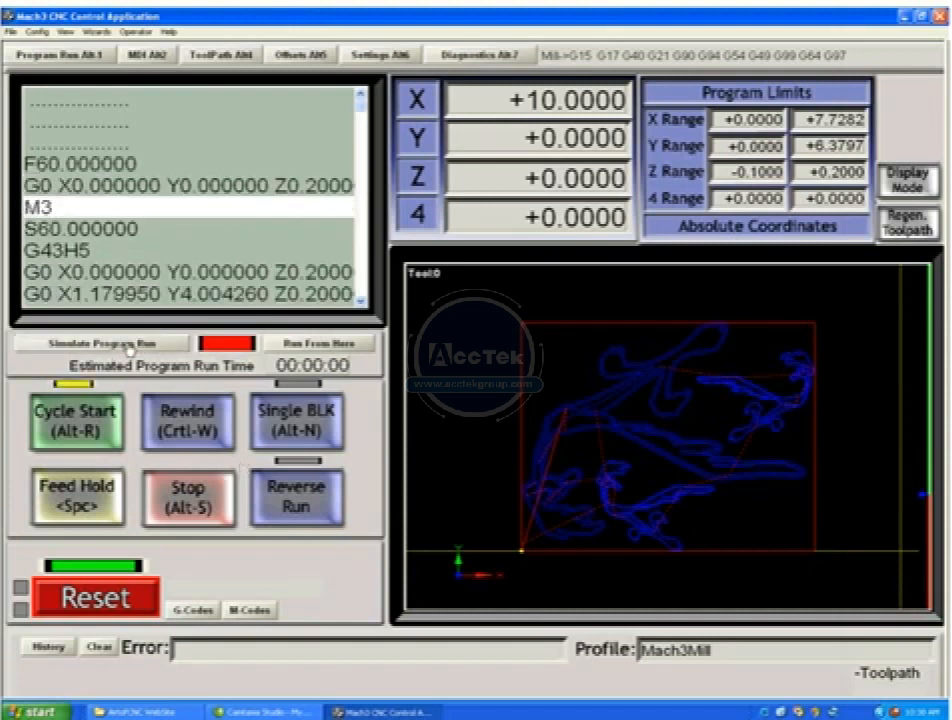
- Simulate the roadrunner.tap program run to estimate its run time
{"action": "left_click", "coordinate": [76, 420]}
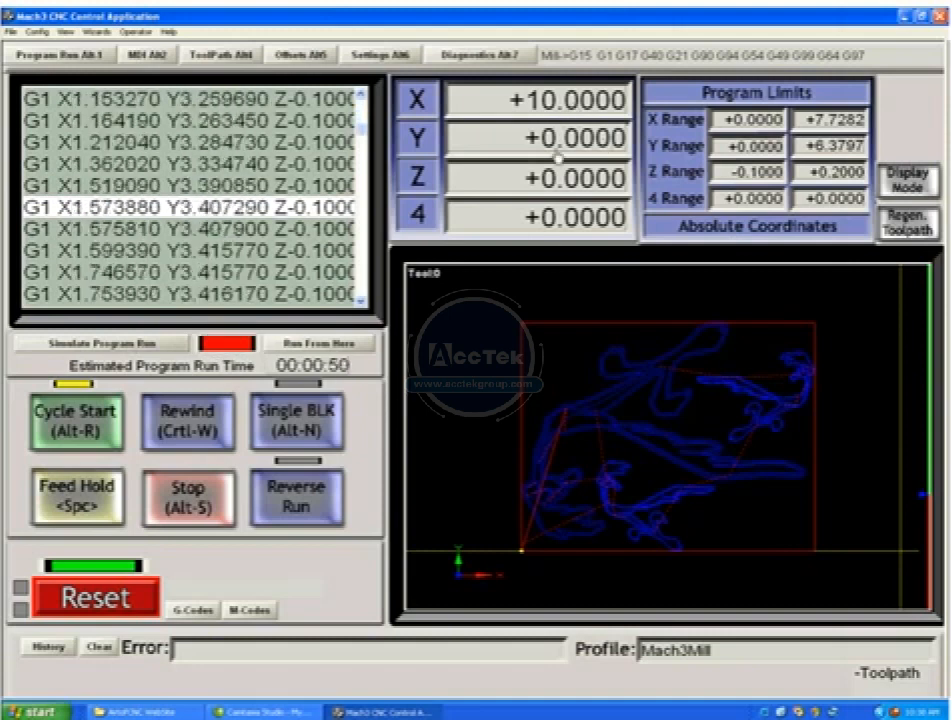
- Finish the simulation with a 00:03:56 estimated run time and show the offsets screen
{"action": "left_click", "coordinate": [76, 421]}
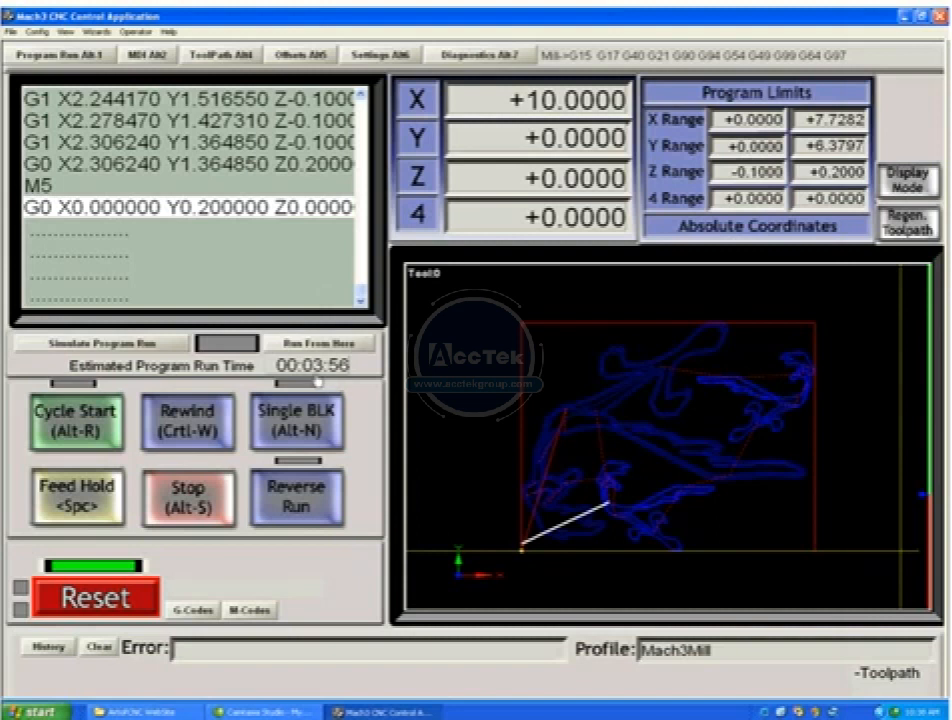
{"action": "mouse_move", "coordinate": [545, 500]}
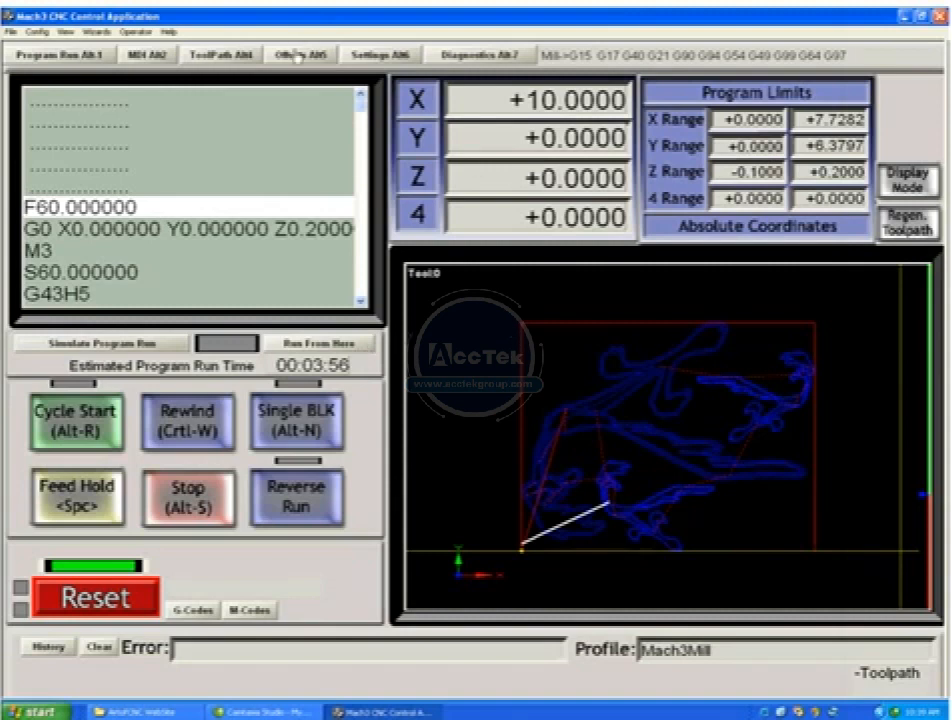
{"action": "left_click", "coordinate": [297, 54]}
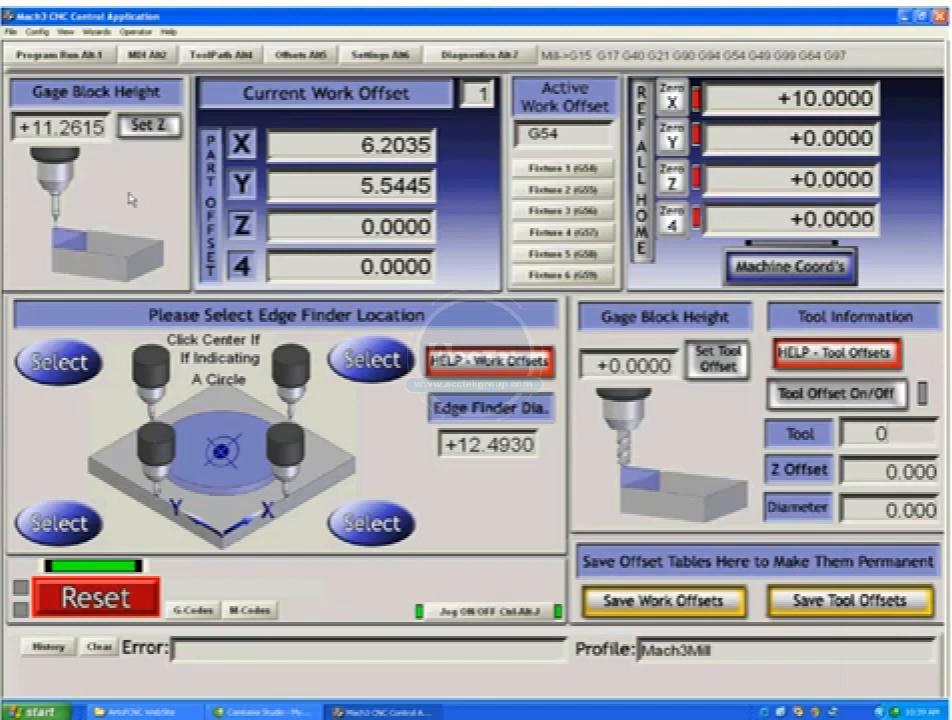
{"action": "mouse_move", "coordinate": [130, 197]}
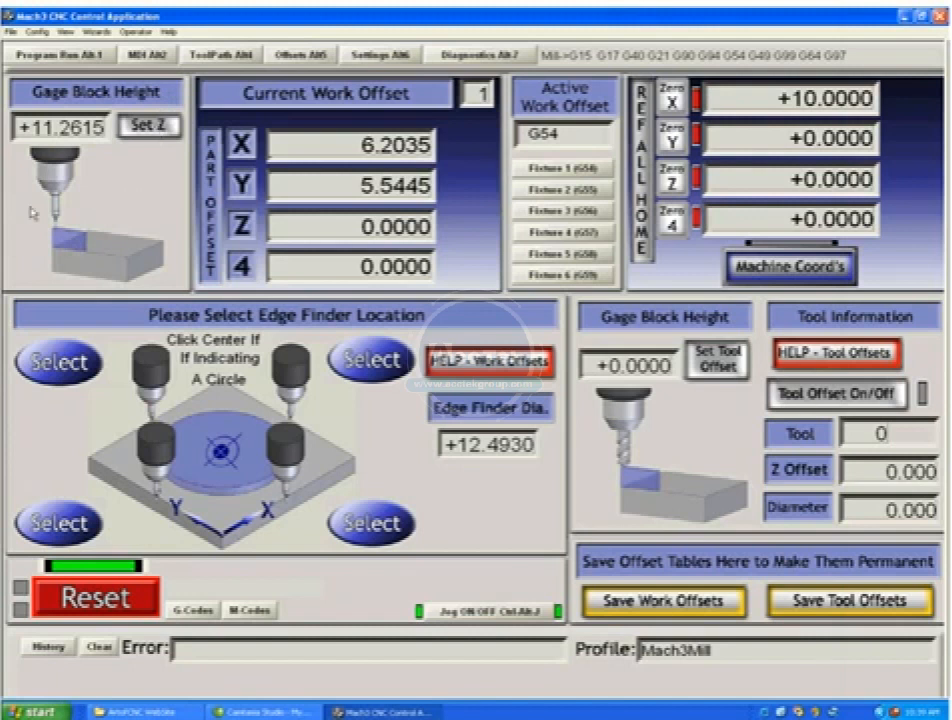
{"action": "mouse_move", "coordinate": [113, 262]}
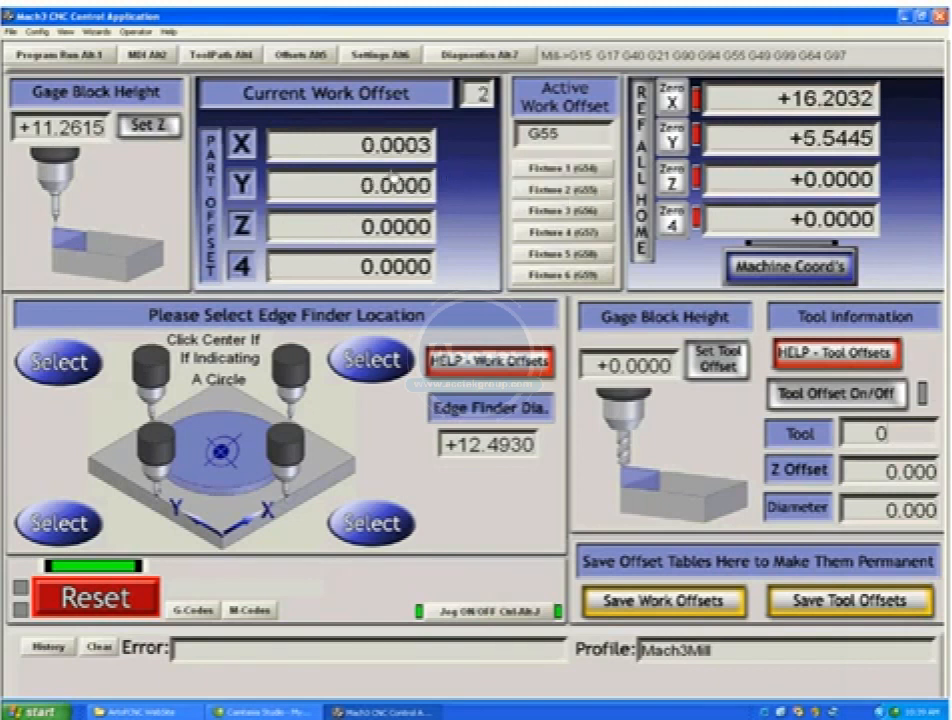
- Switch the work offset back from G55 to G54 (part offset X 6.2035, Y 5.5445)
{"action": "left_click", "coordinate": [550, 228]}
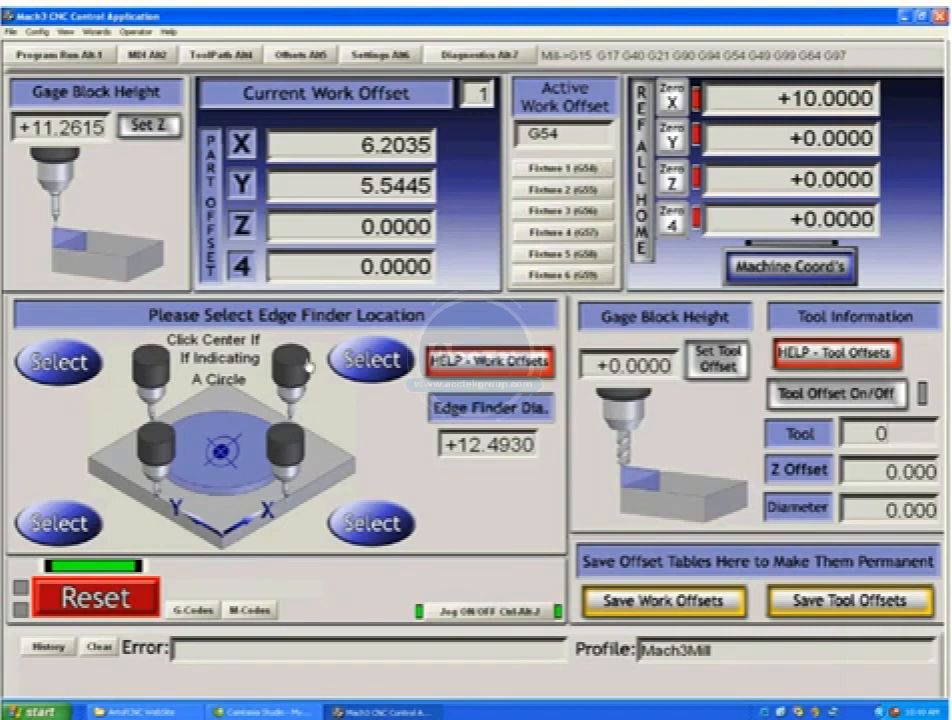
{"action": "mouse_move", "coordinate": [400, 410]}
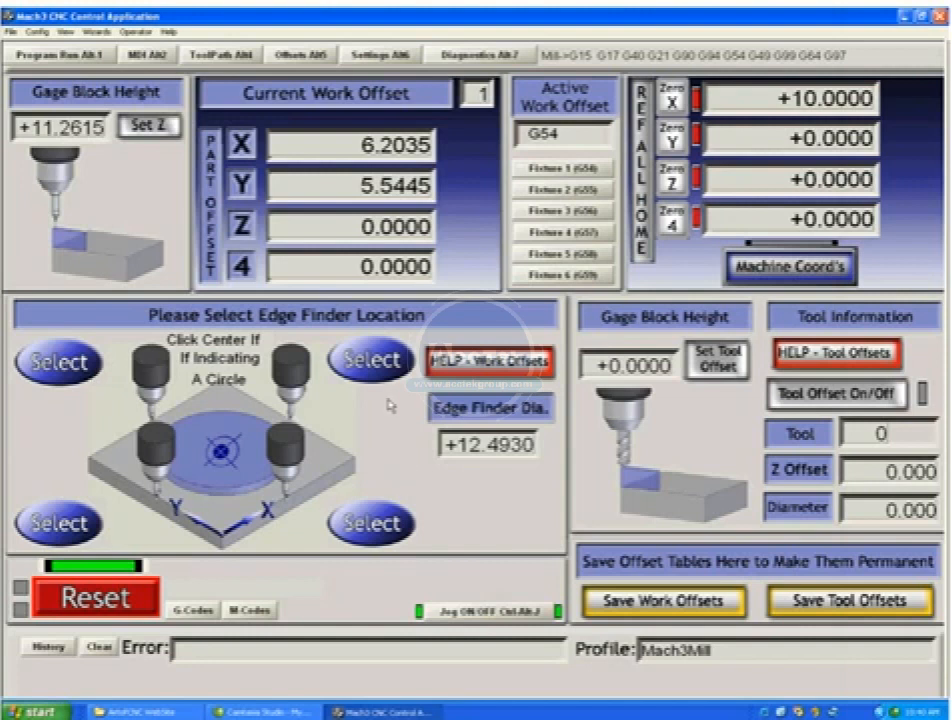
{"action": "mouse_move", "coordinate": [362, 425]}
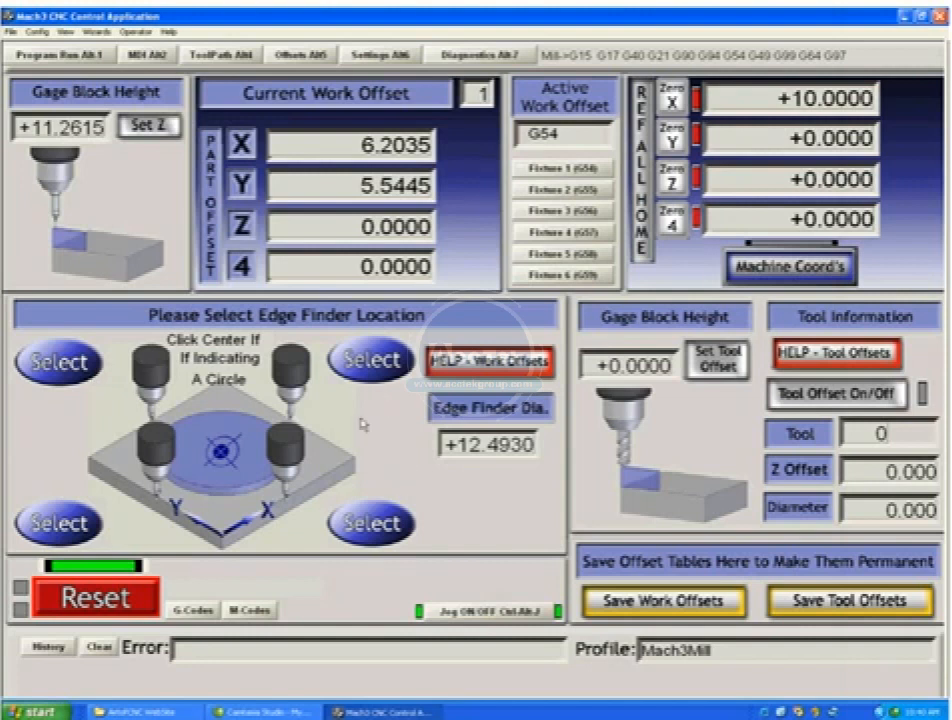
{"action": "mouse_move", "coordinate": [352, 423]}
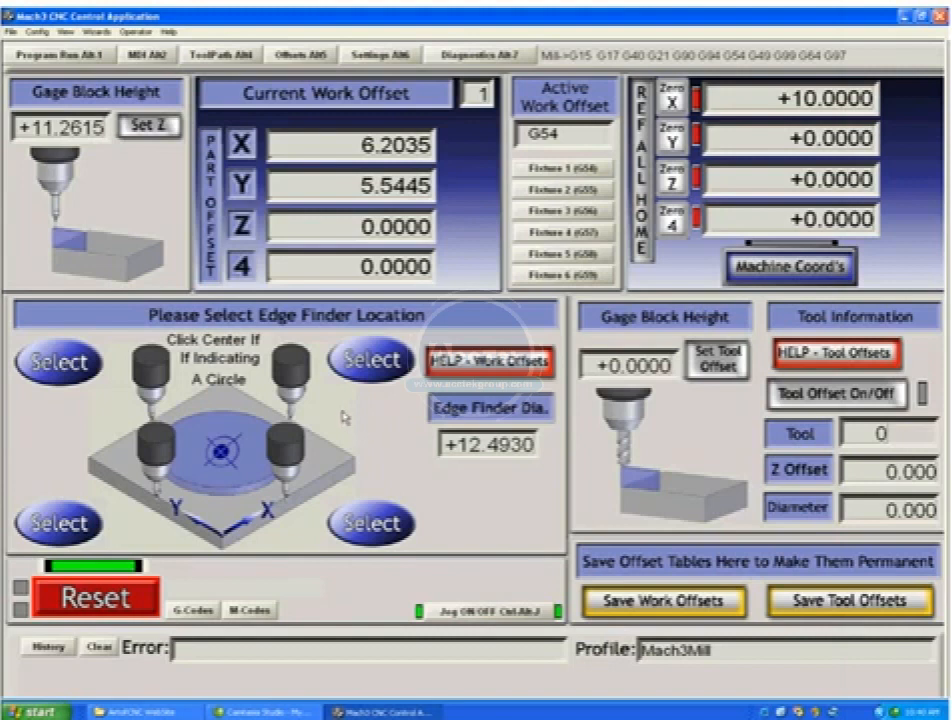
{"action": "mouse_move", "coordinate": [338, 458]}
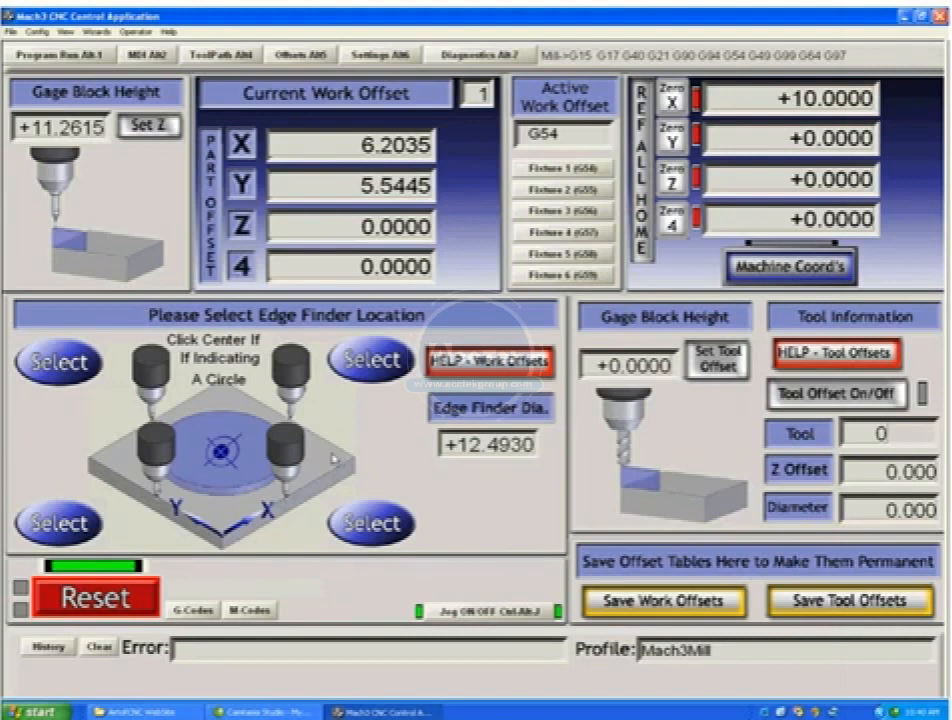
{"action": "mouse_move", "coordinate": [655, 432]}
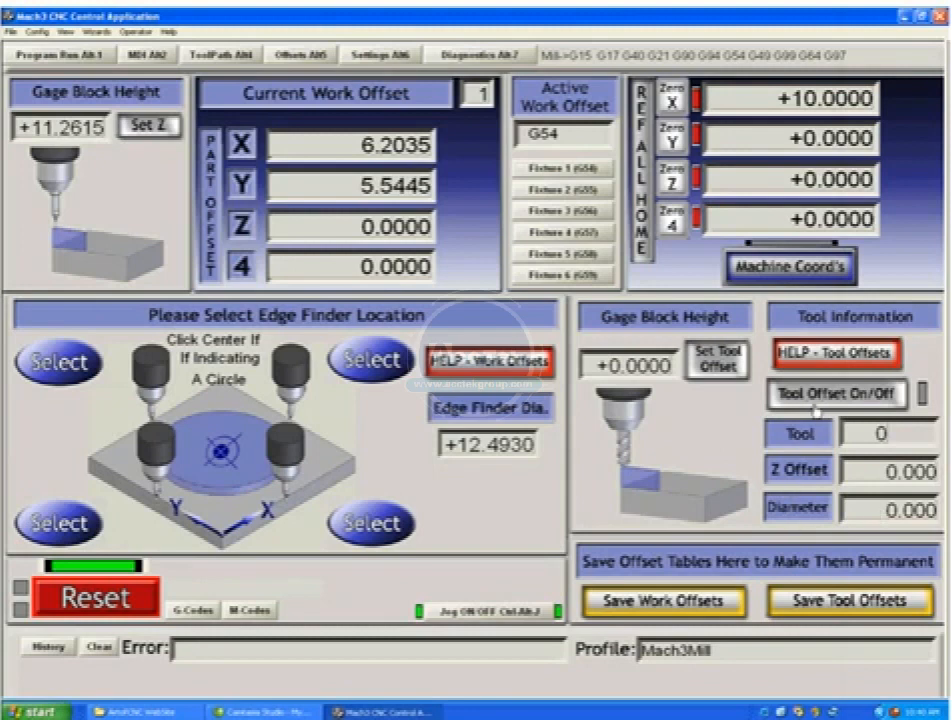
{"action": "mouse_move", "coordinate": [742, 462]}
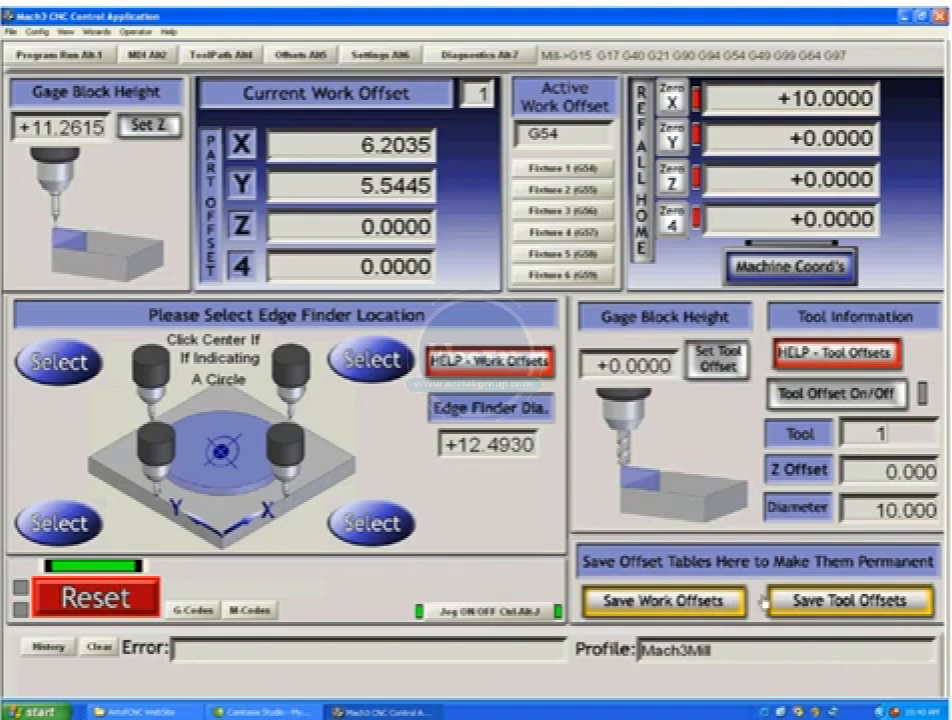
- Make tool 1 (diameter 10.000) current and open the ToolTable dialog
{"action": "left_click", "coordinate": [660, 601]}
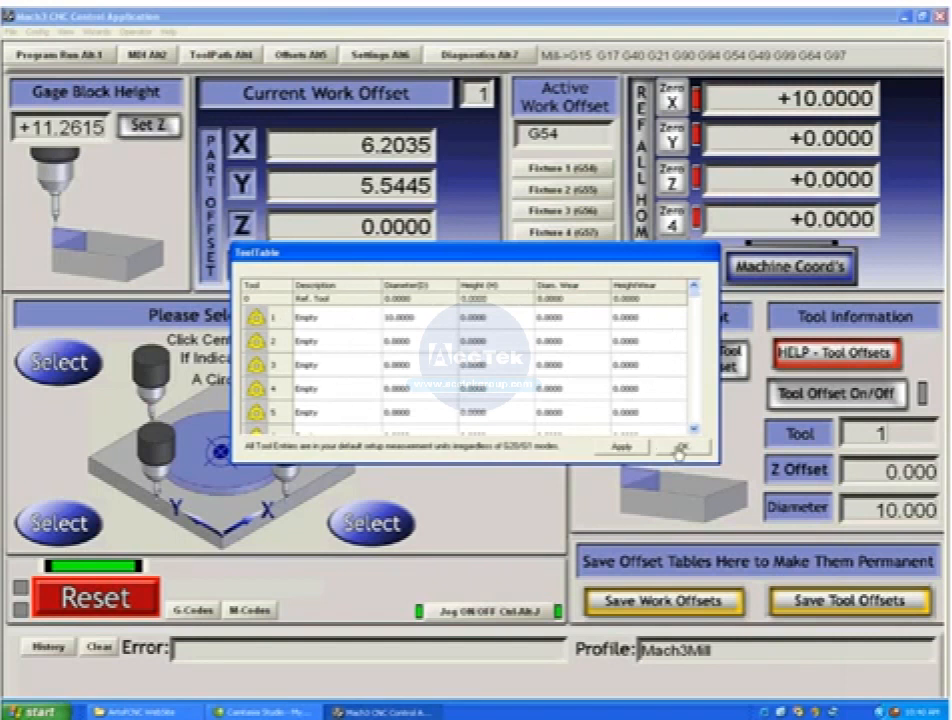
- Close the ToolTable and display Settings showing millimetre units and Safe_Z +3.0000
{"action": "left_click", "coordinate": [681, 446]}
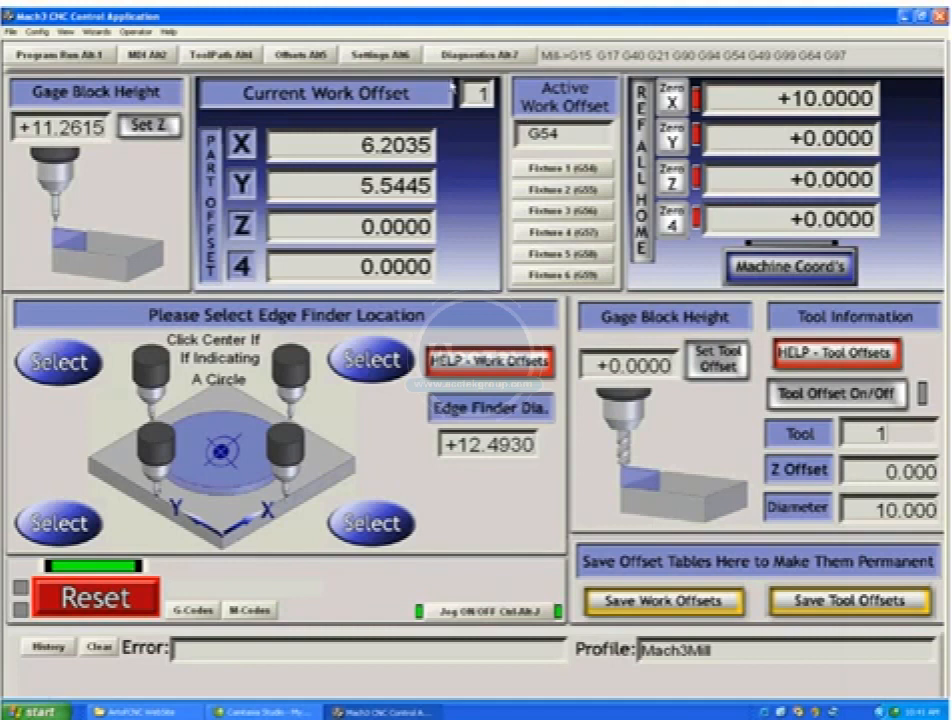
{"action": "left_click", "coordinate": [380, 54]}
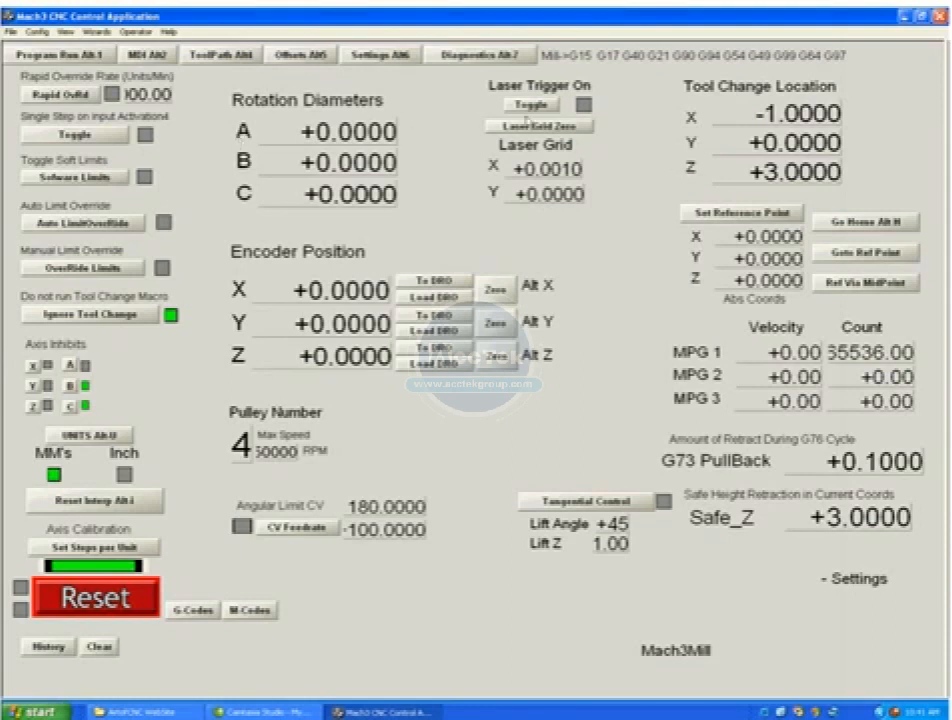
{"action": "left_click", "coordinate": [533, 104]}
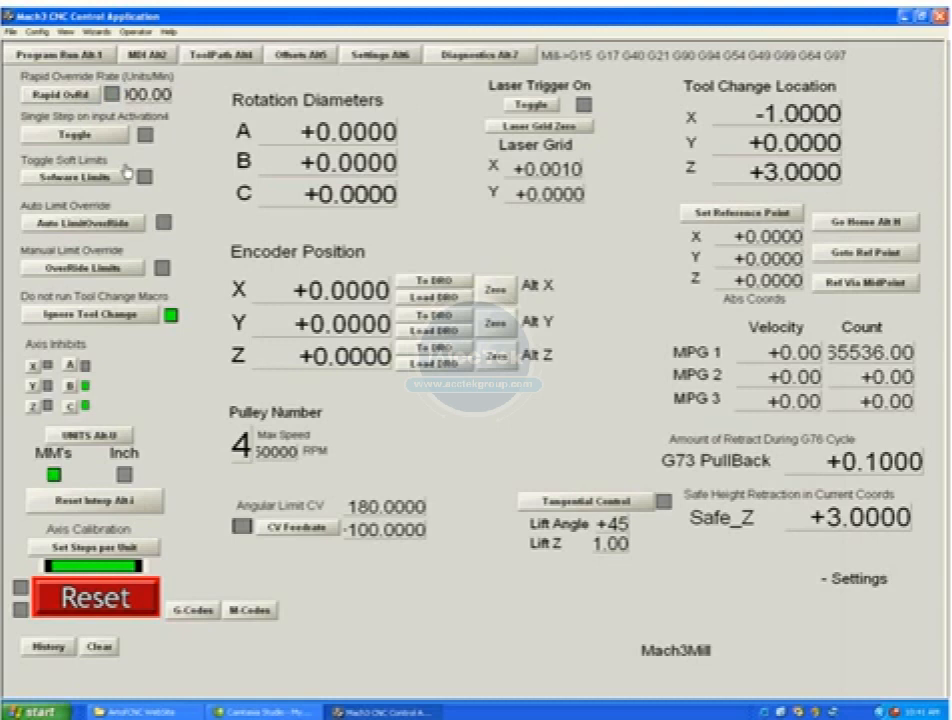
{"action": "mouse_move", "coordinate": [168, 135]}
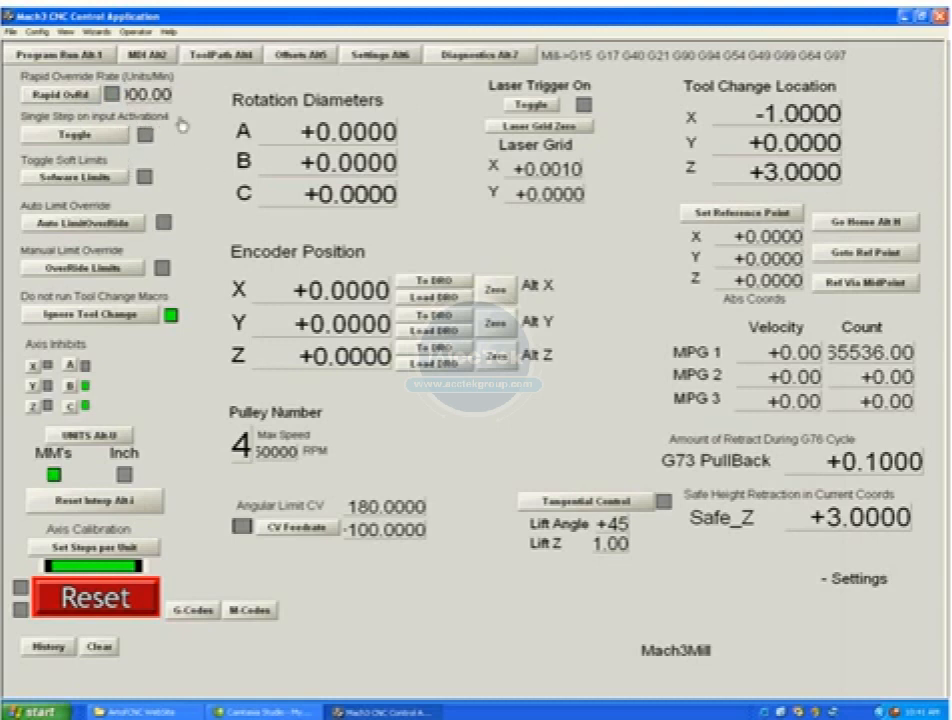
{"action": "left_click", "coordinate": [76, 134]}
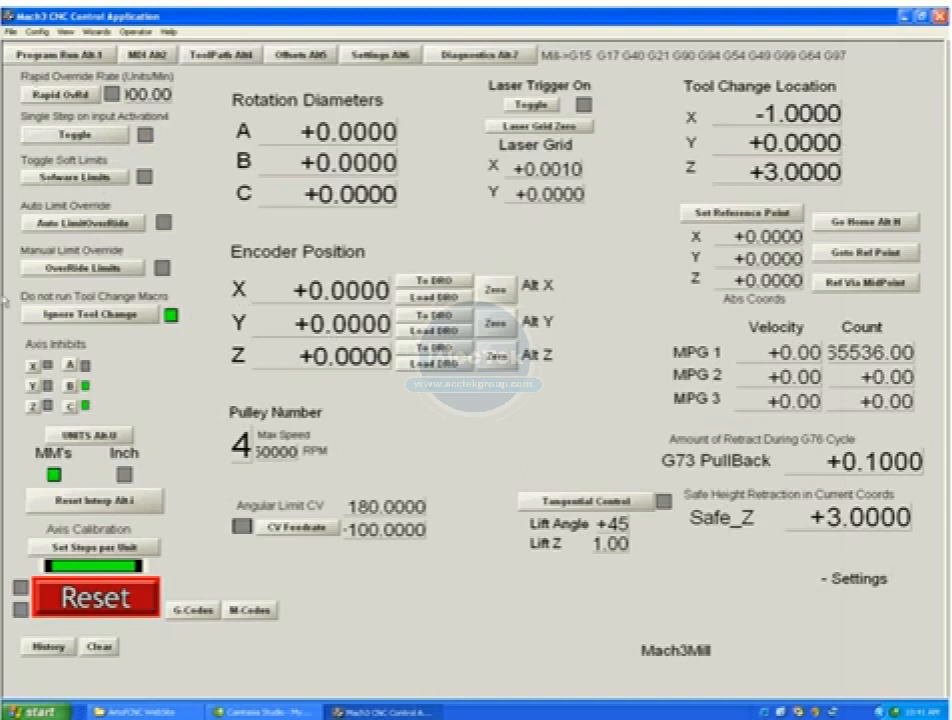
{"action": "mouse_move", "coordinate": [753, 398]}
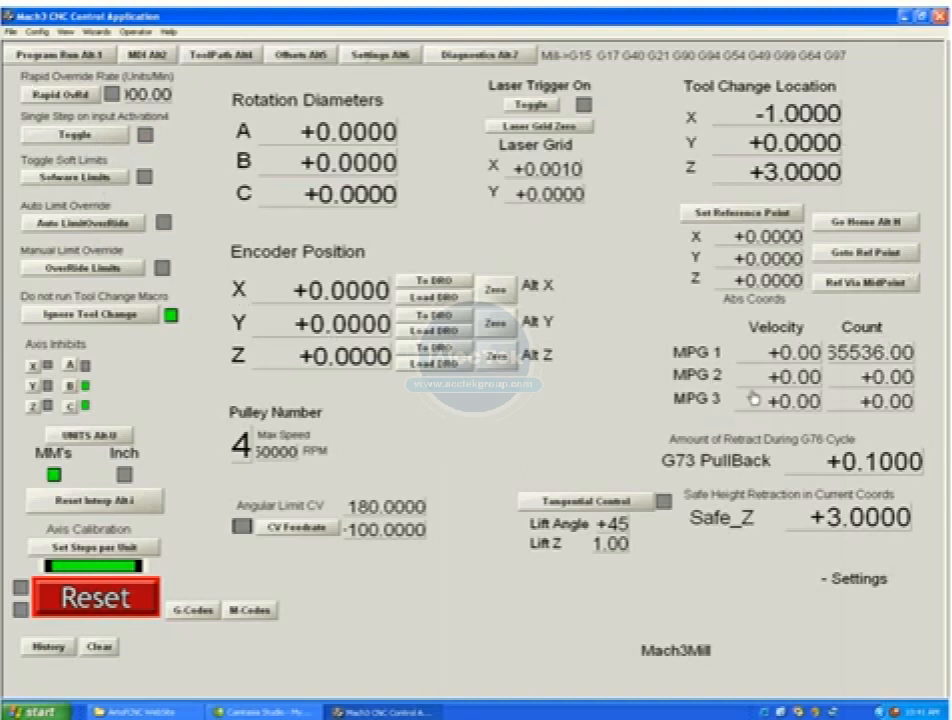
{"action": "mouse_move", "coordinate": [587, 402]}
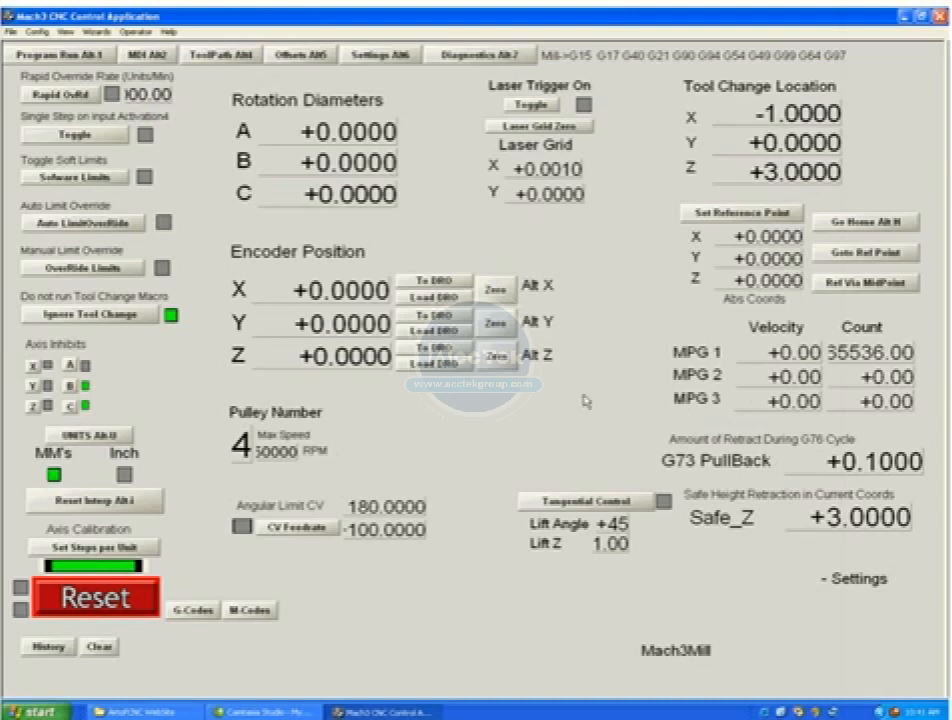
{"action": "mouse_move", "coordinate": [386, 95]}
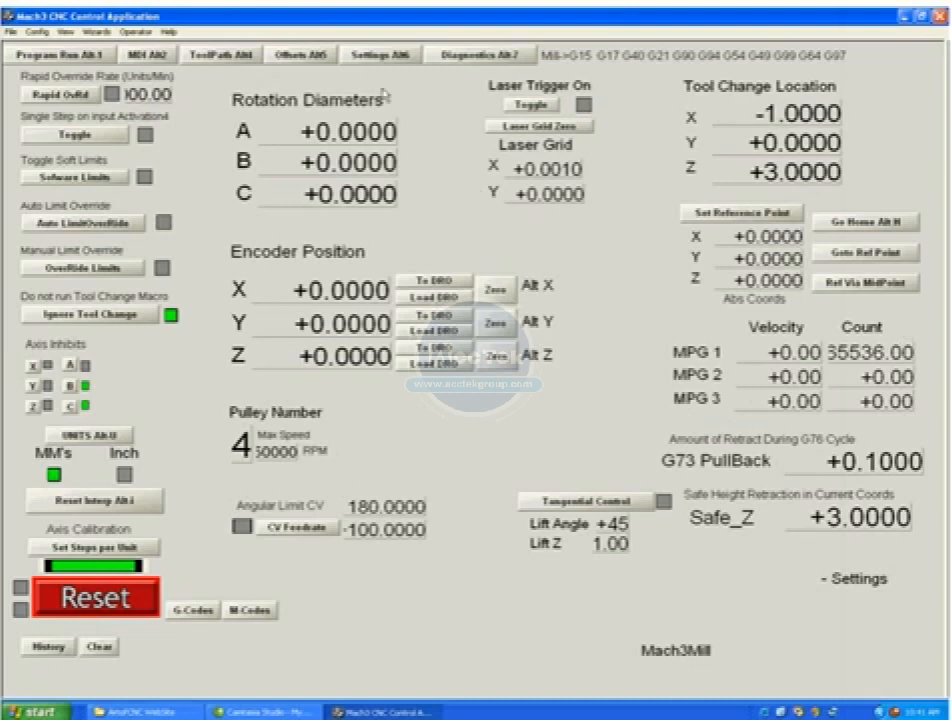
{"action": "mouse_move", "coordinate": [458, 71]}
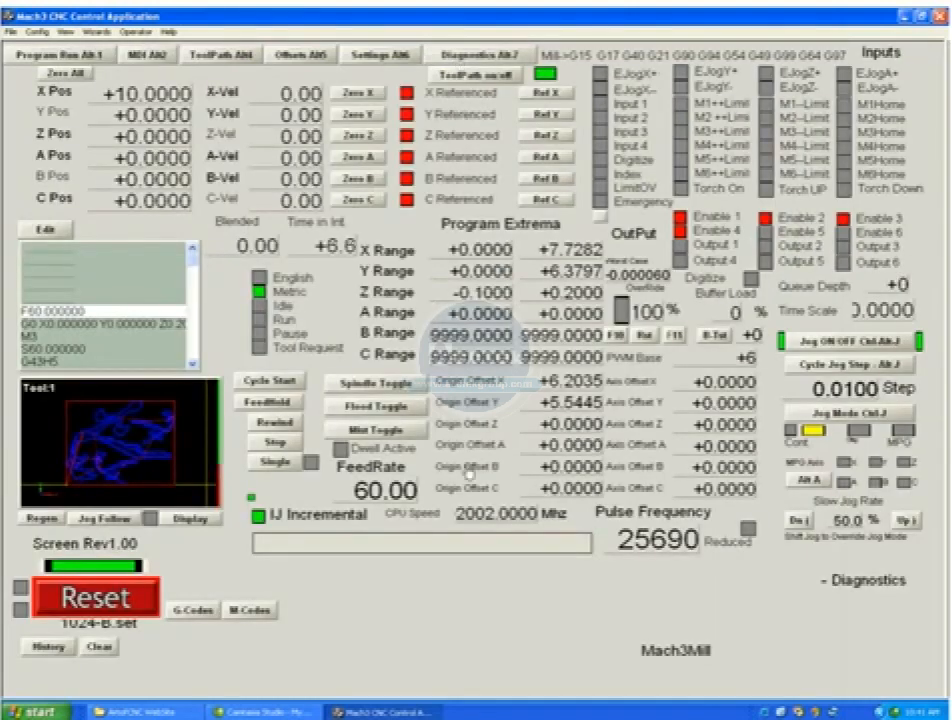
{"action": "mouse_move", "coordinate": [648, 575]}
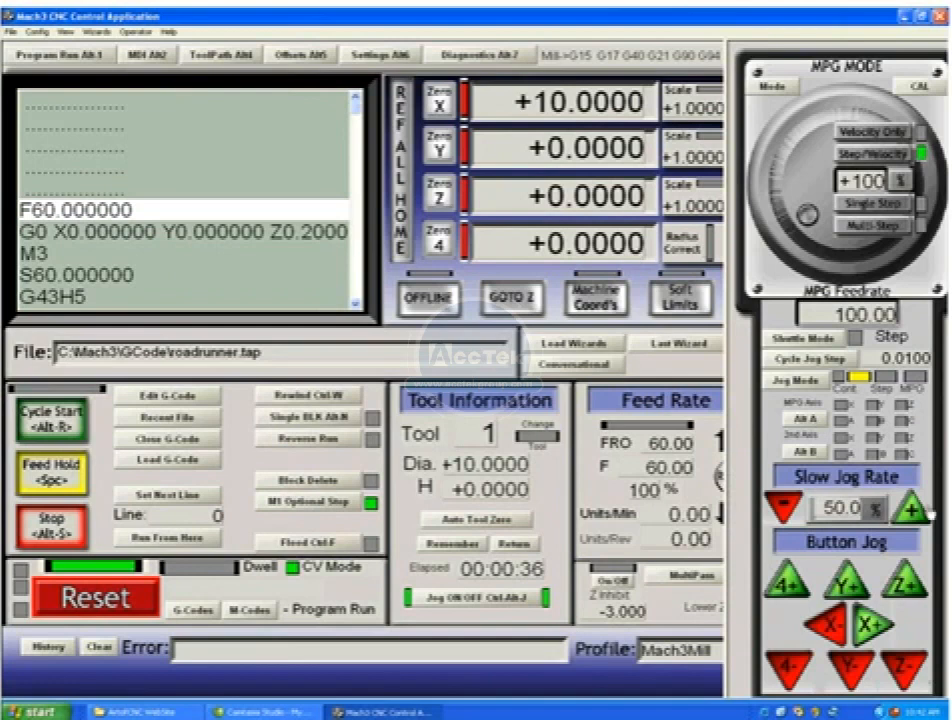
- Jog X+ and Y+ to reach X -94.6050, Y +0.9015 with a 0.1000 jog step
{"action": "left_click", "coordinate": [879, 623]}
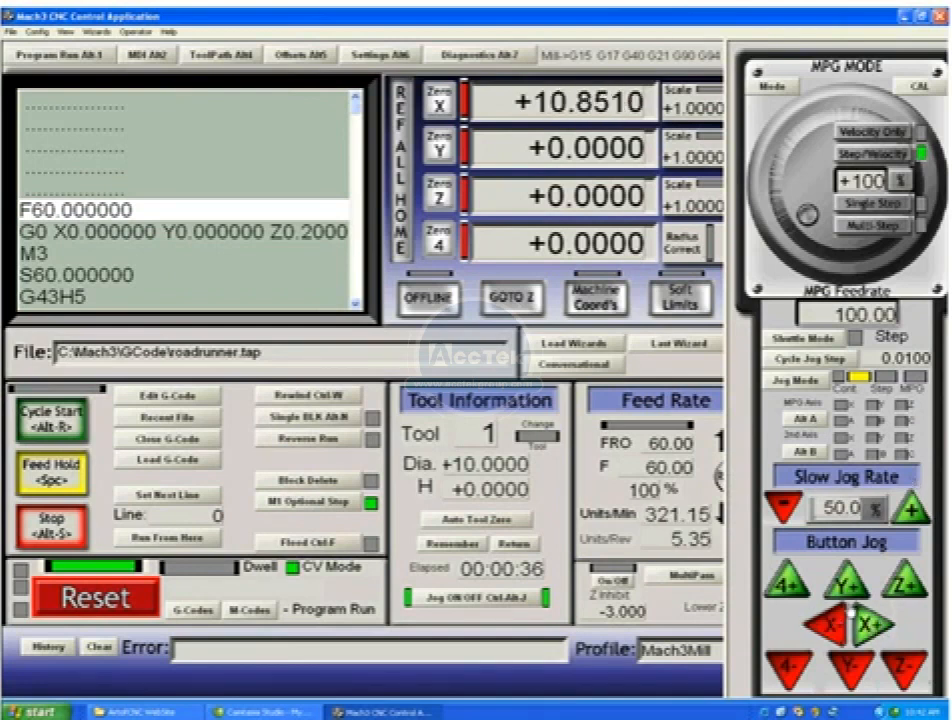
{"action": "left_click", "coordinate": [848, 677]}
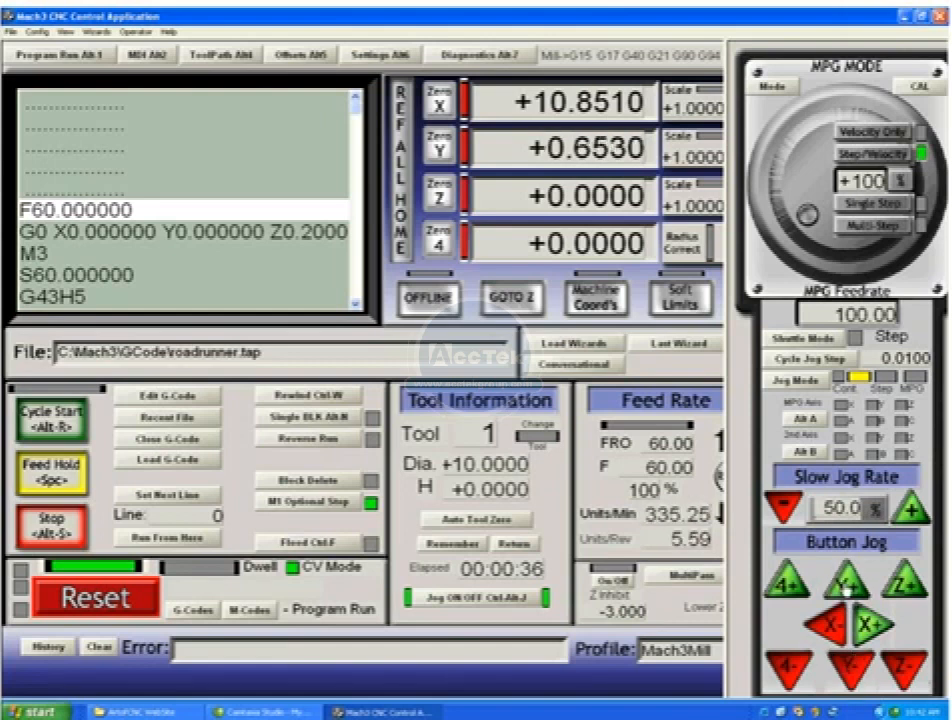
{"action": "left_click", "coordinate": [849, 573]}
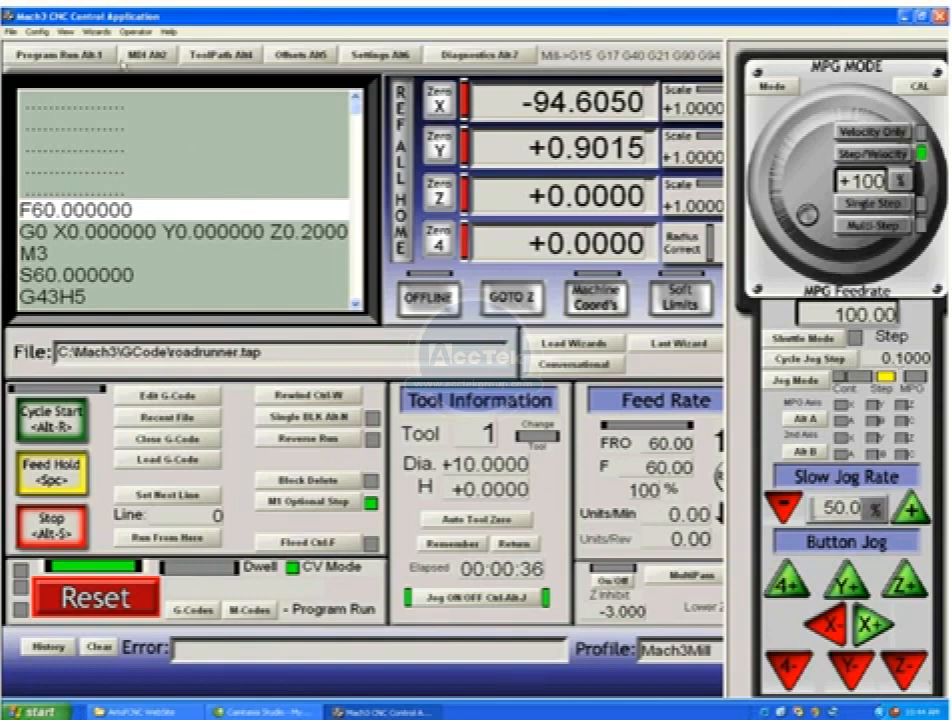
- Show the Initial State Settings dialog from the Config menu's State entry
{"action": "left_click", "coordinate": [37, 36]}
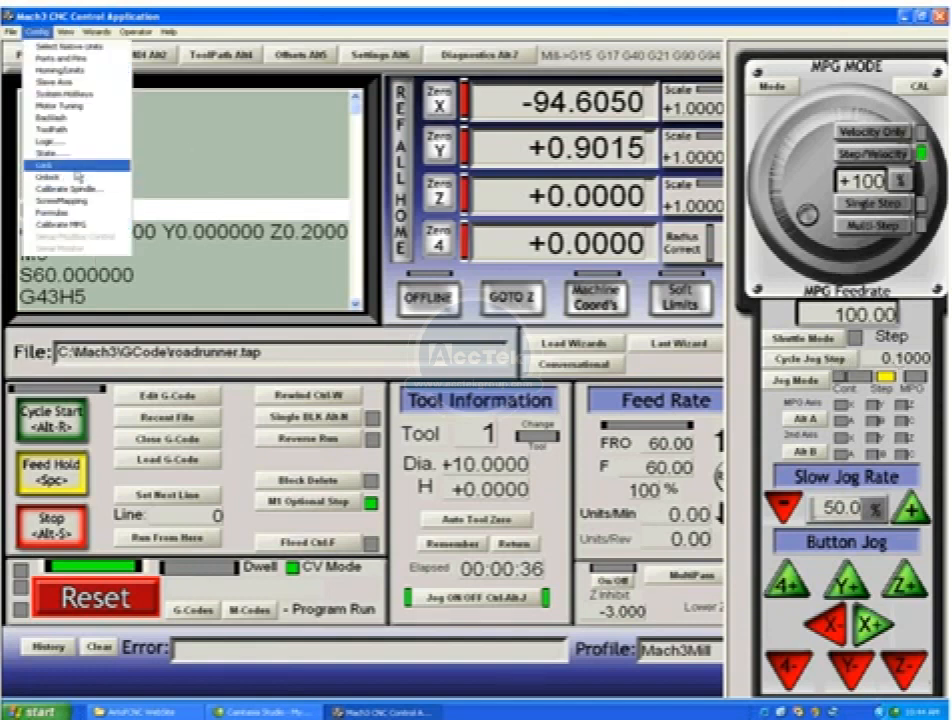
{"action": "left_click", "coordinate": [50, 148]}
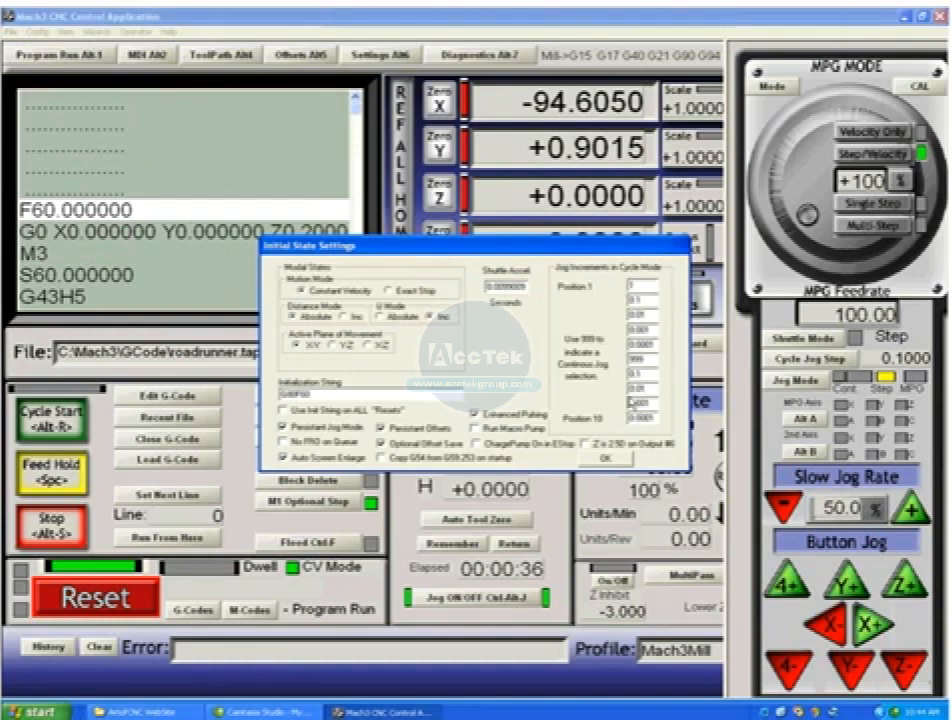
{"action": "mouse_move", "coordinate": [665, 350]}
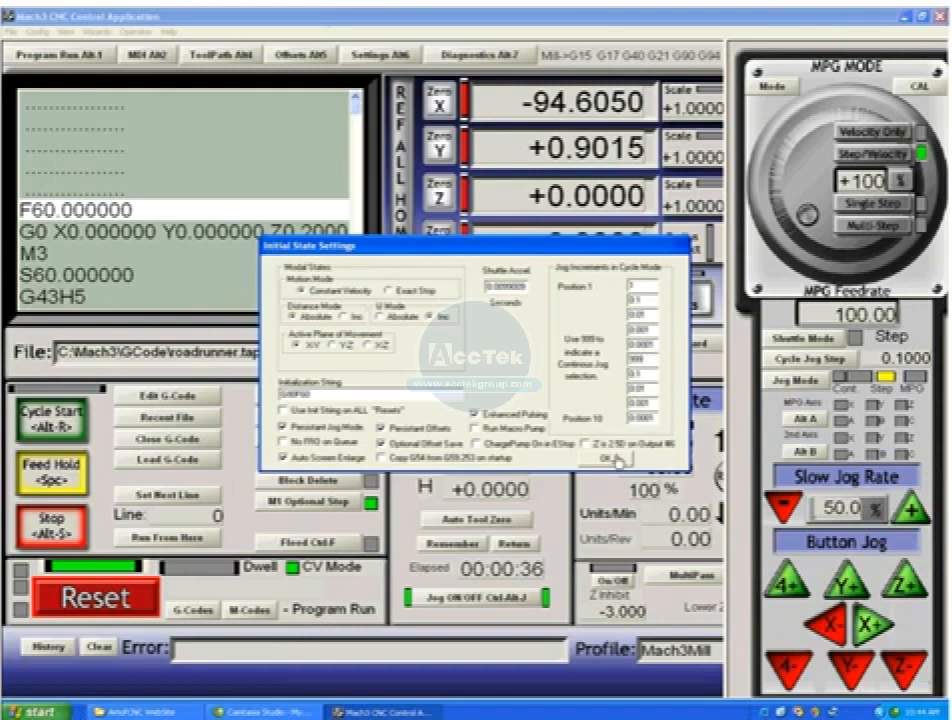
- Accept the Initial State Settings with OK to close the dialog
{"action": "left_click", "coordinate": [620, 456]}
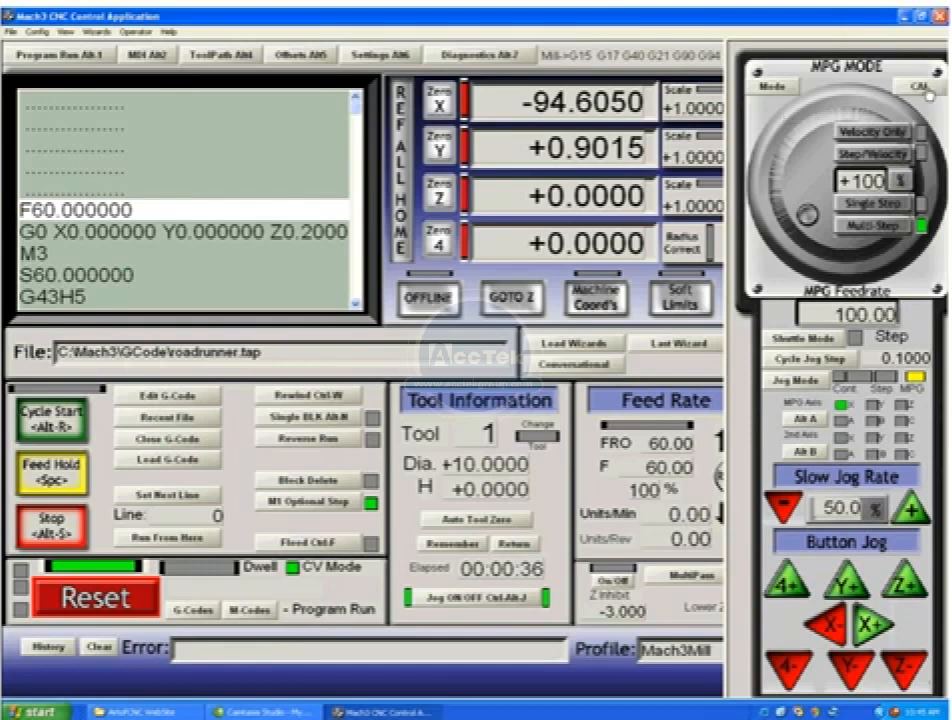
{"action": "mouse_move", "coordinate": [860, 93]}
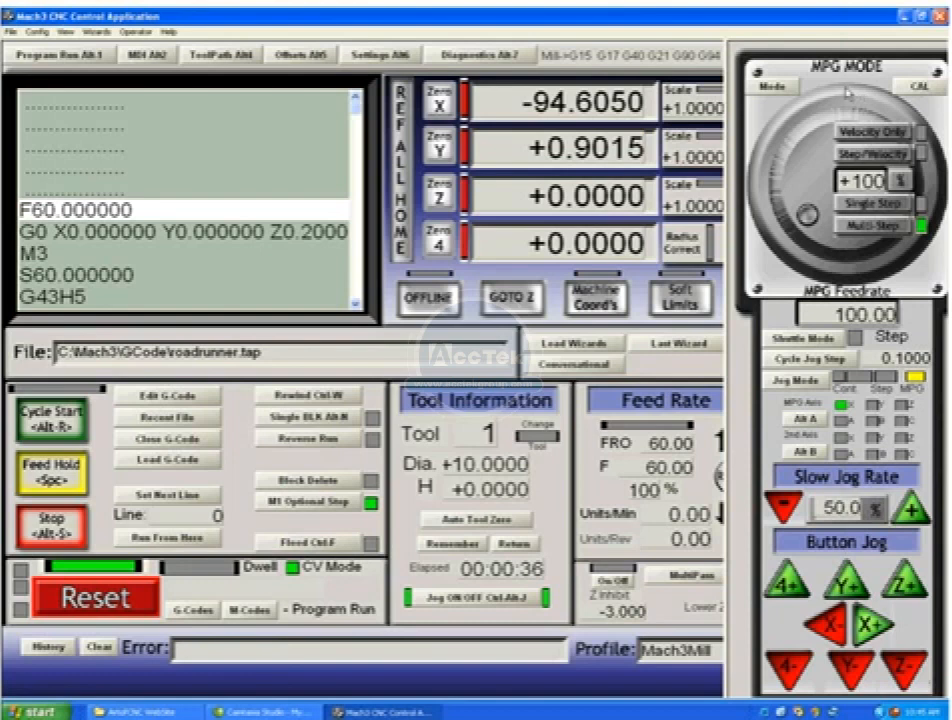
{"action": "mouse_move", "coordinate": [812, 135]}
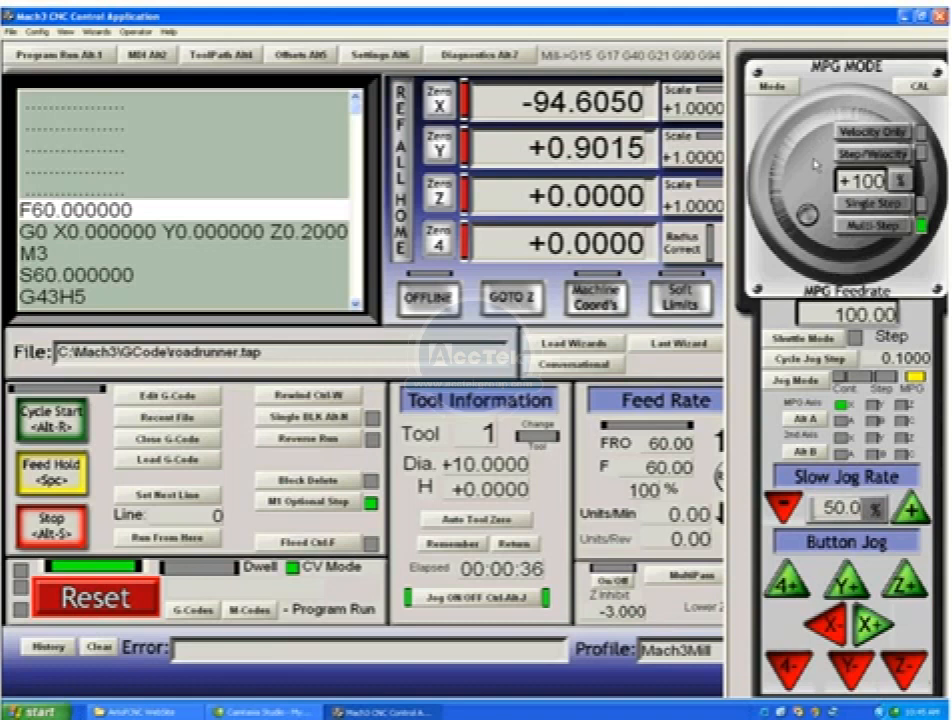
{"action": "mouse_move", "coordinate": [860, 280]}
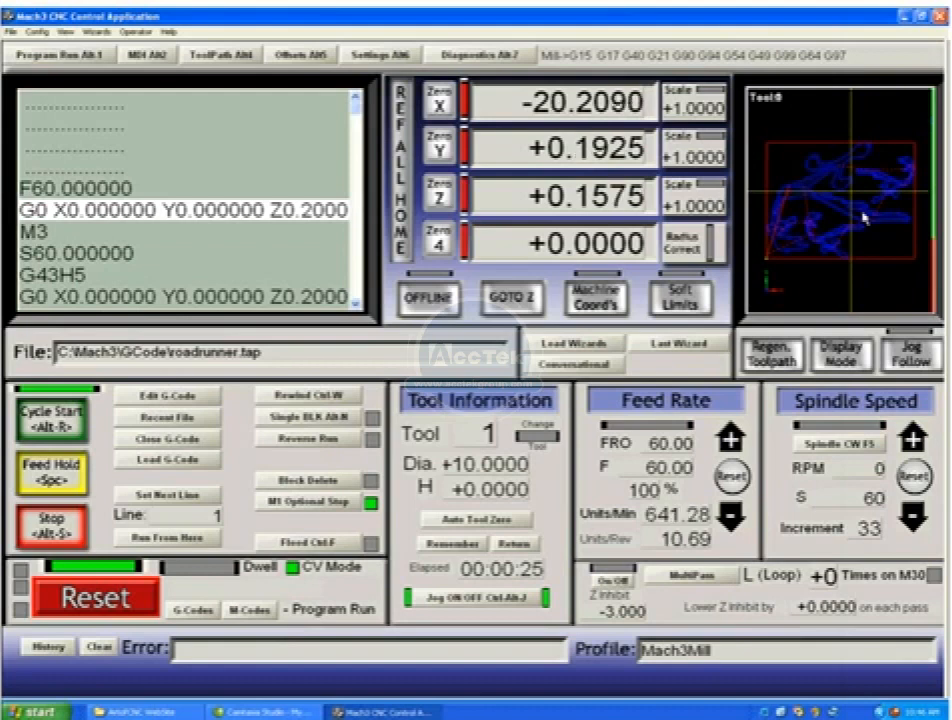
- Stop the roadrunner.tap program and rewind it to line 0
{"action": "left_click", "coordinate": [50, 415]}
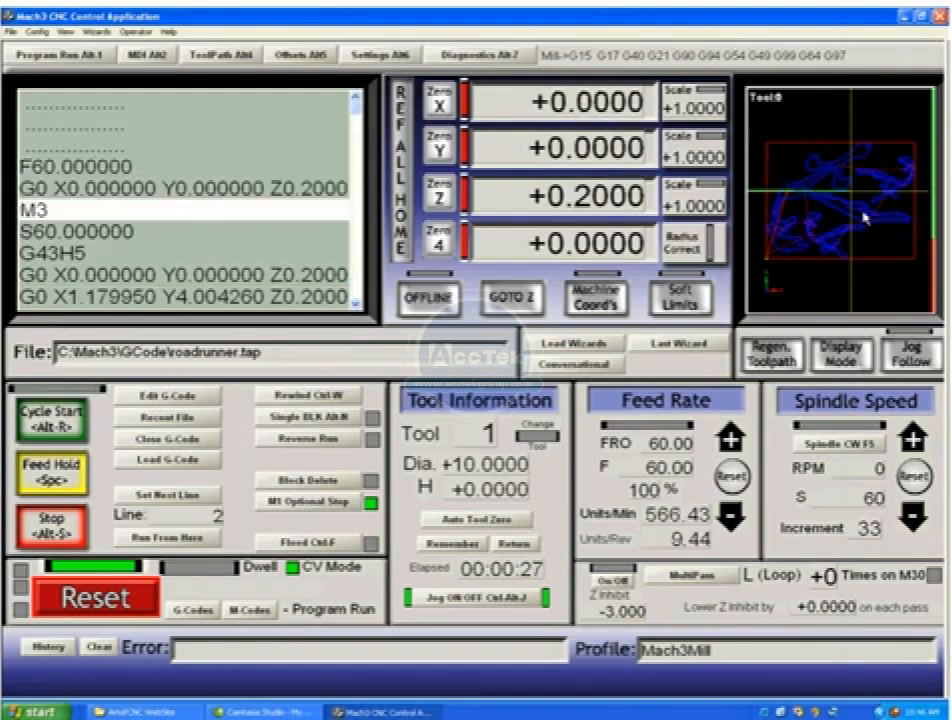
{"action": "left_click", "coordinate": [49, 417]}
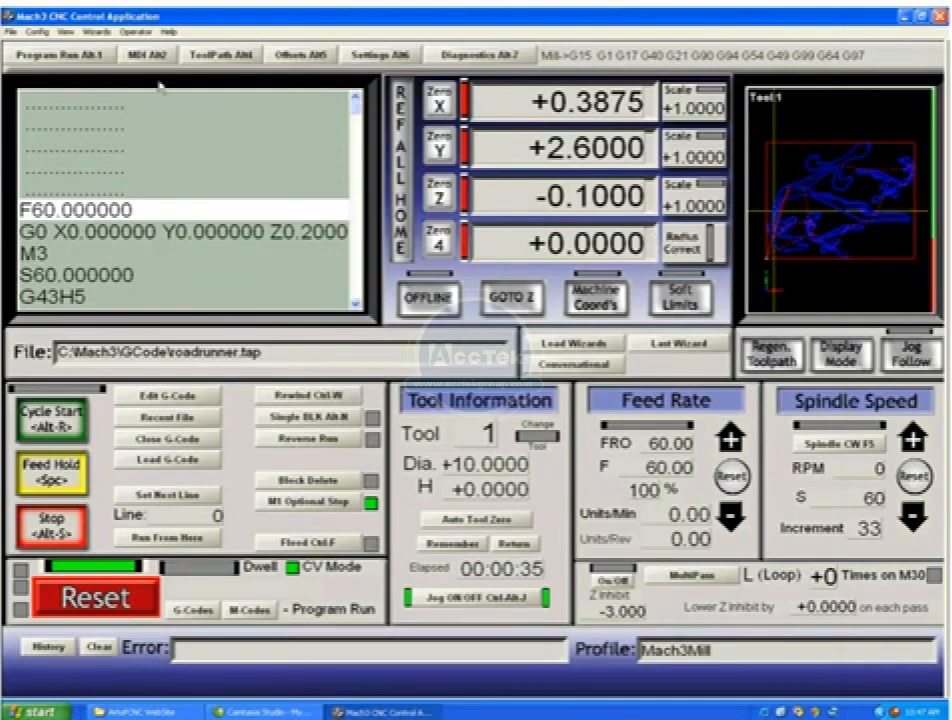
{"action": "left_click", "coordinate": [221, 54]}
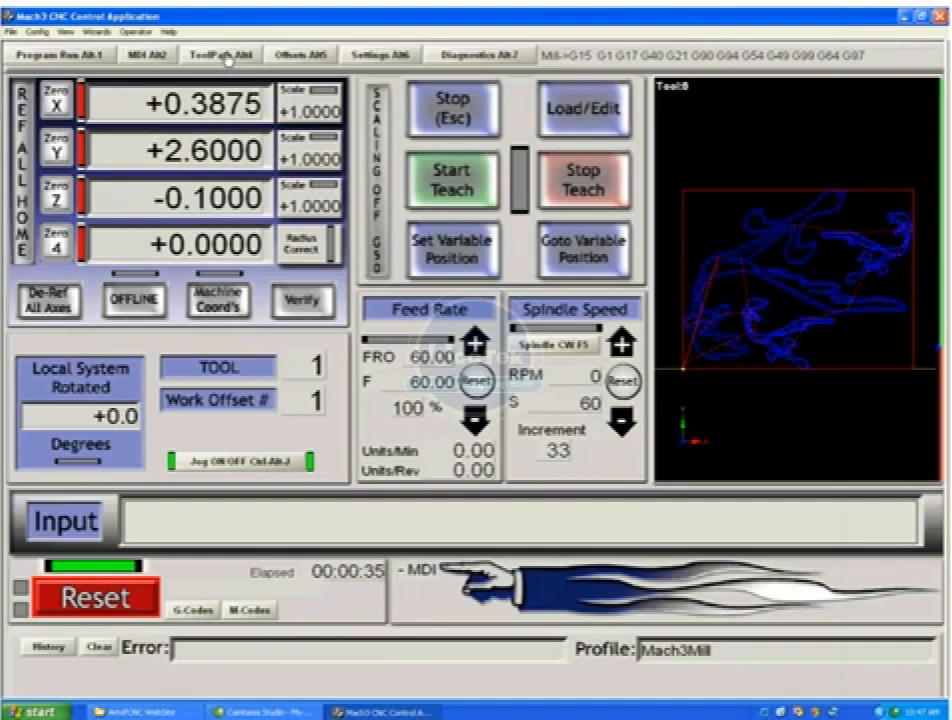
{"action": "left_click", "coordinate": [379, 55]}
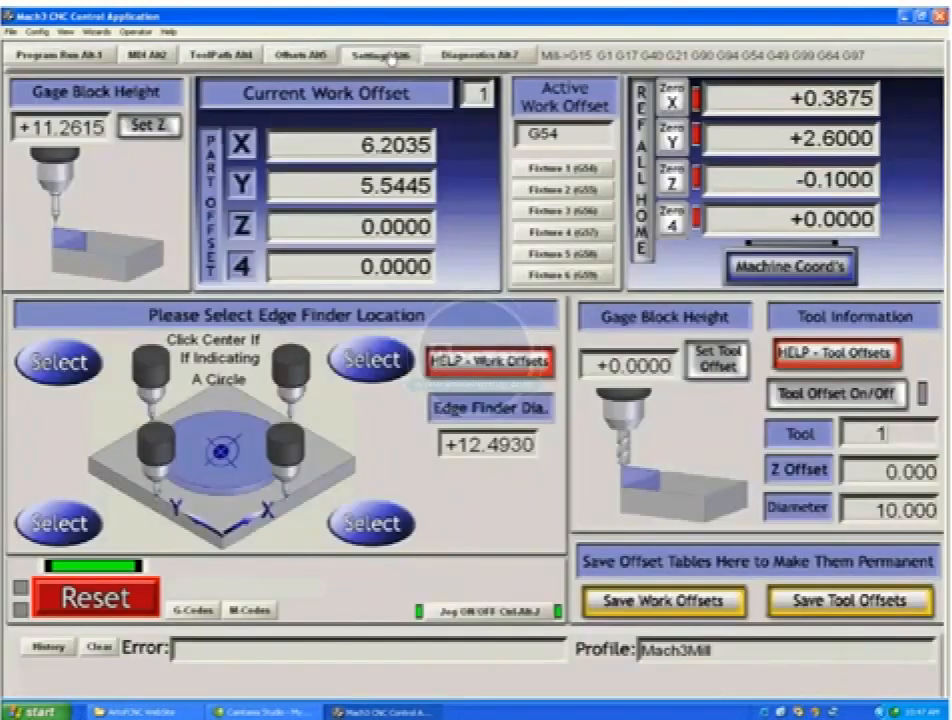
{"action": "left_click", "coordinate": [380, 54]}
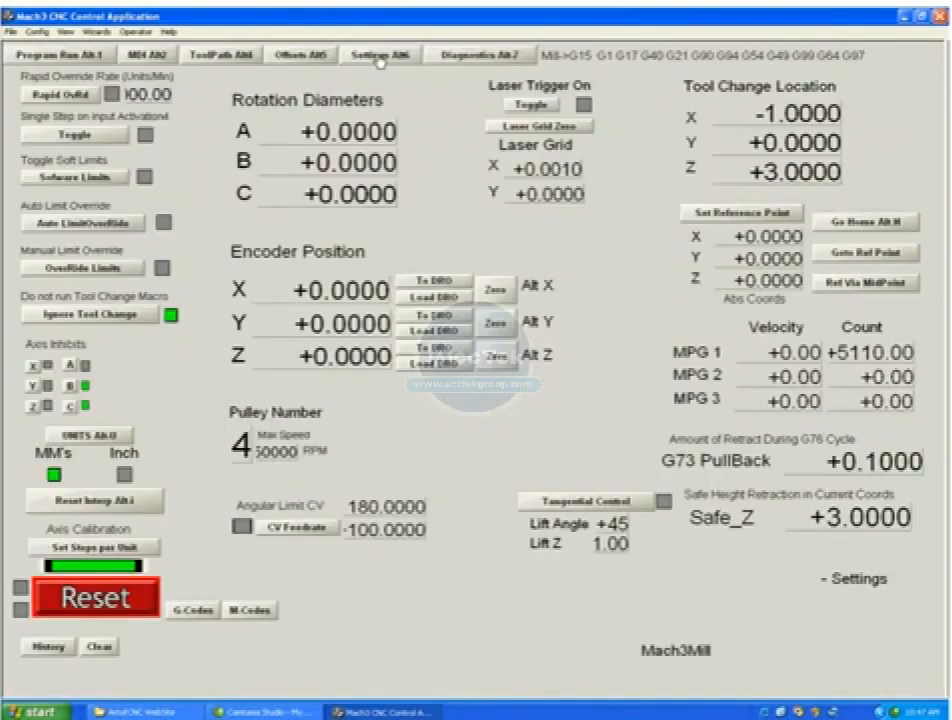
{"action": "left_click", "coordinate": [298, 54]}
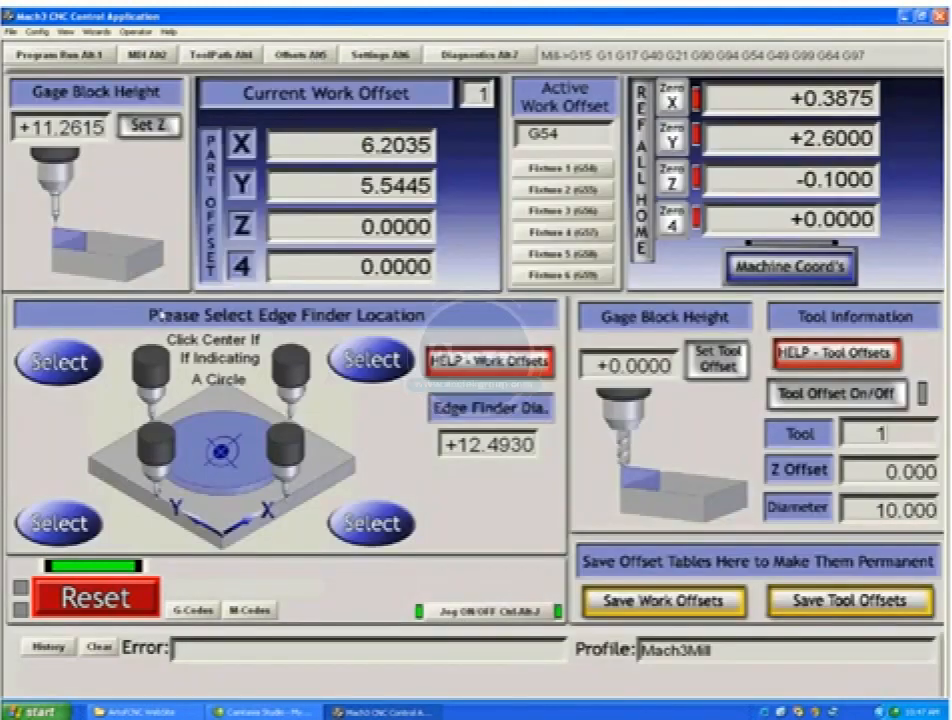
{"action": "mouse_move", "coordinate": [445, 282]}
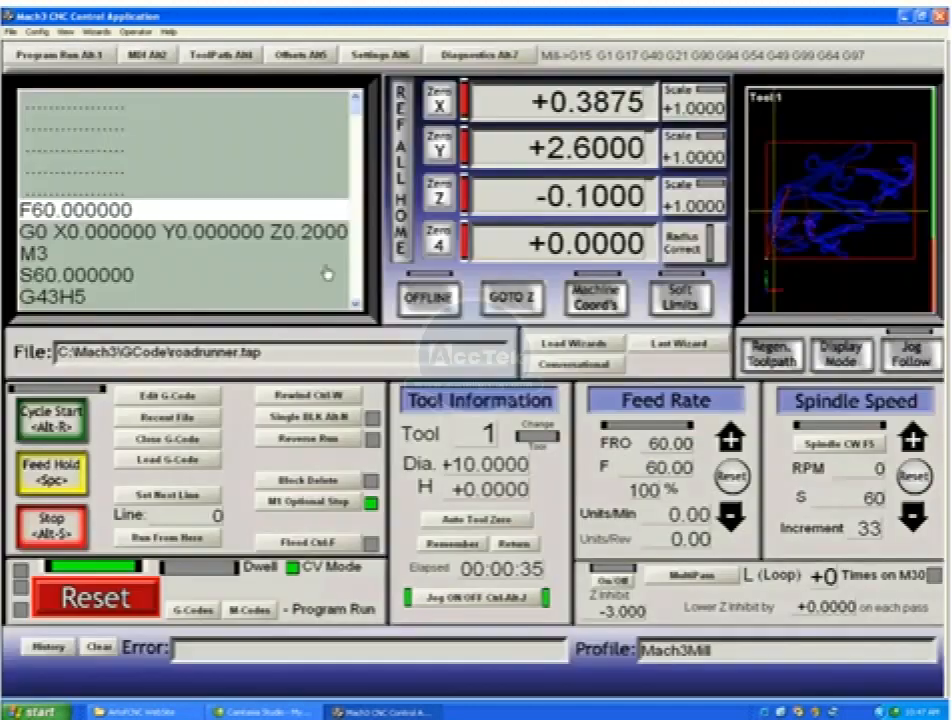
{"action": "mouse_move", "coordinate": [915, 665]}
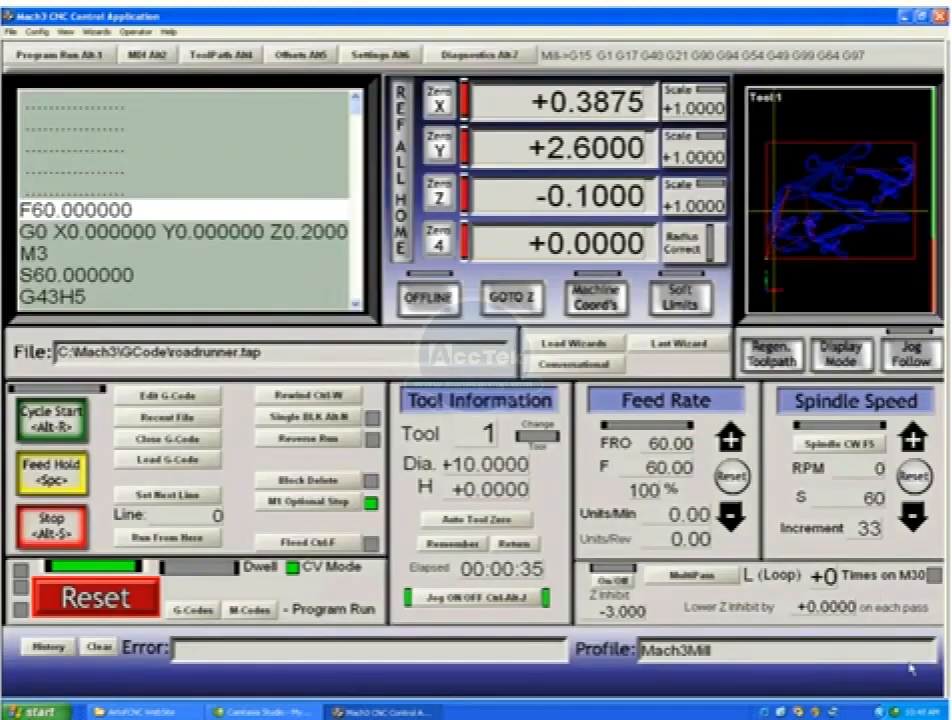